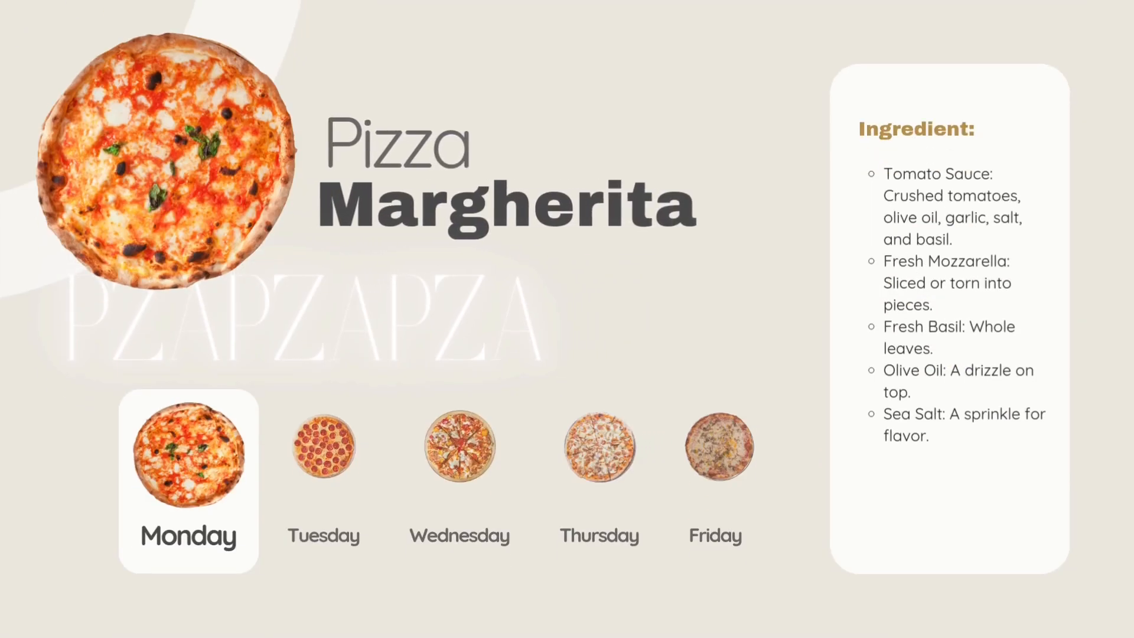
- Create a blank 1920×1080 video design with a #EFEBE4 pale beige page background
left_click(323, 446)
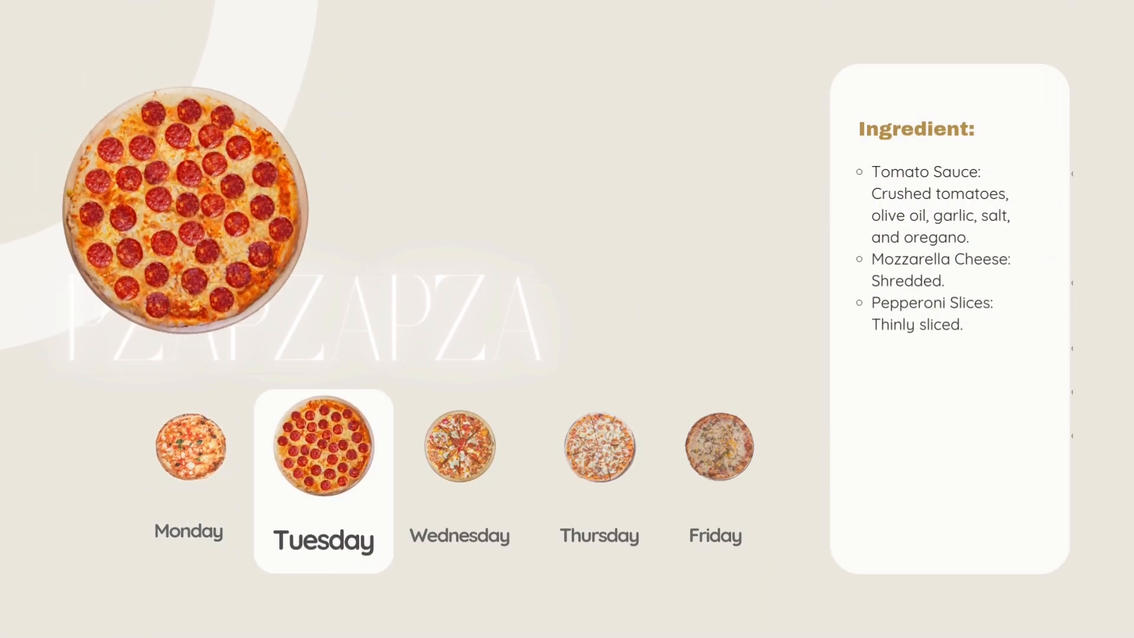
left_click(460, 452)
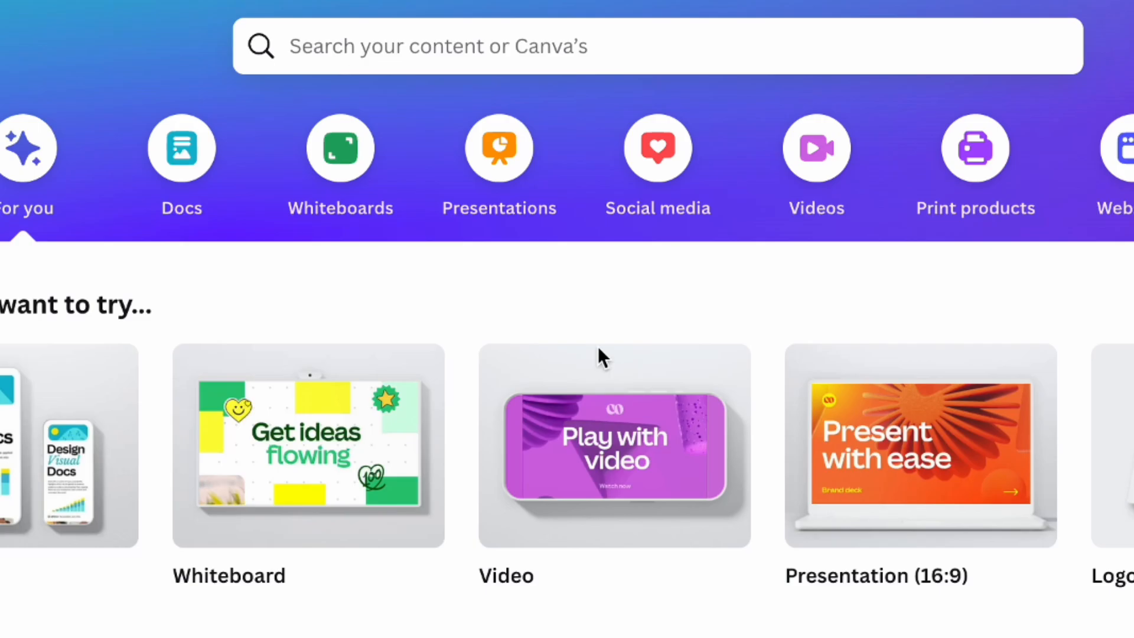
mouse_move(624, 462)
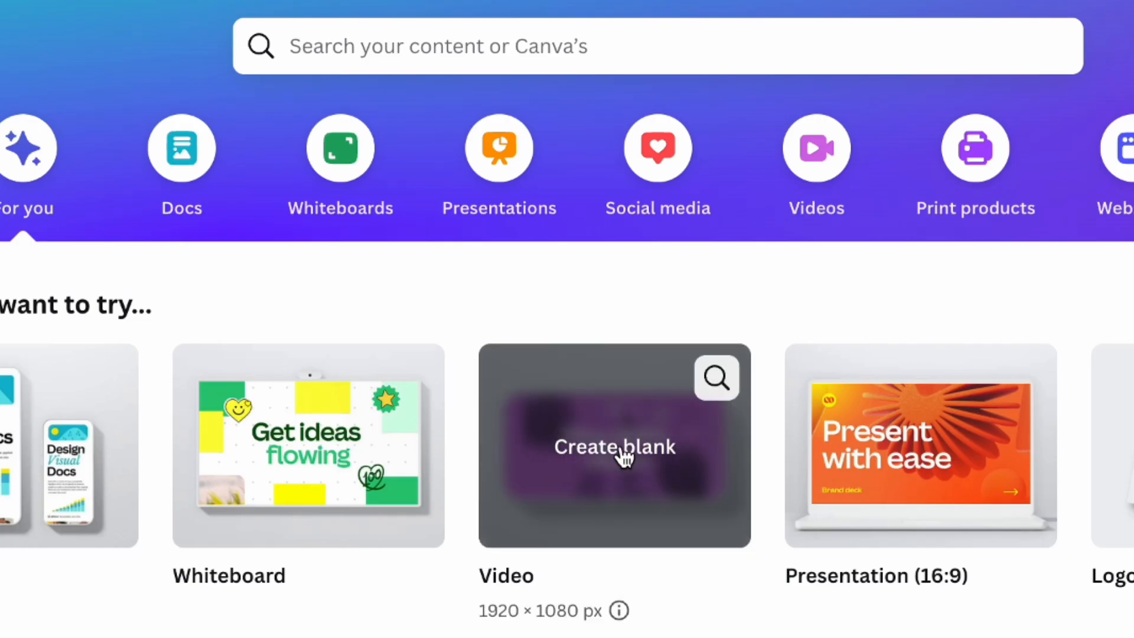
left_click(614, 448)
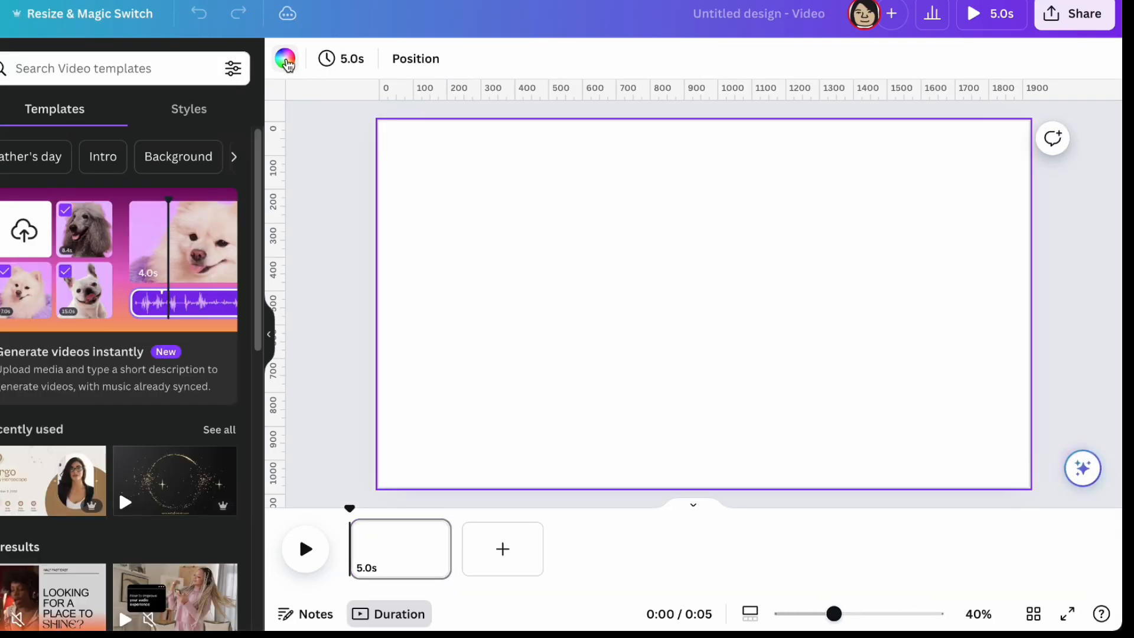
left_click(284, 58)
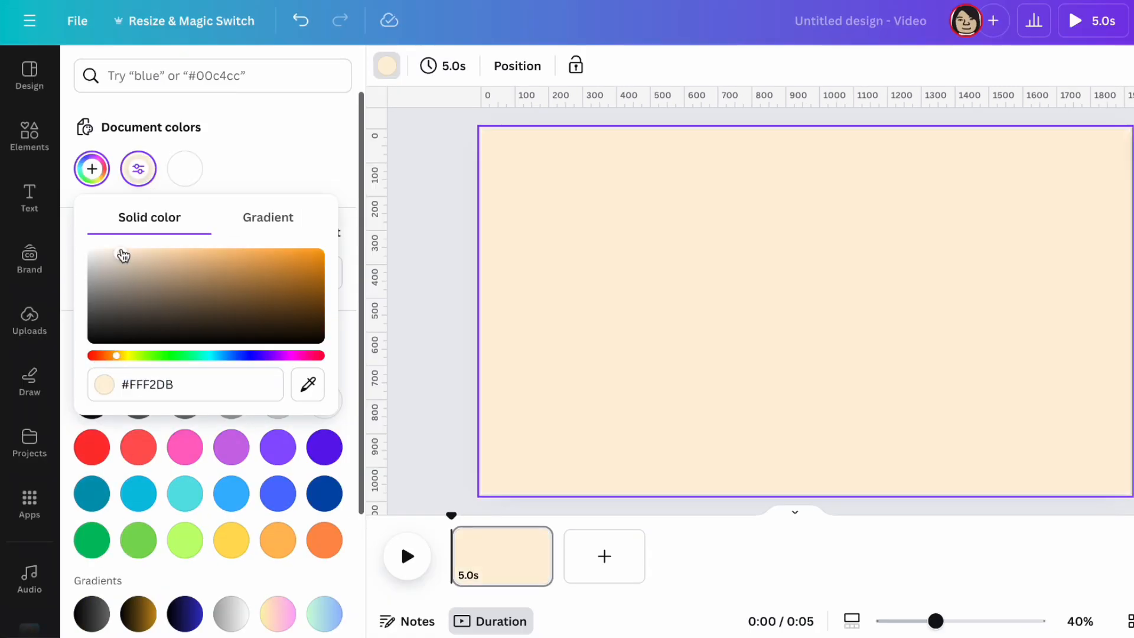
type("#EFEBE4")
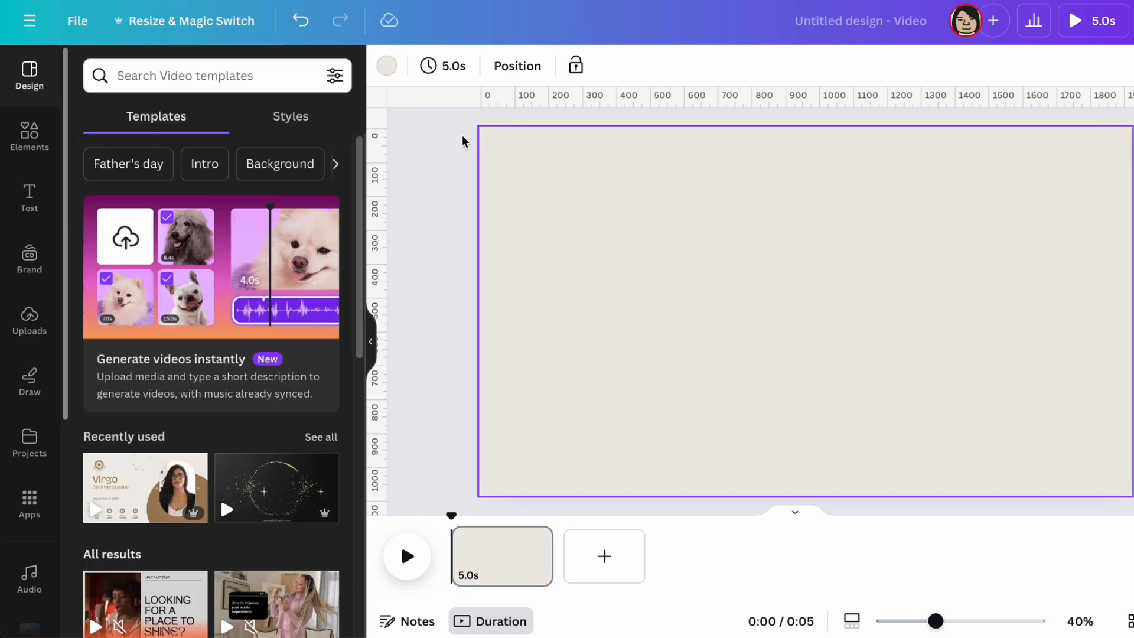
- Add the stacked pizza photo, remove its background, move it right, and fade its shadow
type("pizza")
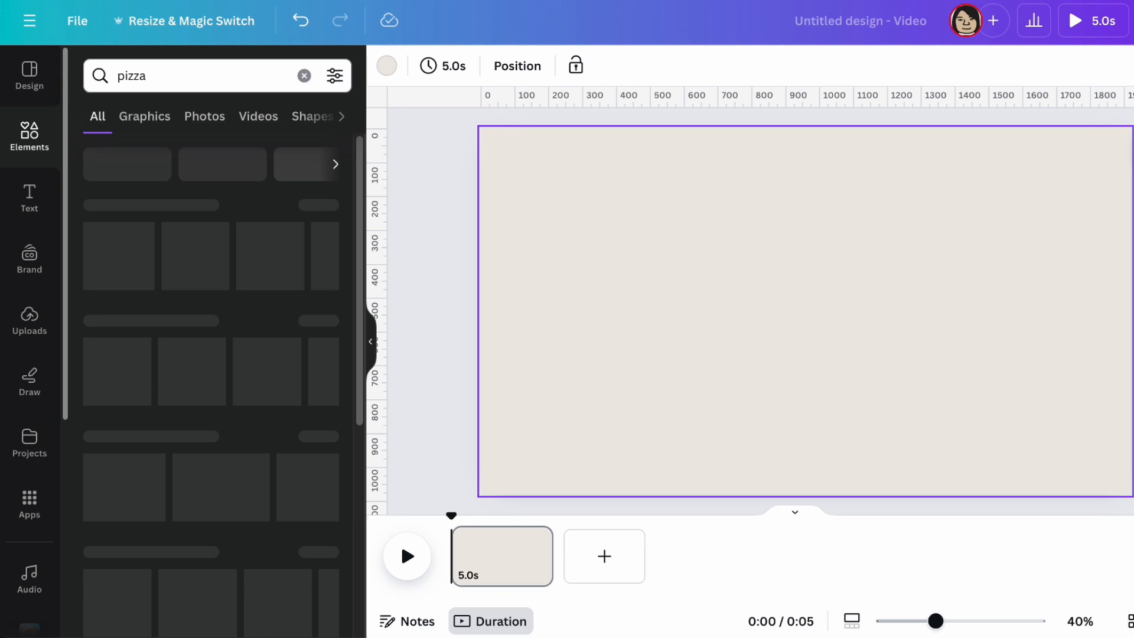
left_click(204, 116)
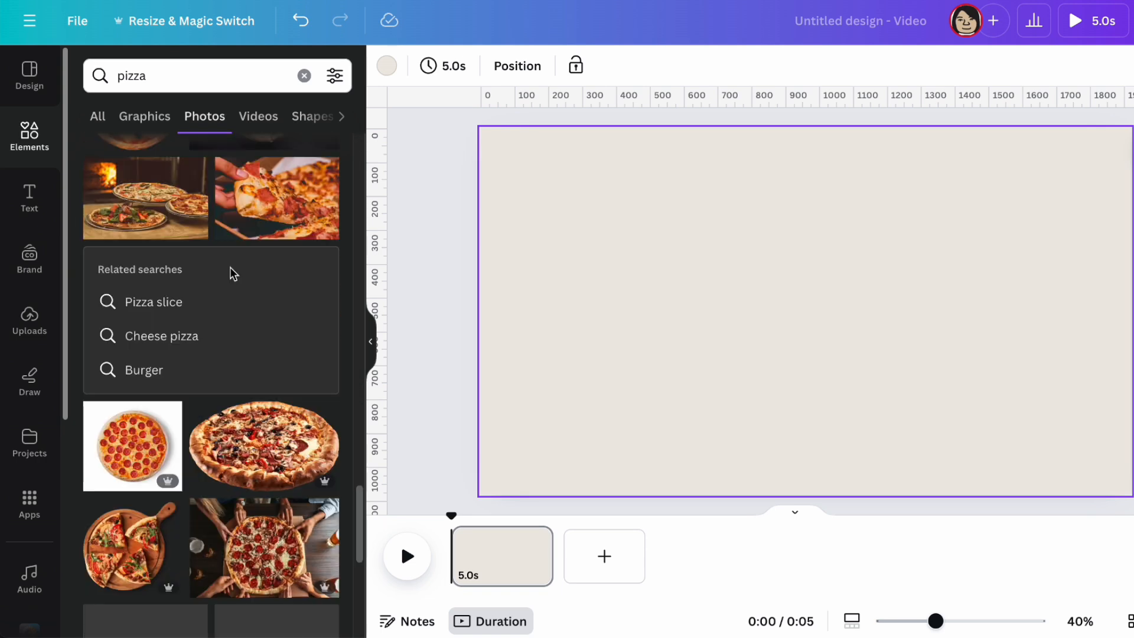
left_click(296, 423)
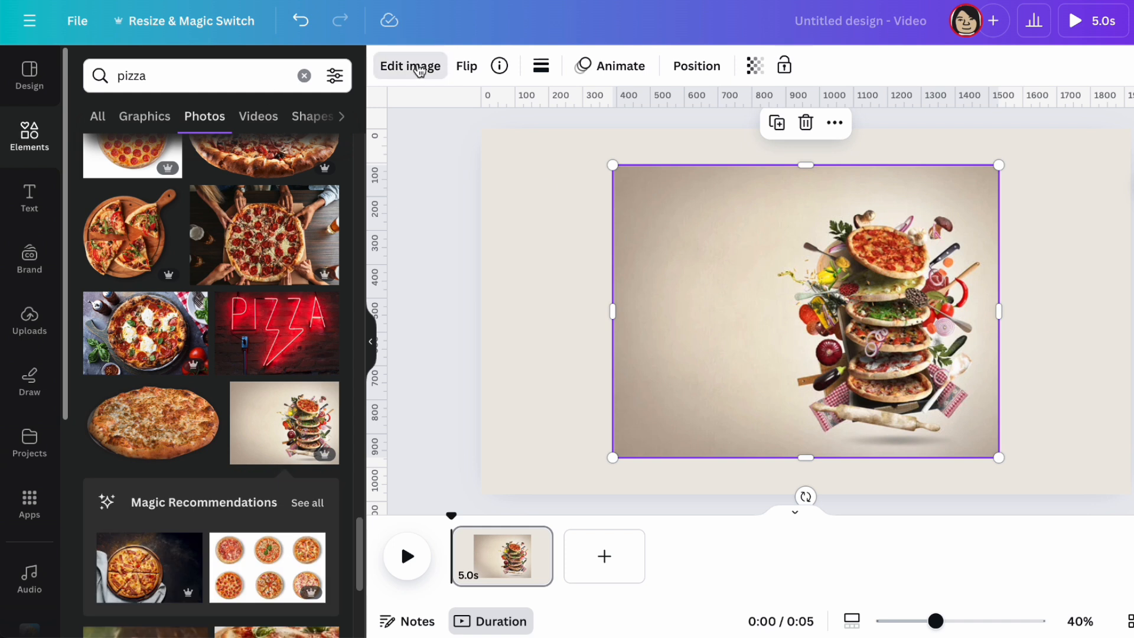
left_click(410, 66)
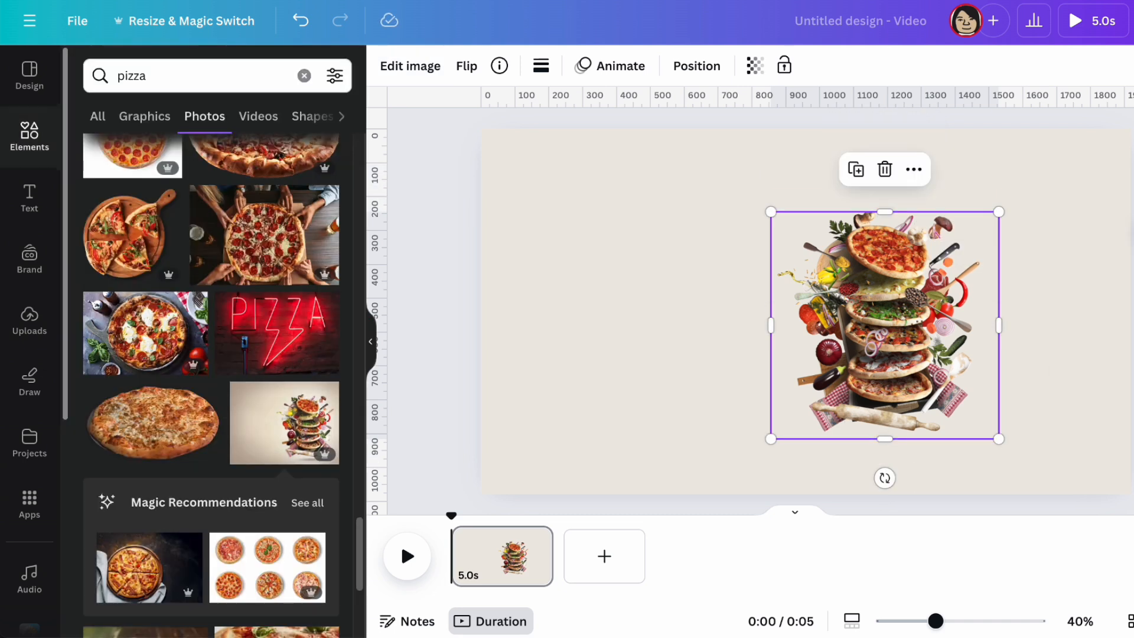
left_click_drag(884, 326, 971, 286)
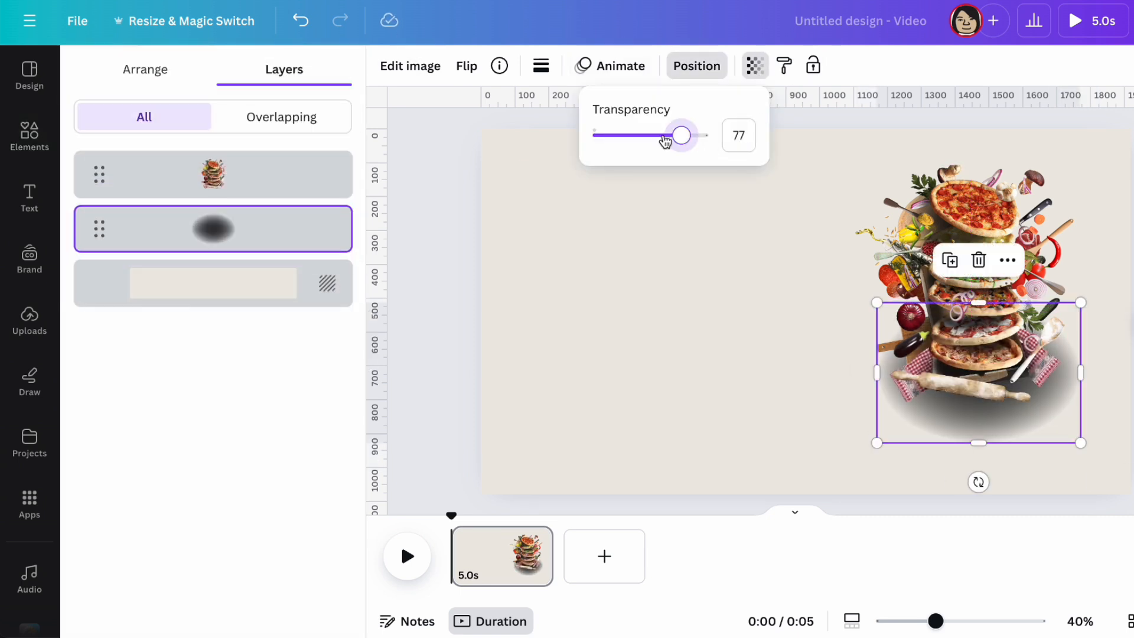
left_click_drag(680, 135, 615, 134)
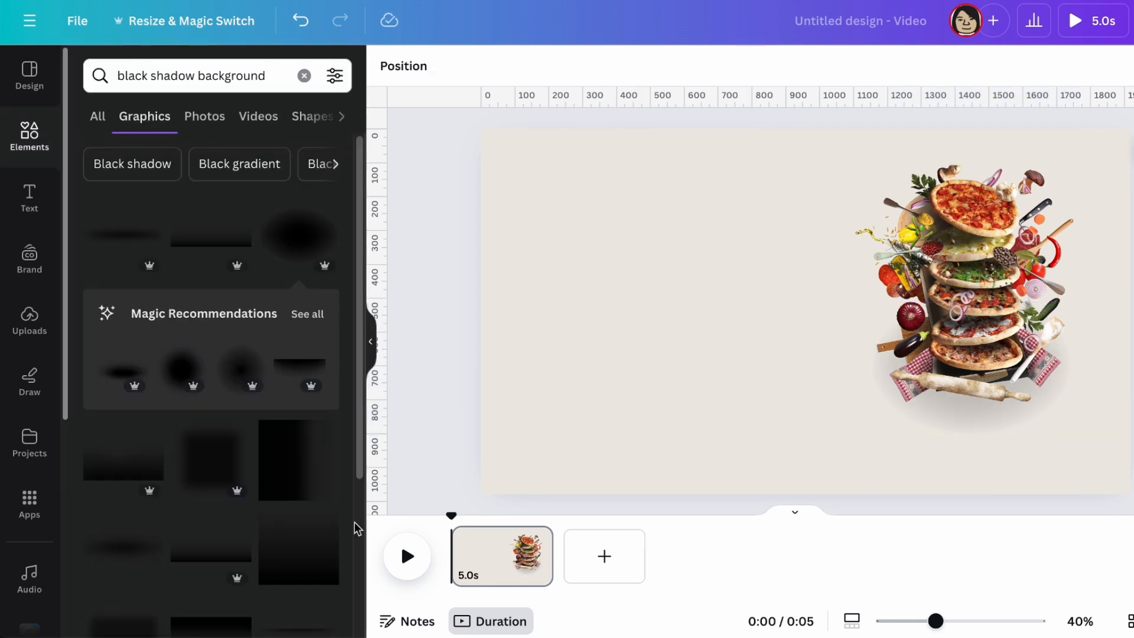
- Add a lemon graphic and shrink it into a small cluster under the pizzas
type("lemon")
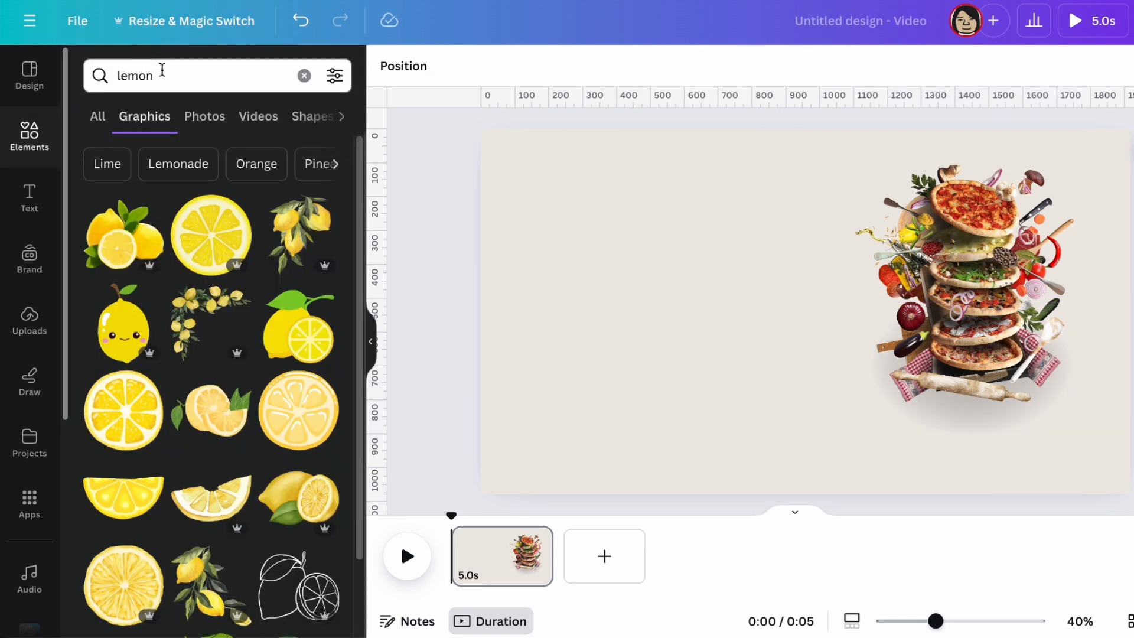
scroll("down", 3)
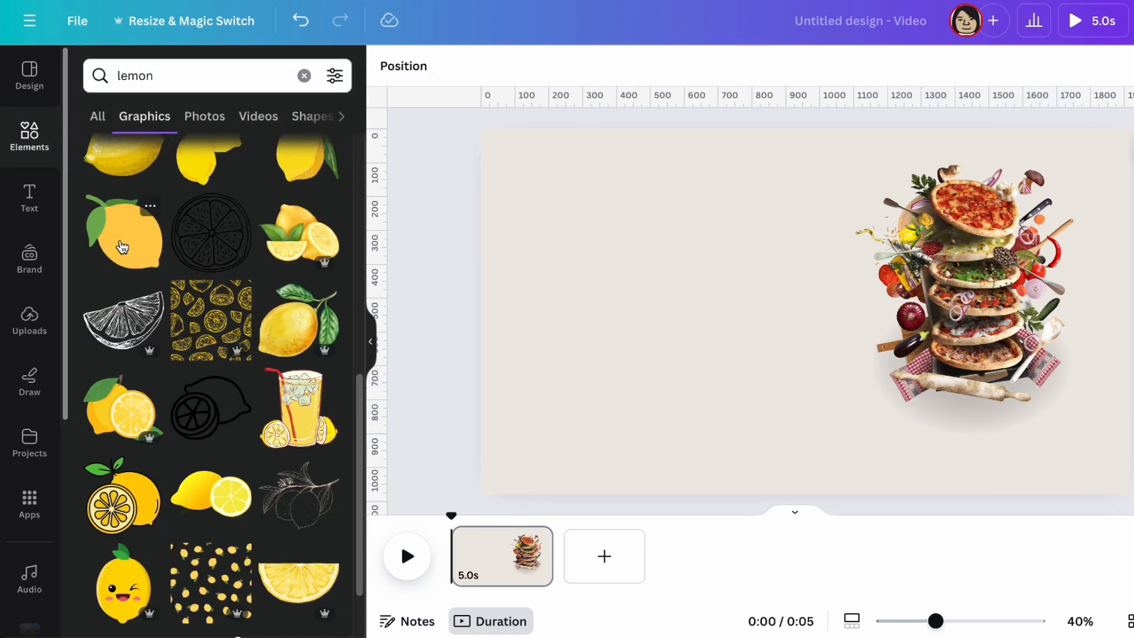
scroll("down", 3)
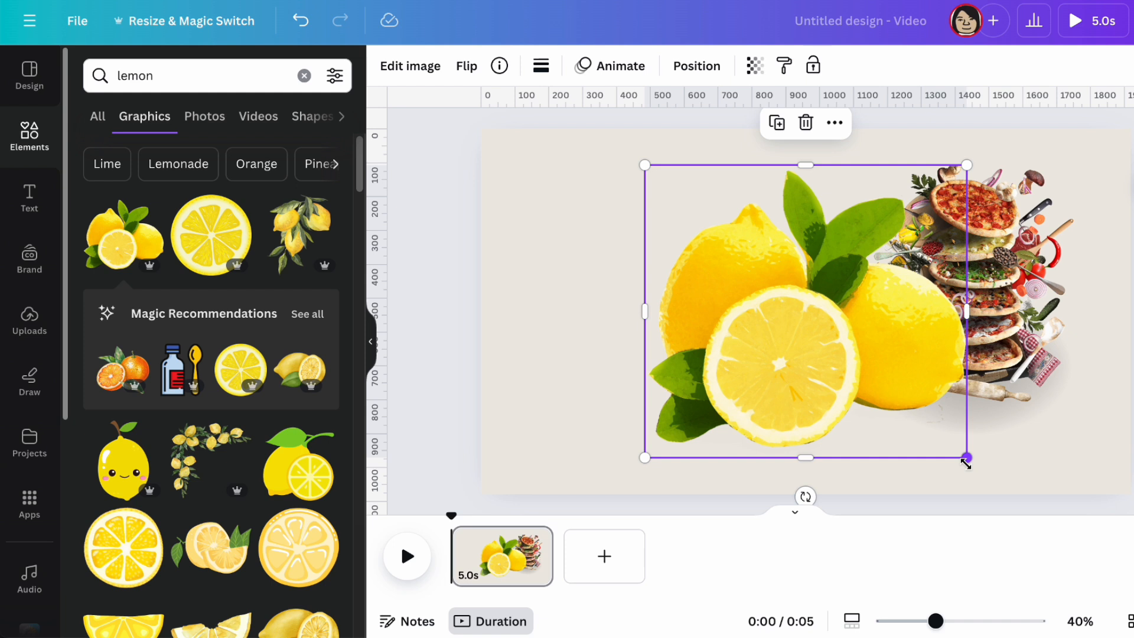
left_click_drag(964, 457, 1005, 426)
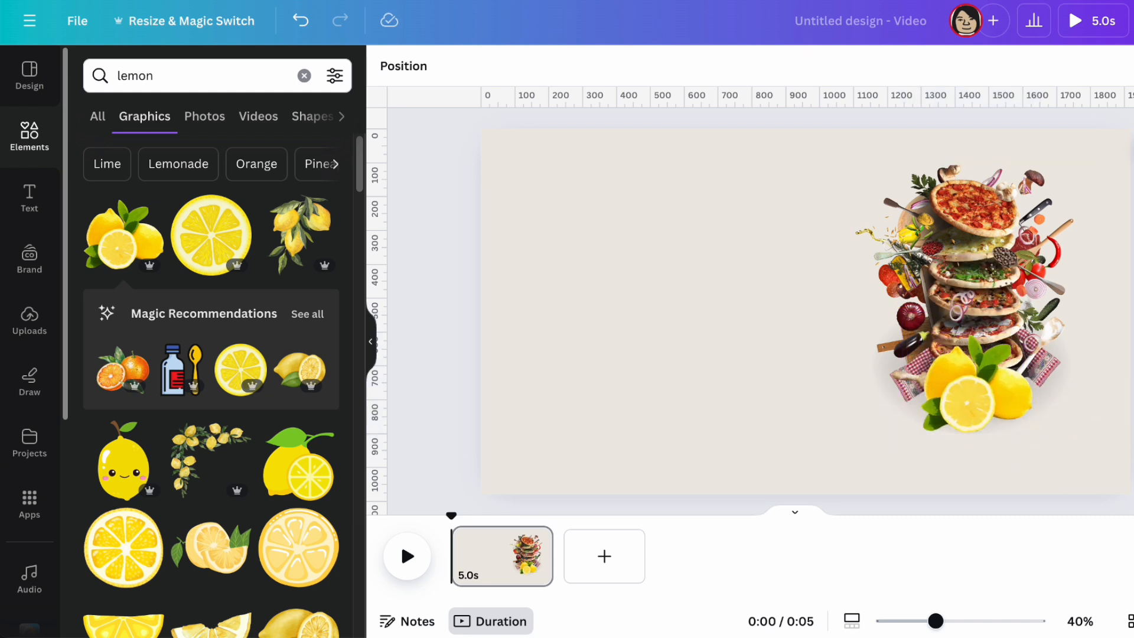
- Add 'PZA PZA PZA' text in Joliet size 190, coloured white with a glow
left_click(29, 198)
type("PZA PZA PZA PZA PZA")
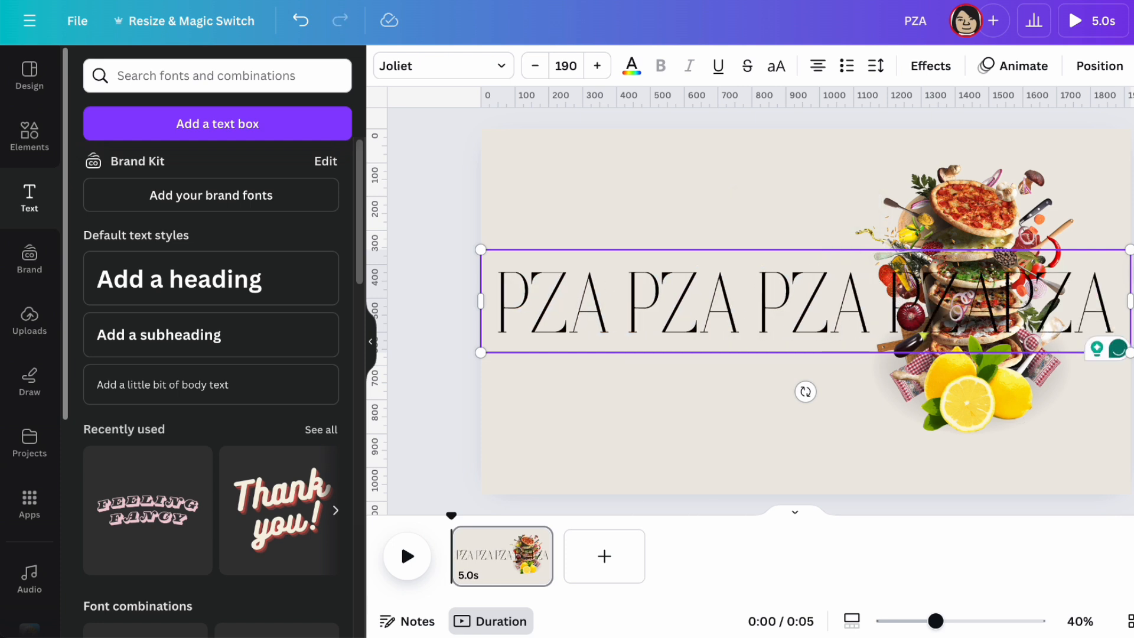
left_click(631, 65)
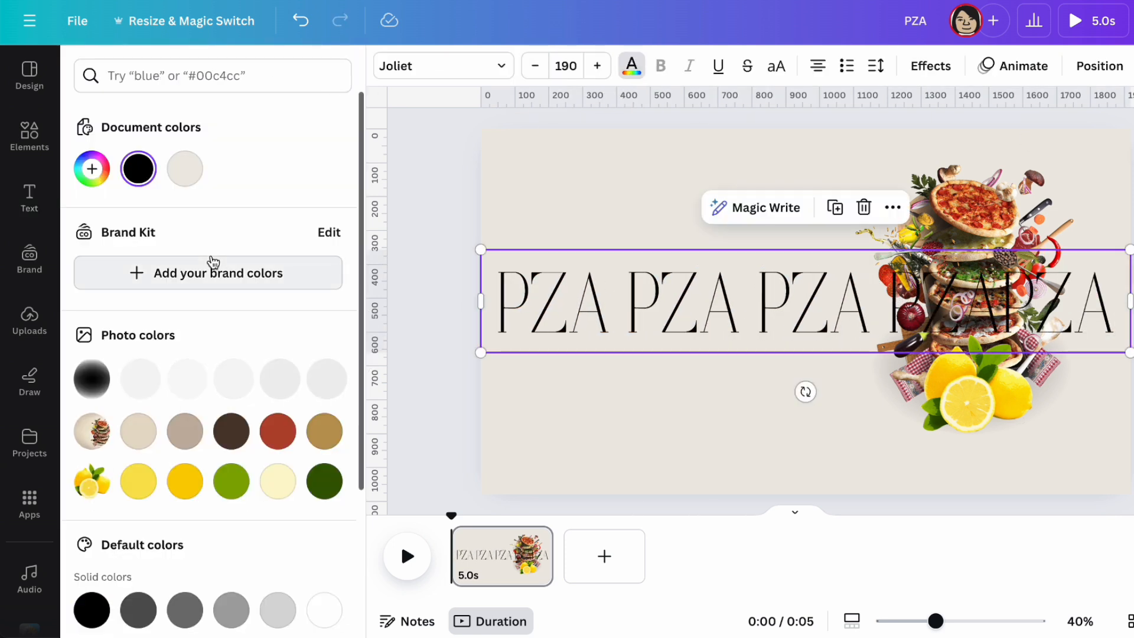
left_click(930, 65)
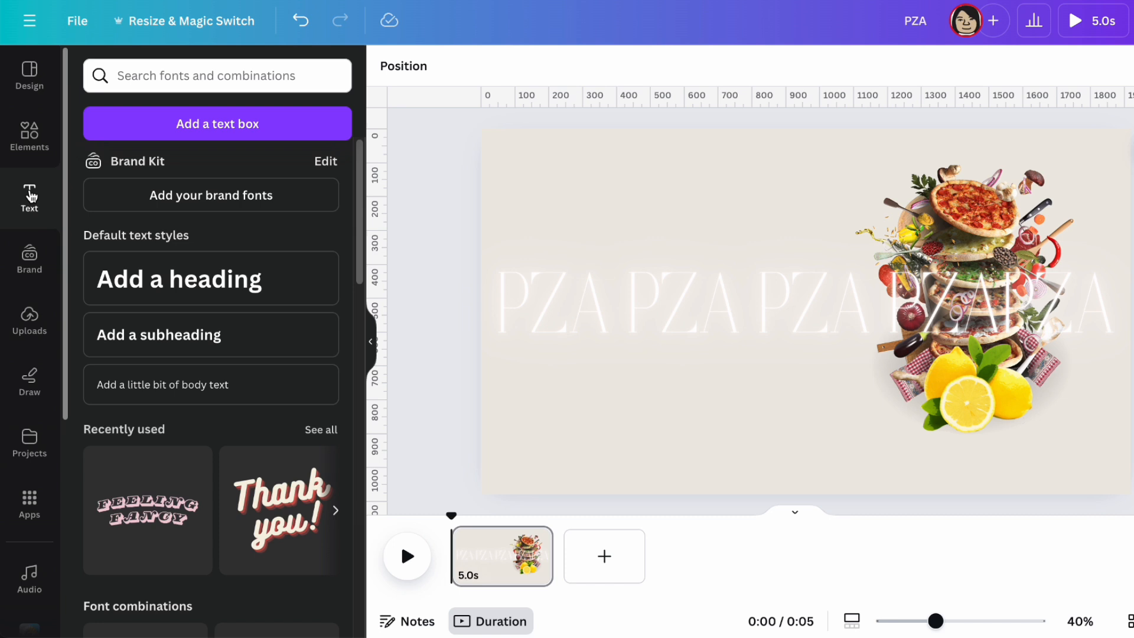
mouse_move(29, 195)
type("PIZZA")
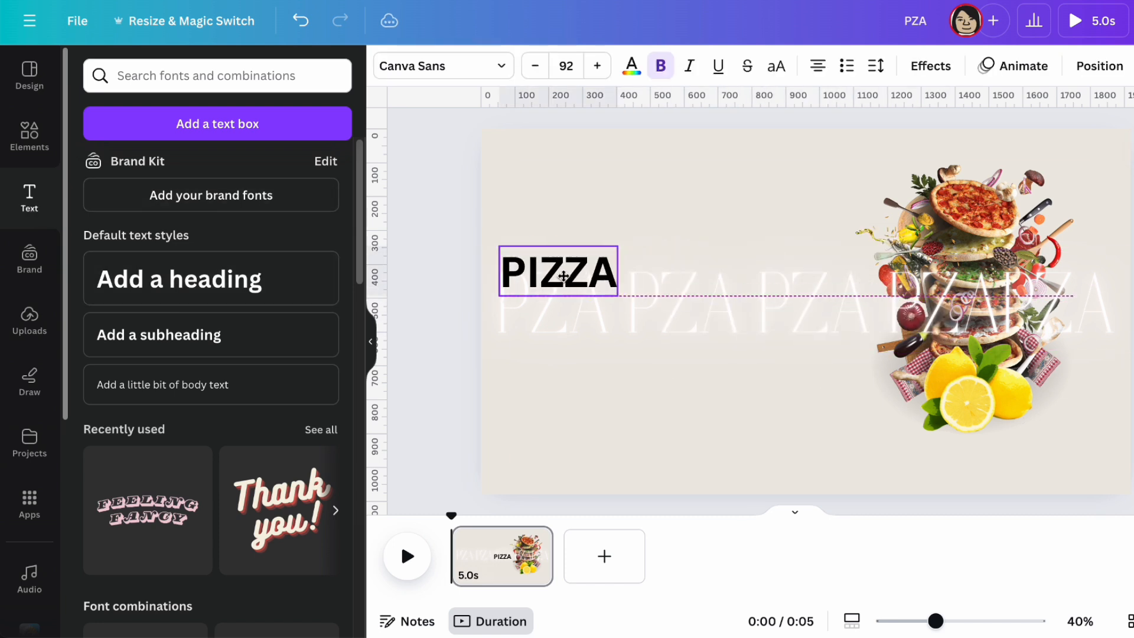
- Place a PIZZA heading left in Archivo Black with a thin OF THE WEEK subheading
left_click(562, 274)
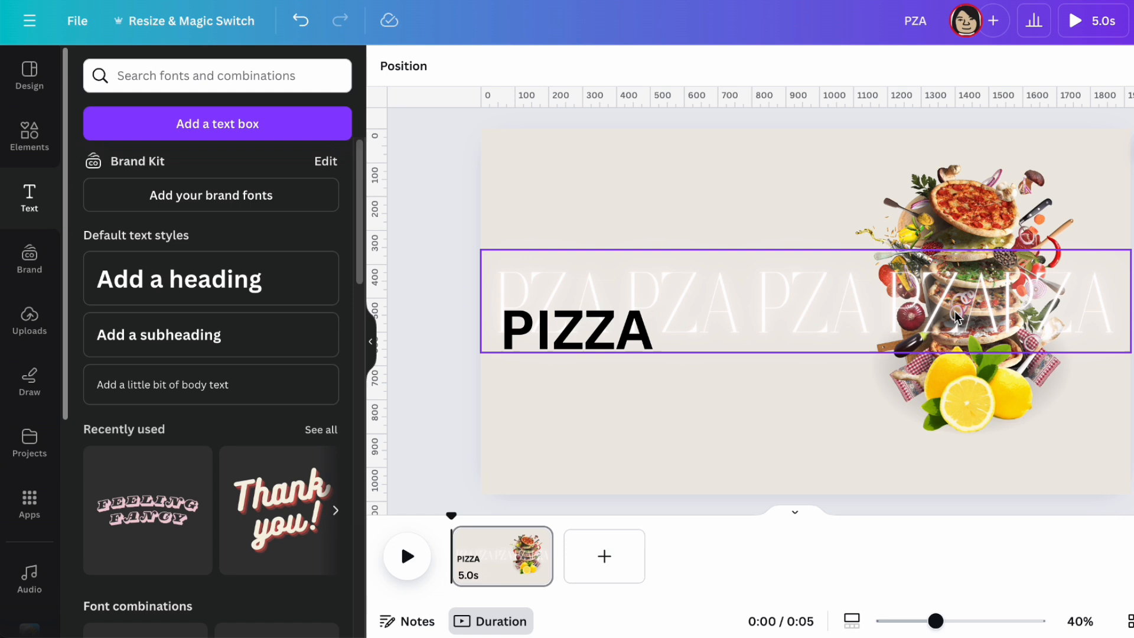
left_click(577, 326)
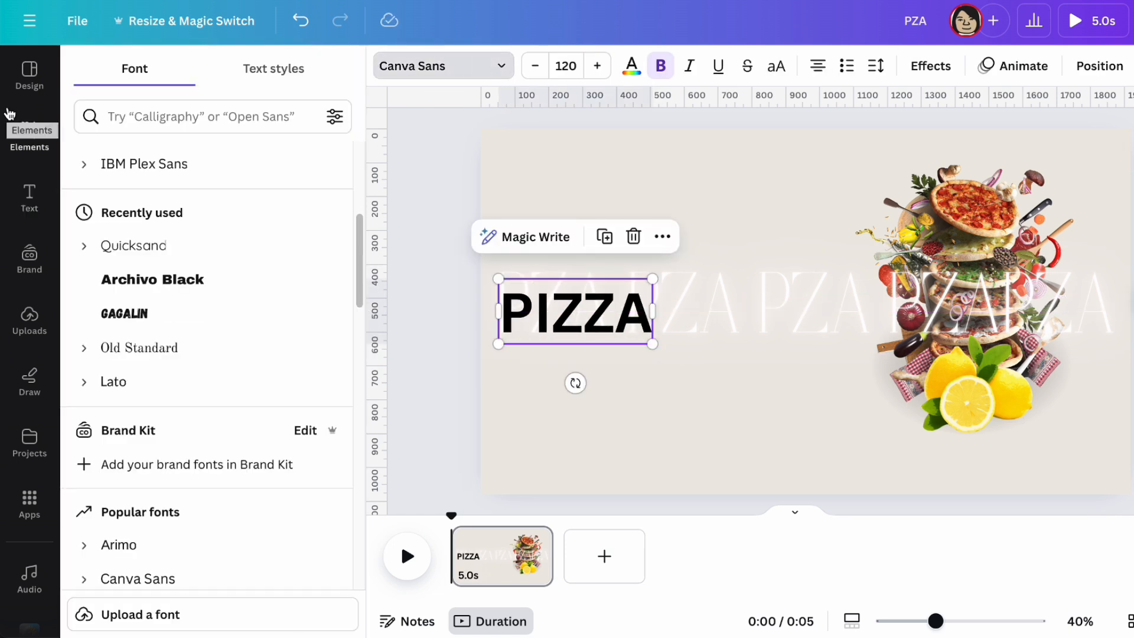
left_click(876, 66)
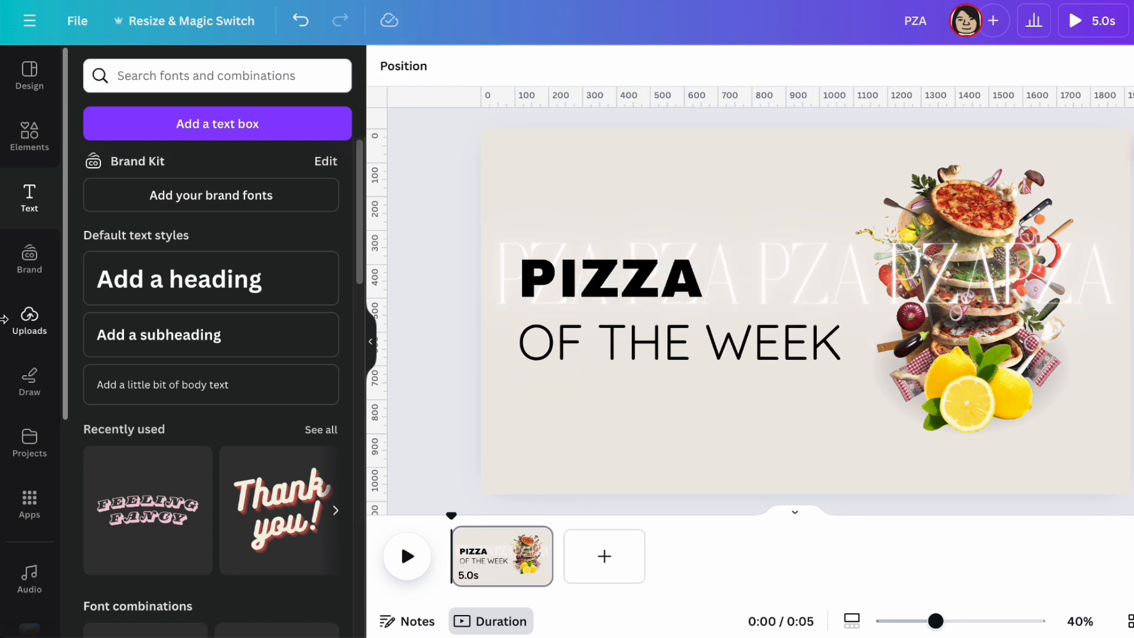
- Add a gold rounded bar captioned '5 DAYS OF PIZZA EATING' in white, then browse restaurant elements
left_click(30, 137)
type("5 DAYS OF PIZZA EATING")
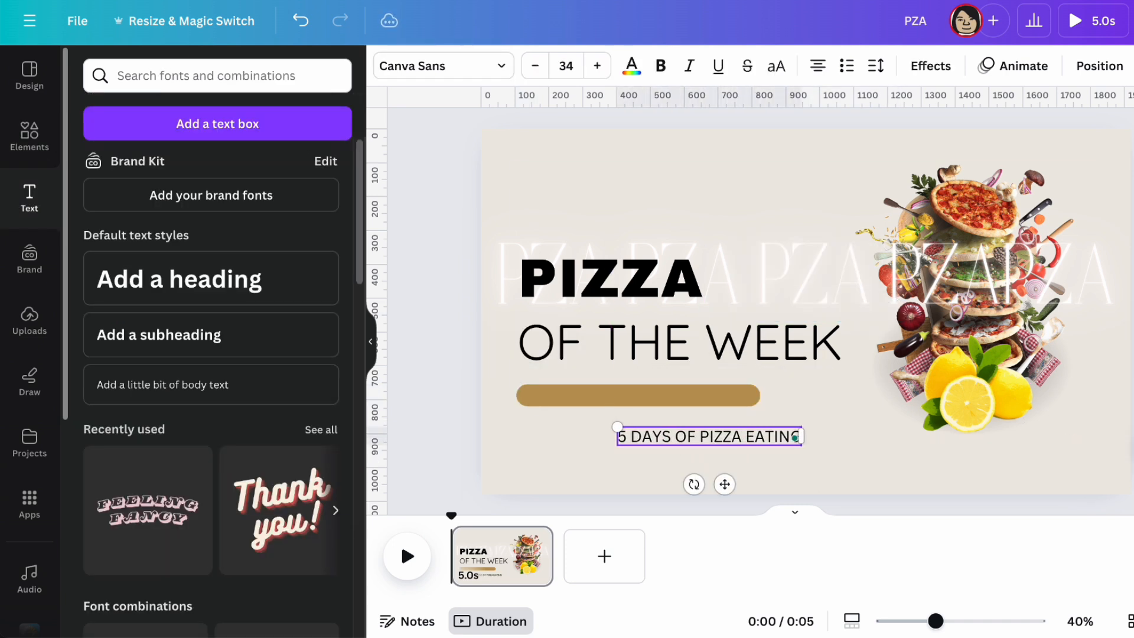
left_click(444, 66)
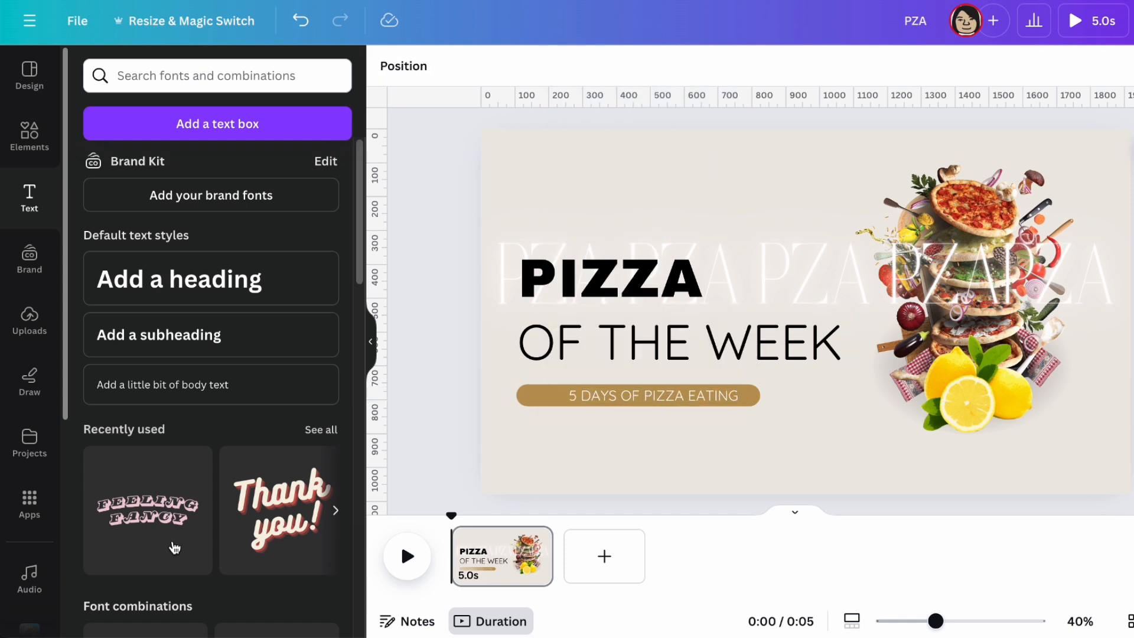
left_click(30, 136)
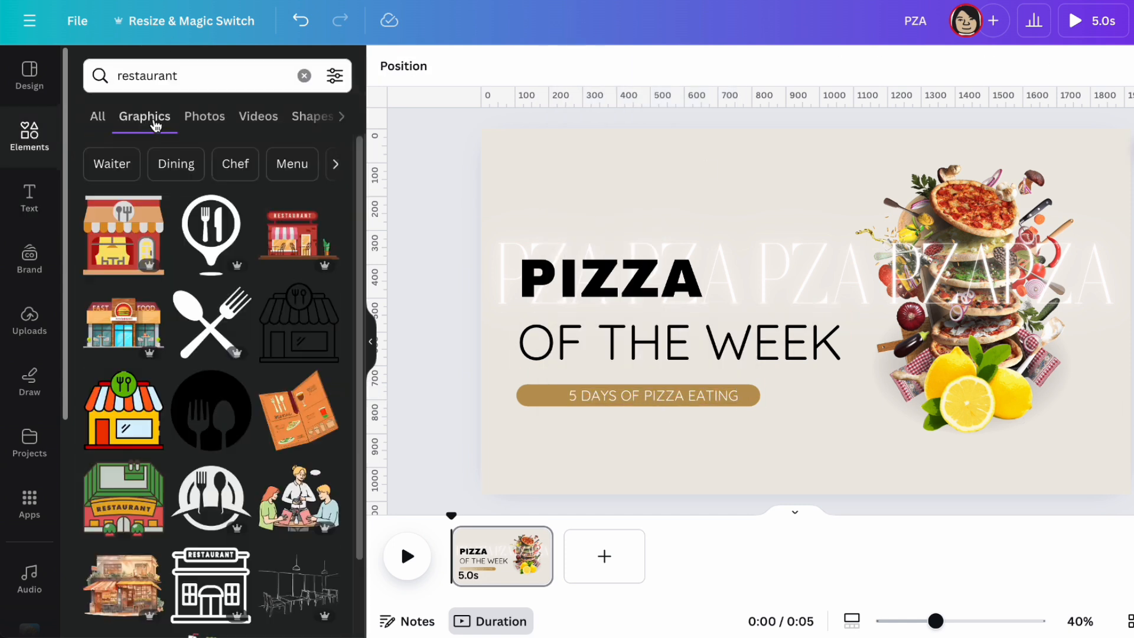
scroll("down", 3)
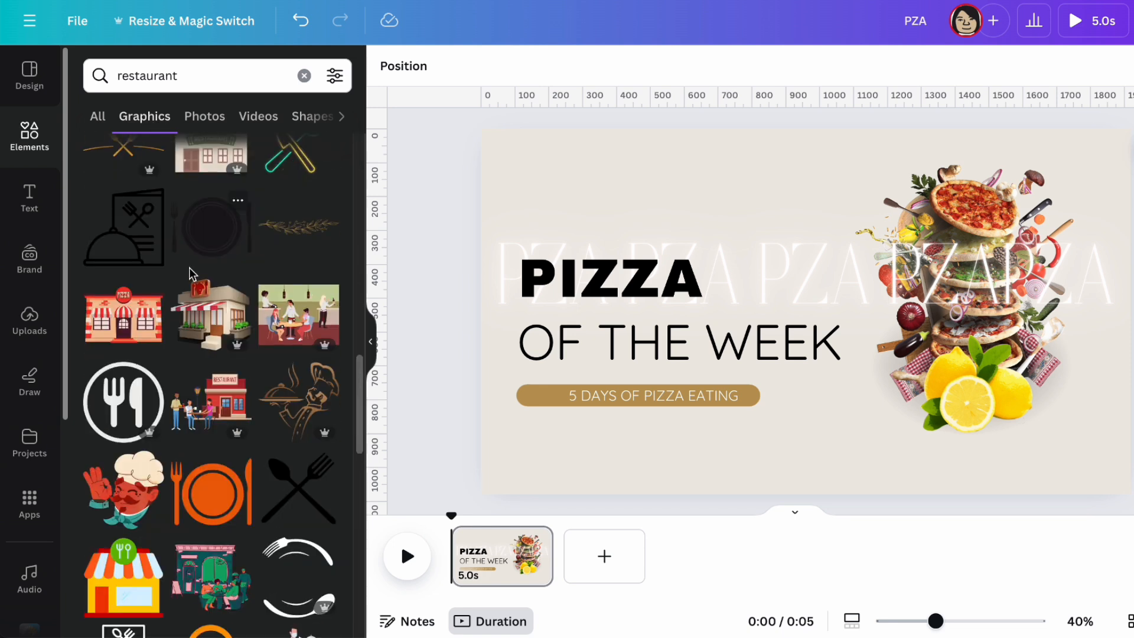
scroll("down", 3)
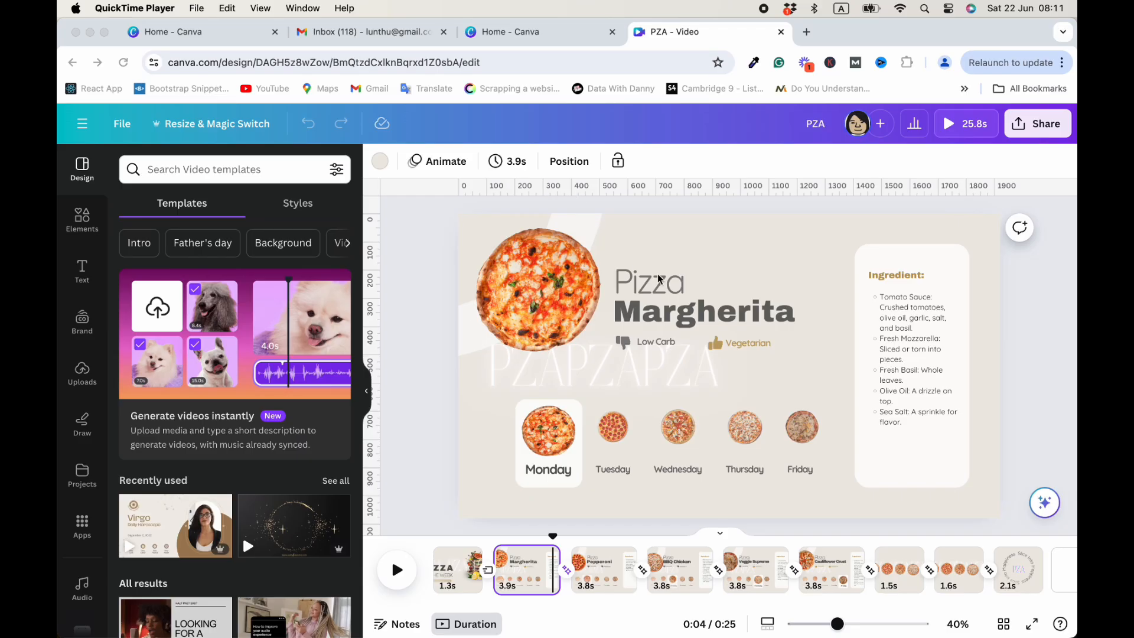
mouse_move(763, 310)
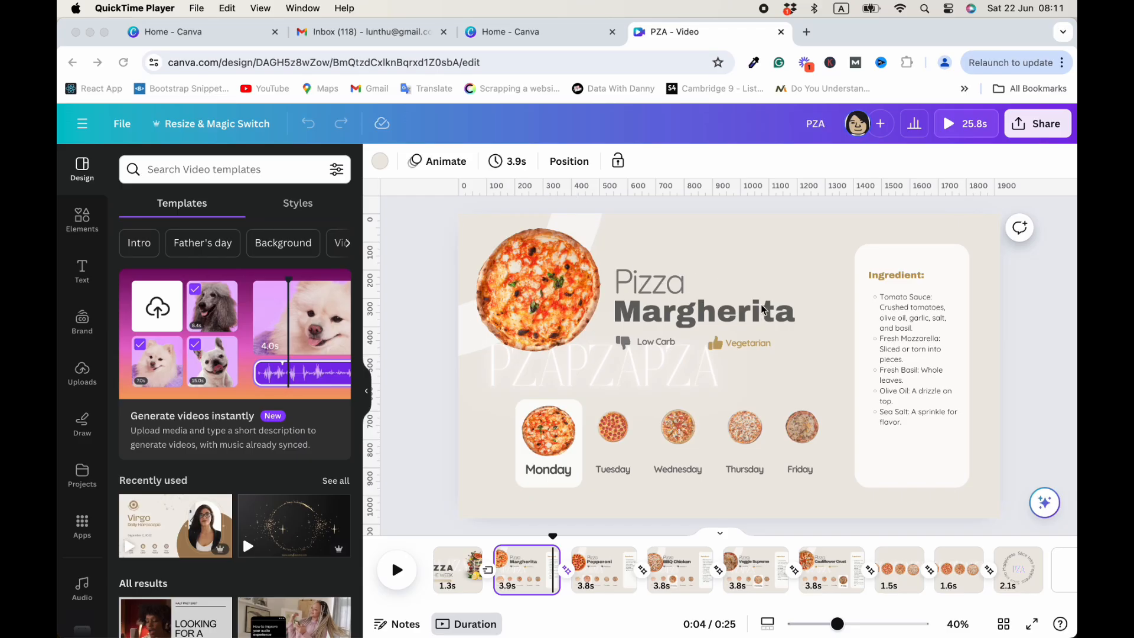
mouse_move(745, 362)
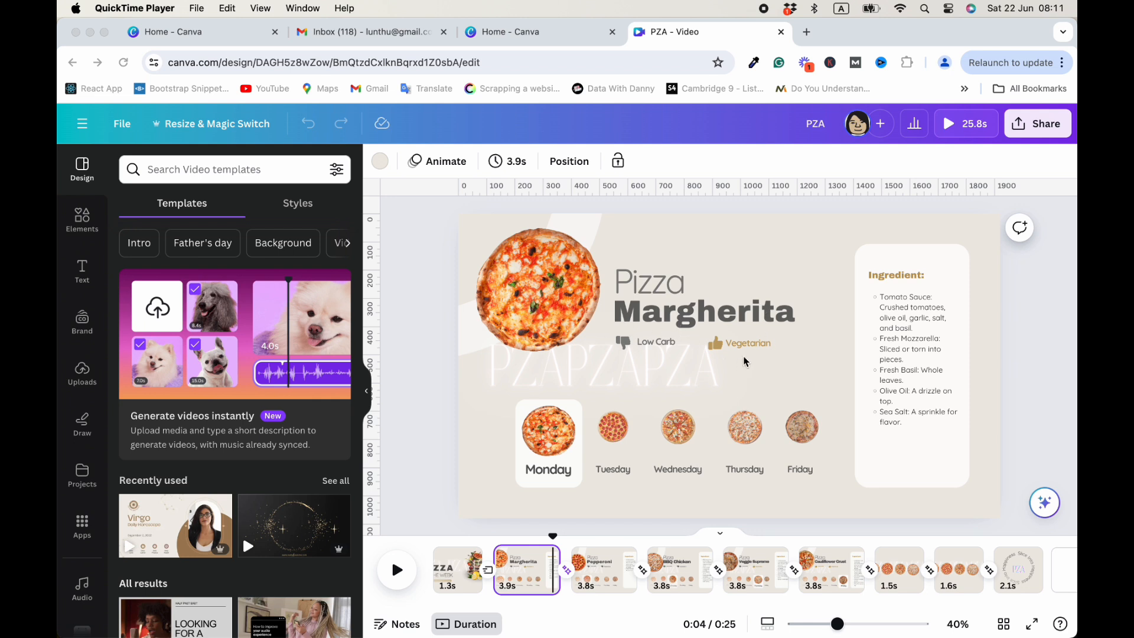
mouse_move(576, 411)
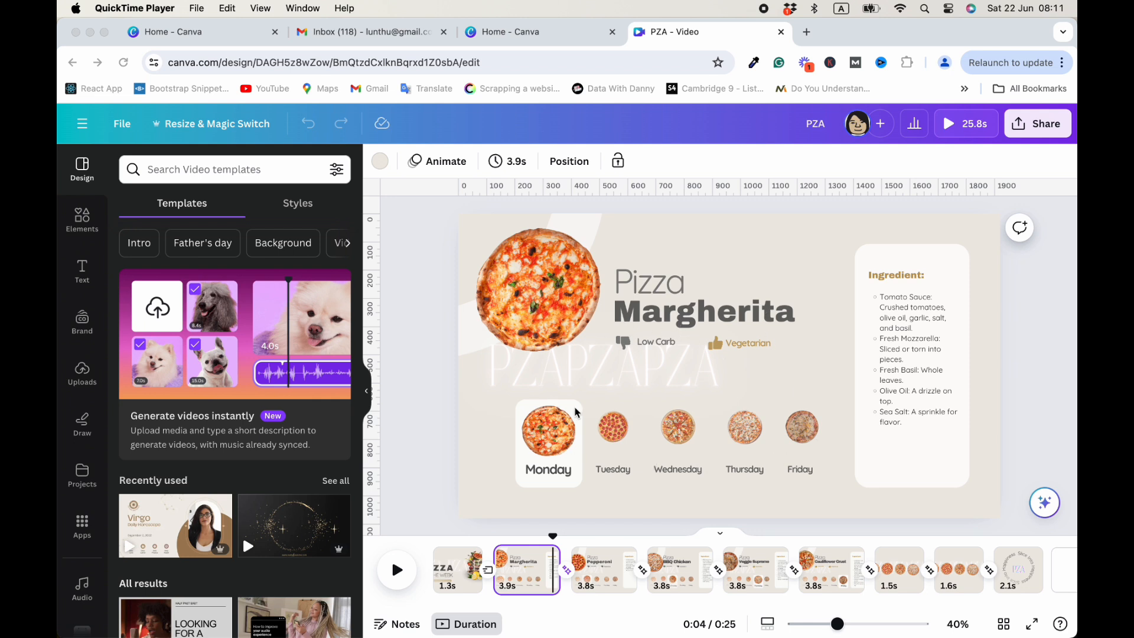
mouse_move(790, 327)
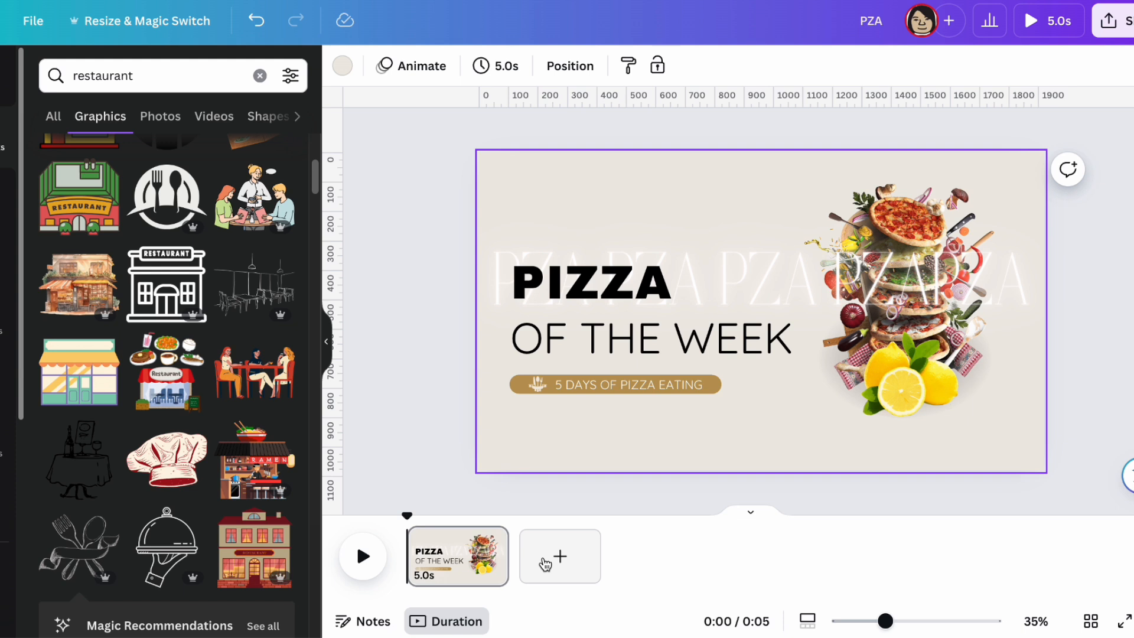
- Add a second page, stack pizza photos along its right, and crop the veggie photo square
left_click(559, 557)
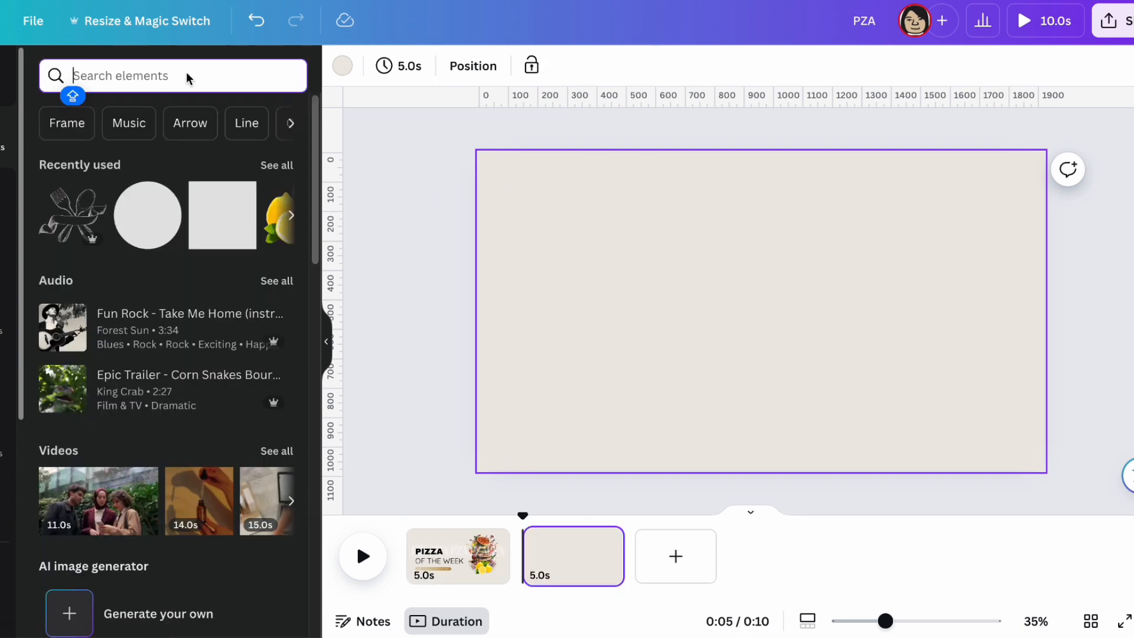
type("PIZZA")
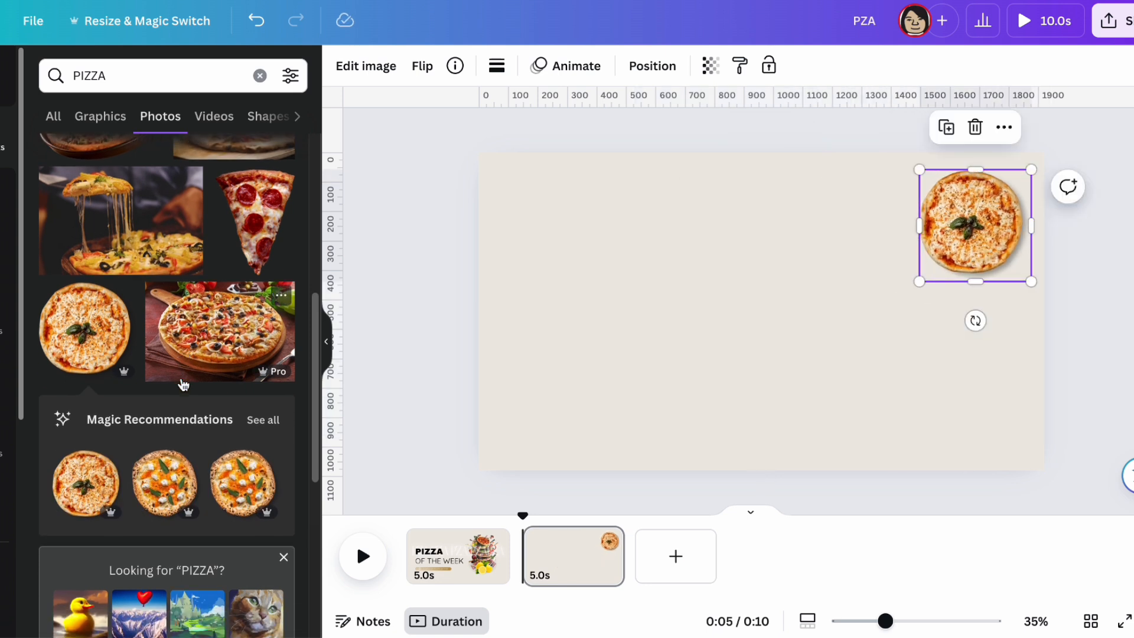
scroll("down", 3)
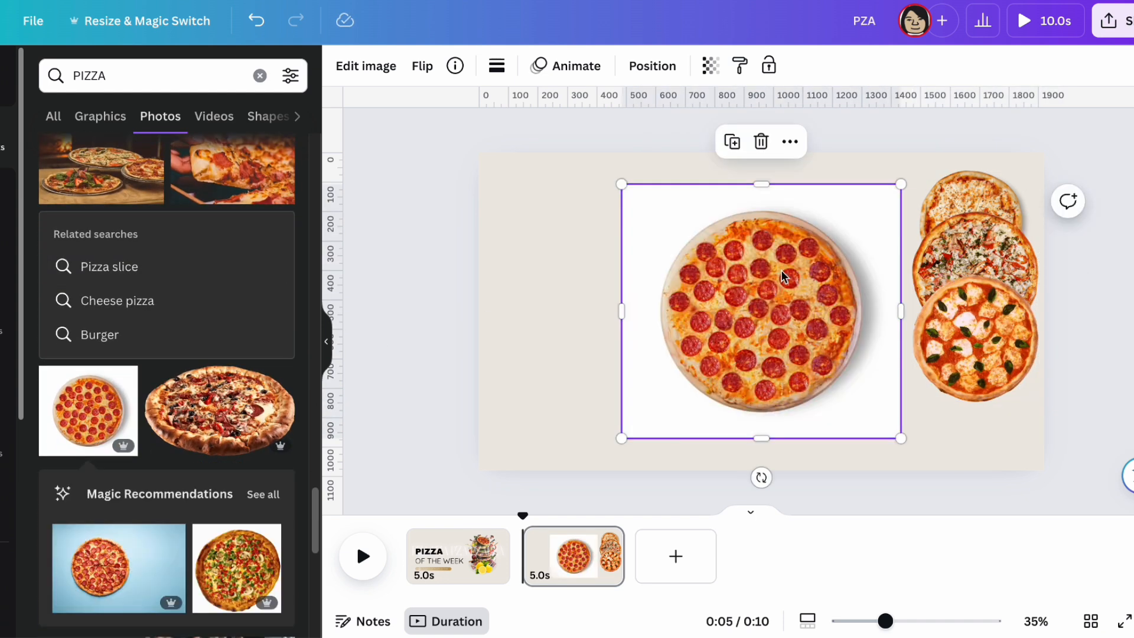
left_click(366, 65)
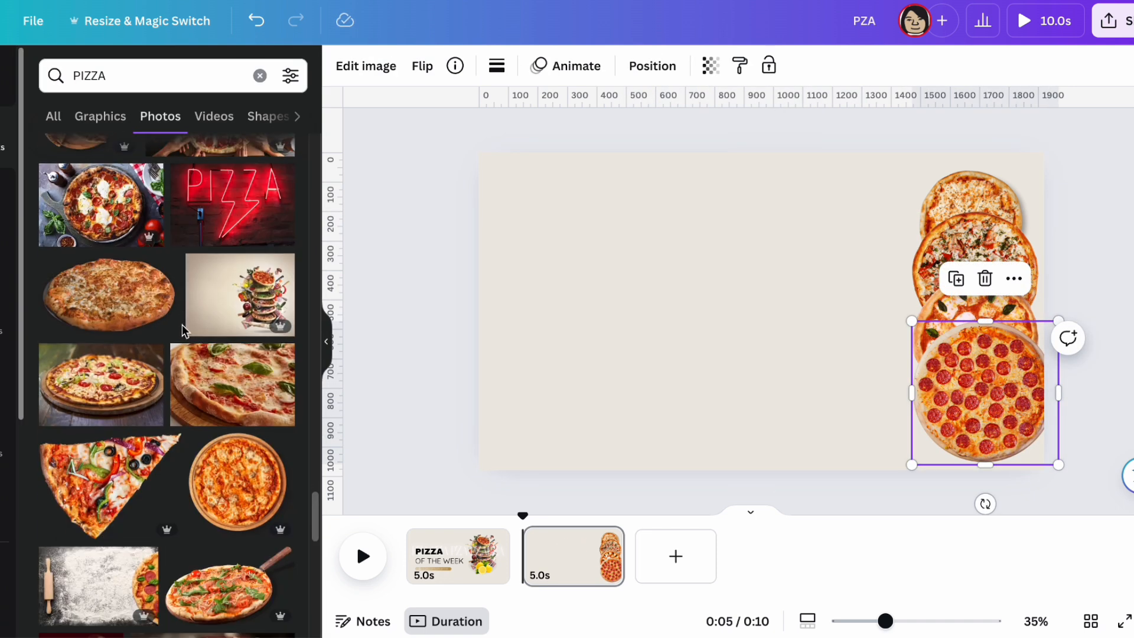
left_click(366, 65)
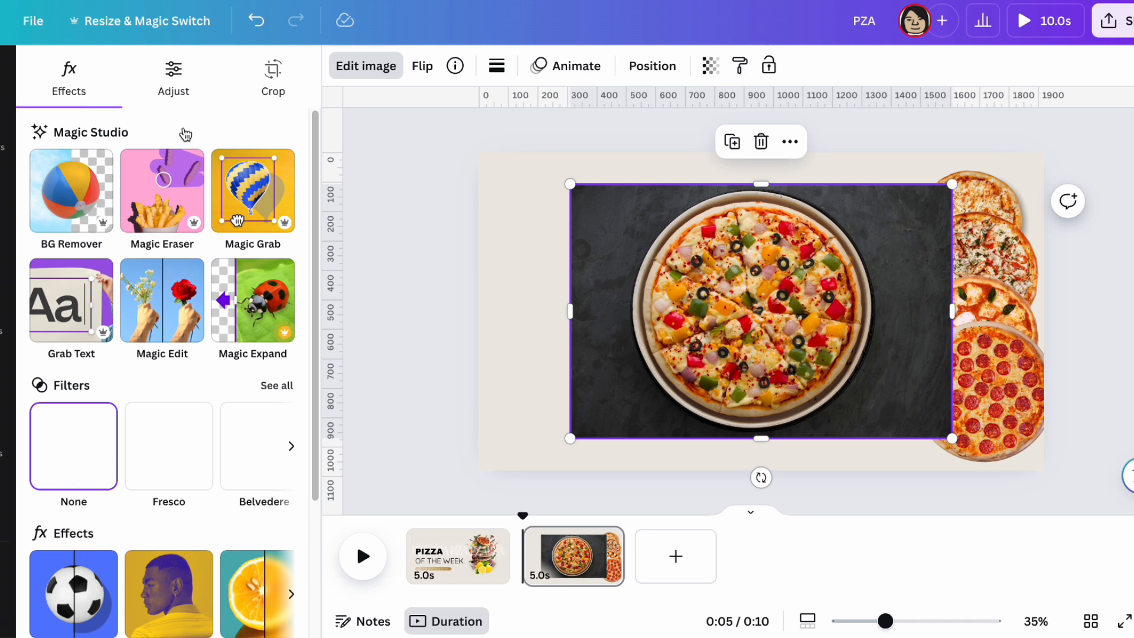
left_click_drag(571, 316, 615, 321)
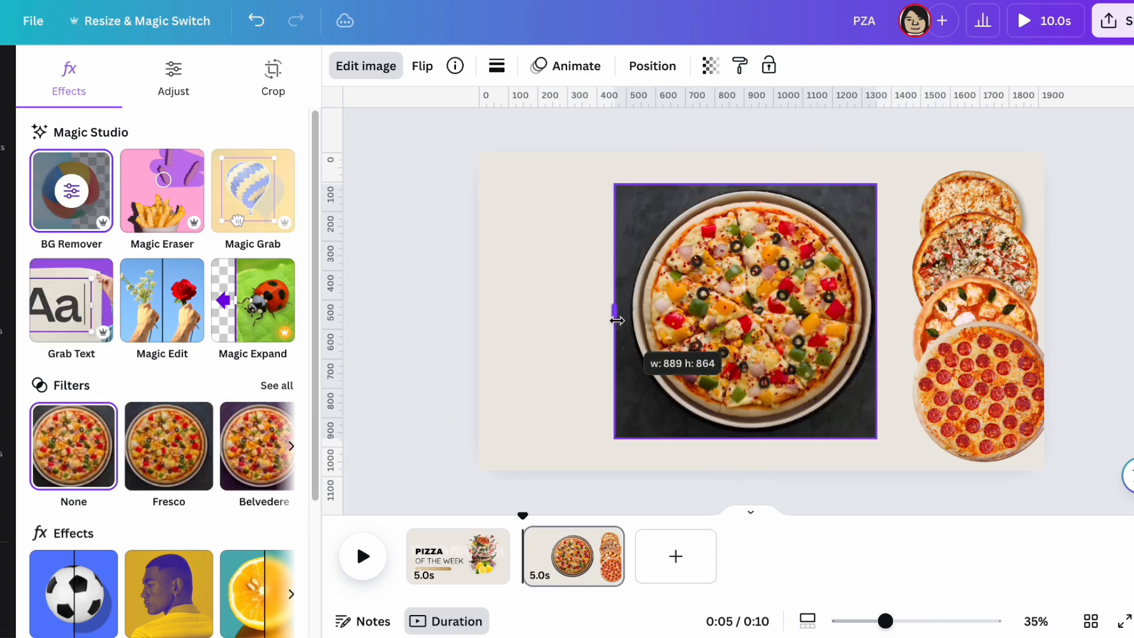
left_click_drag(616, 320, 644, 320)
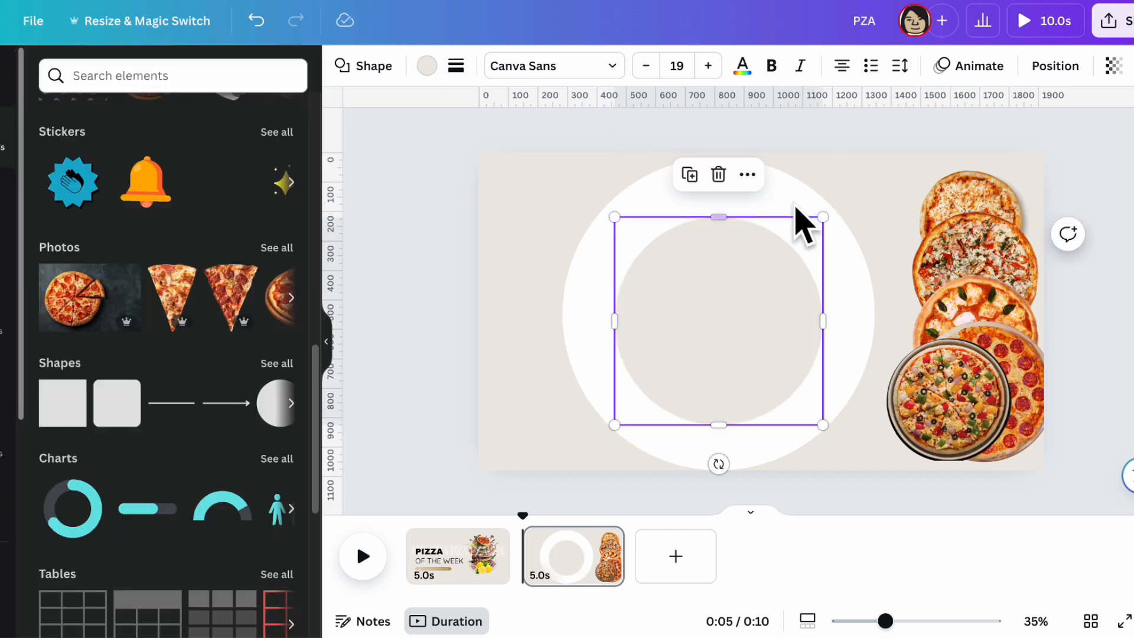
- Resize the white ring, arrange five pizza photos around it, and group them
left_click_drag(822, 217, 837, 201)
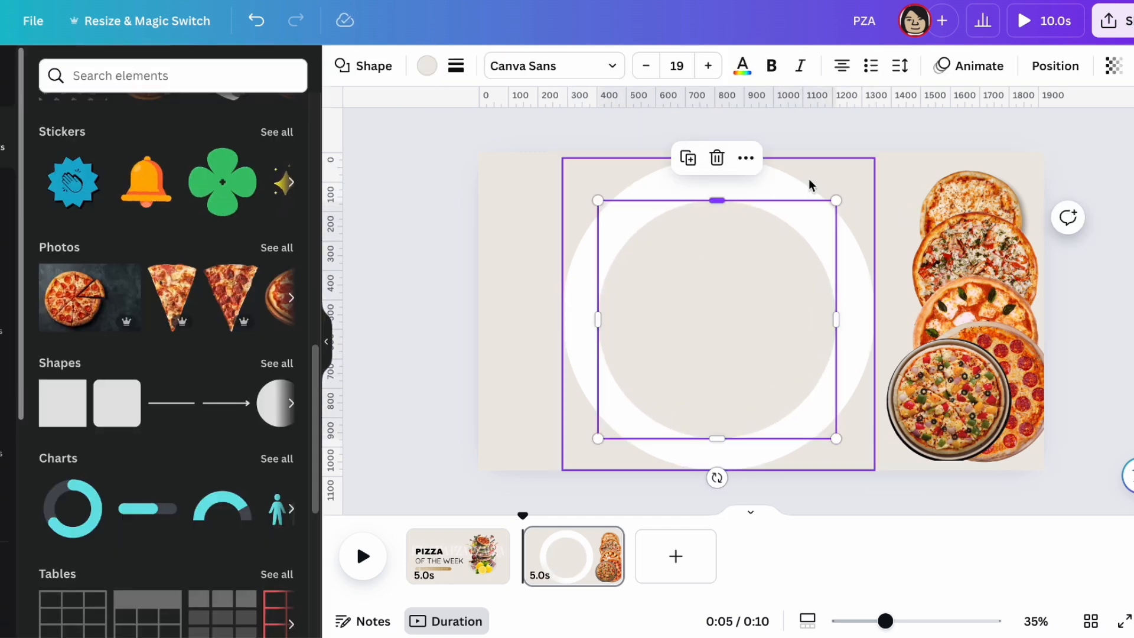
left_click(422, 211)
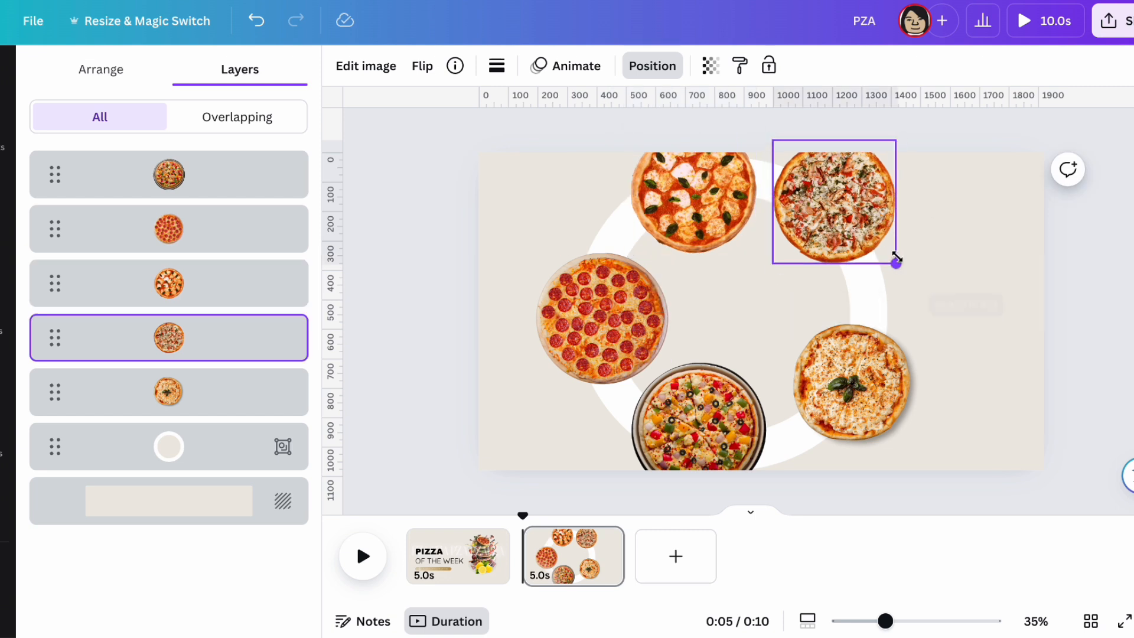
left_click_drag(896, 263, 885, 286)
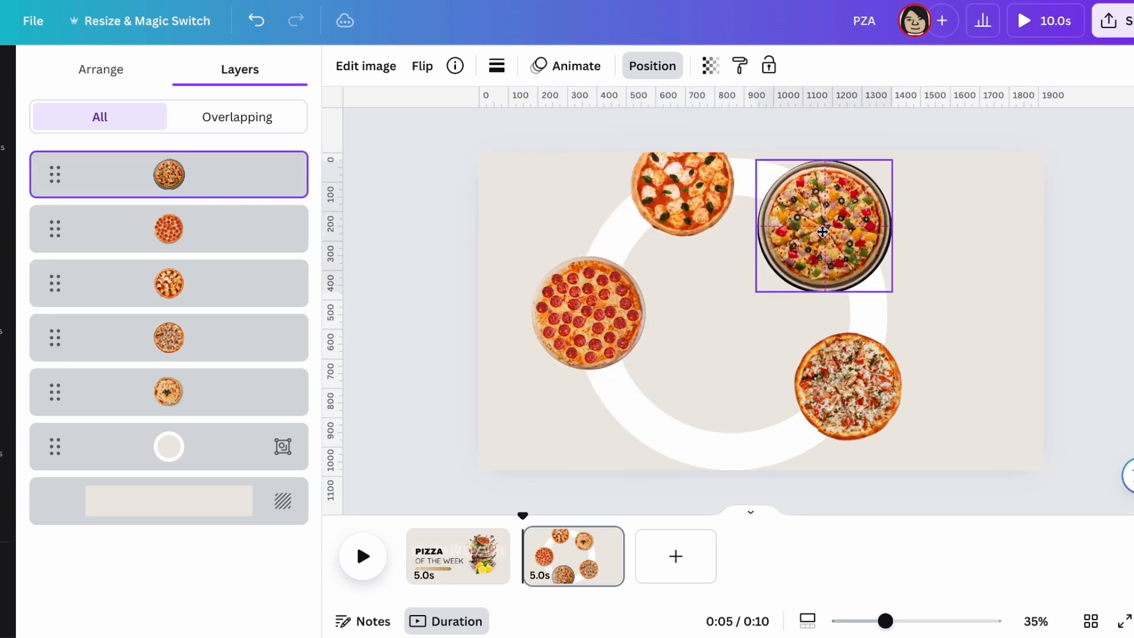
left_click_drag(822, 231, 689, 431)
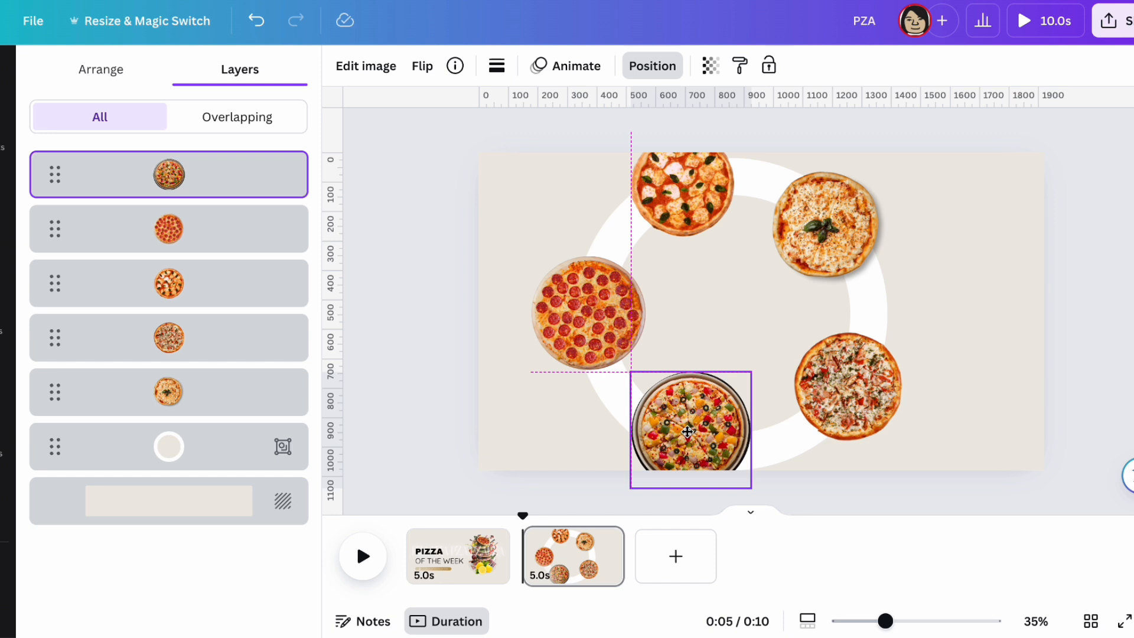
left_click(848, 387)
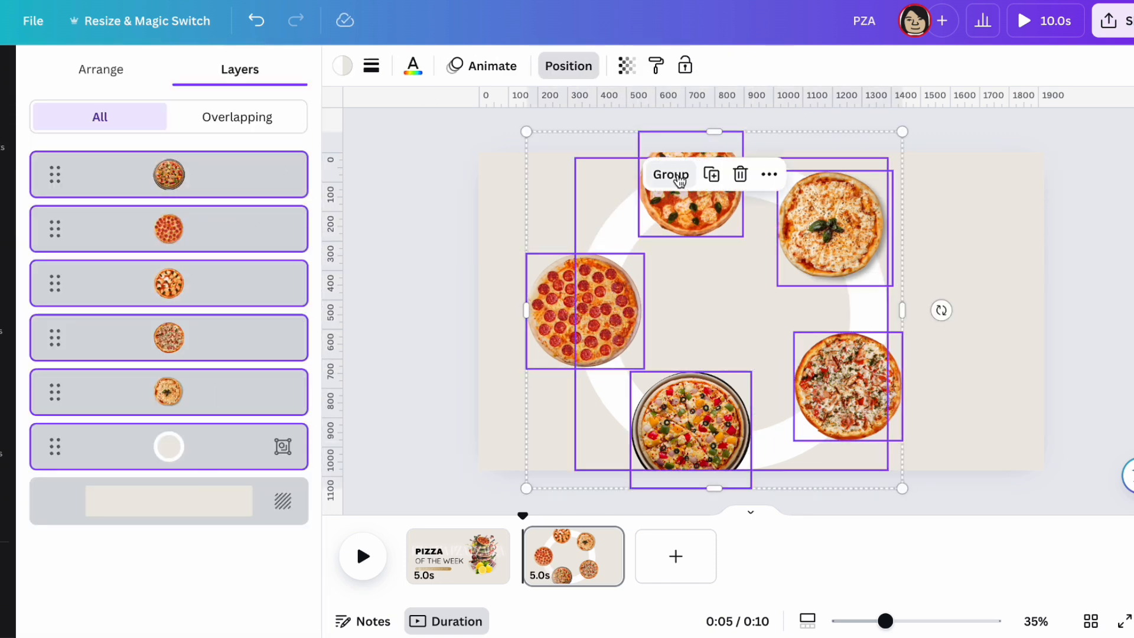
left_click(670, 174)
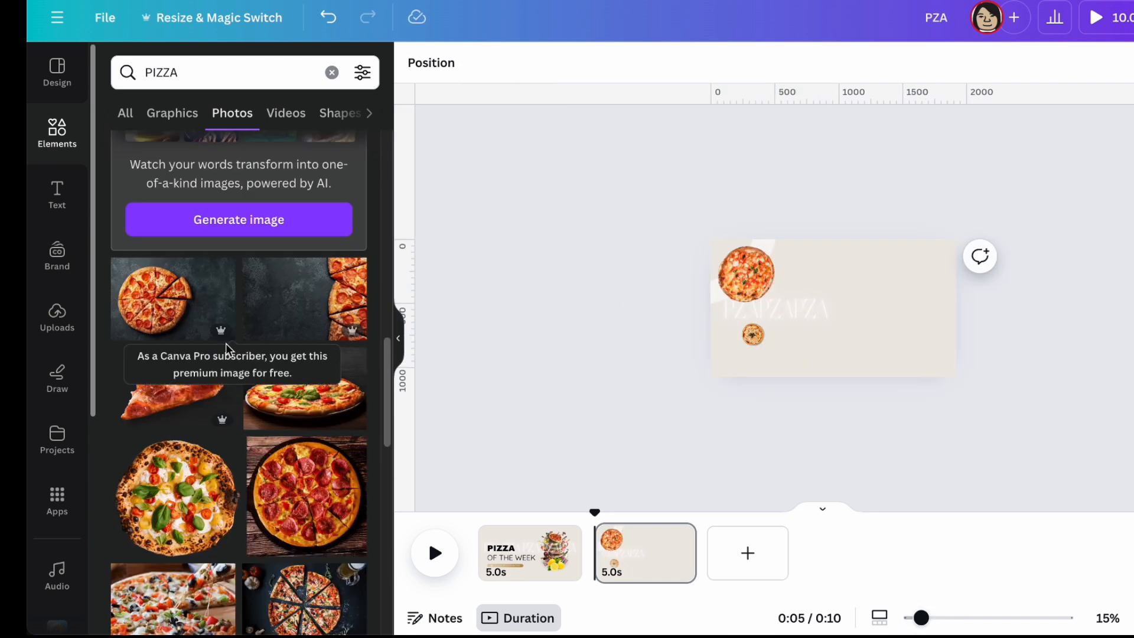
- Arrange a large top-left pizza, faint PZAPZAPZA text, and five small pizzas in a row
scroll("down", 3)
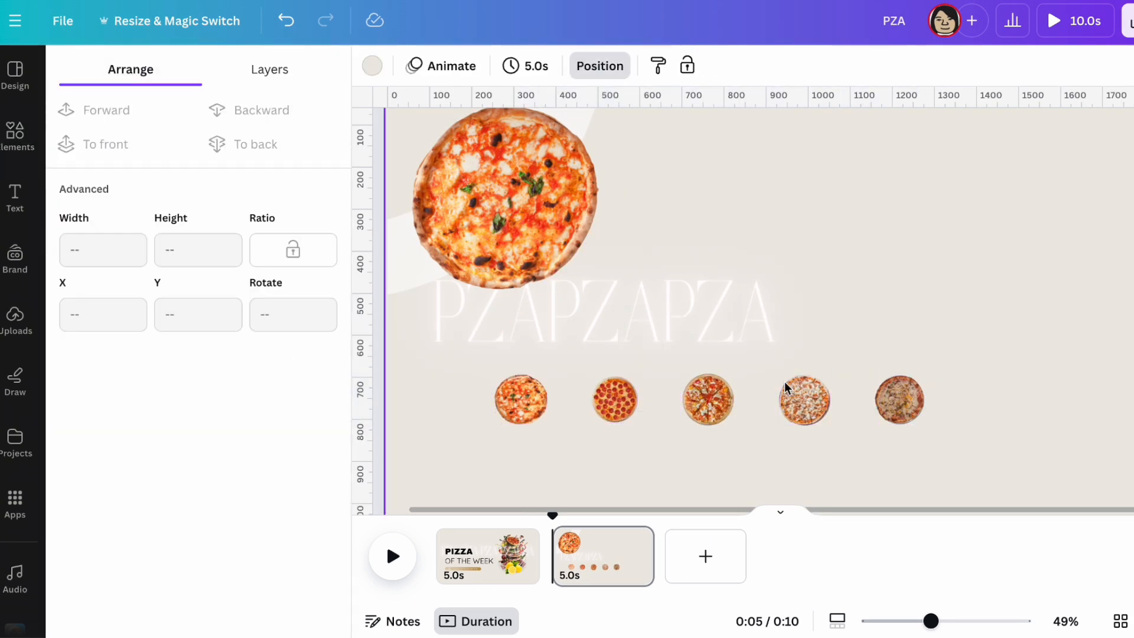
left_click(804, 400)
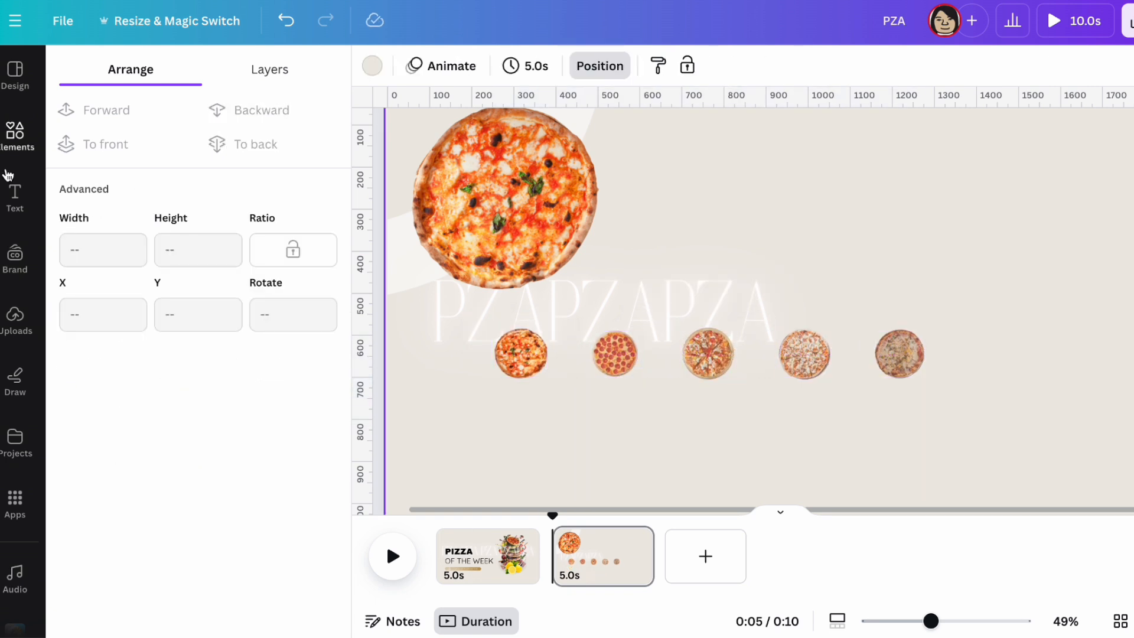
- Add Monday to Friday text labels beneath the five small pizzas
left_click(15, 198)
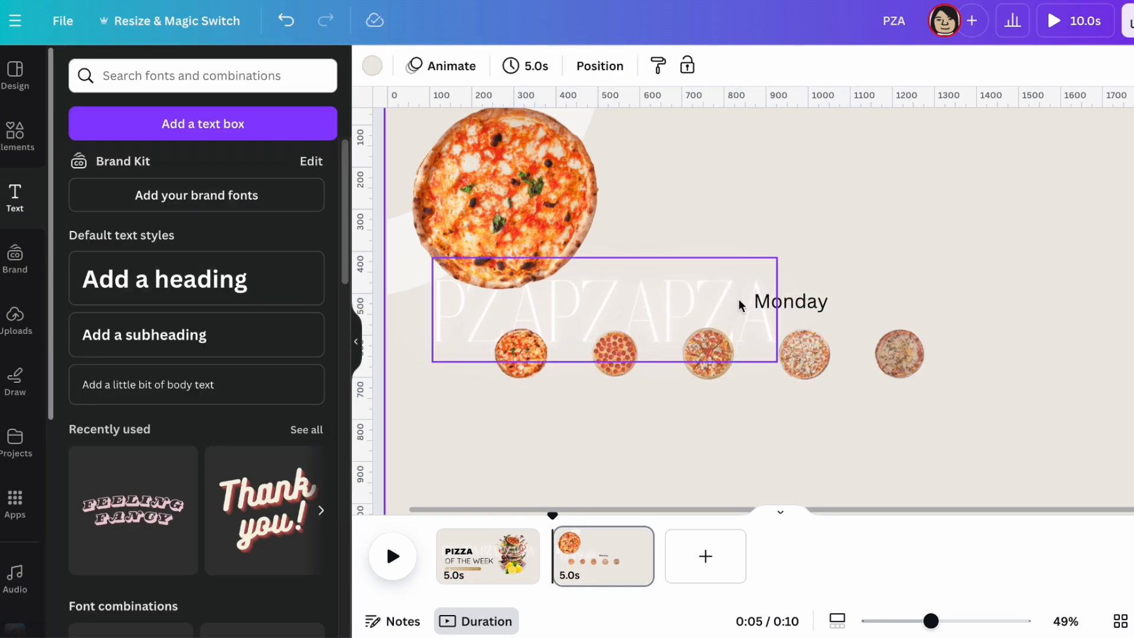
left_click(791, 302)
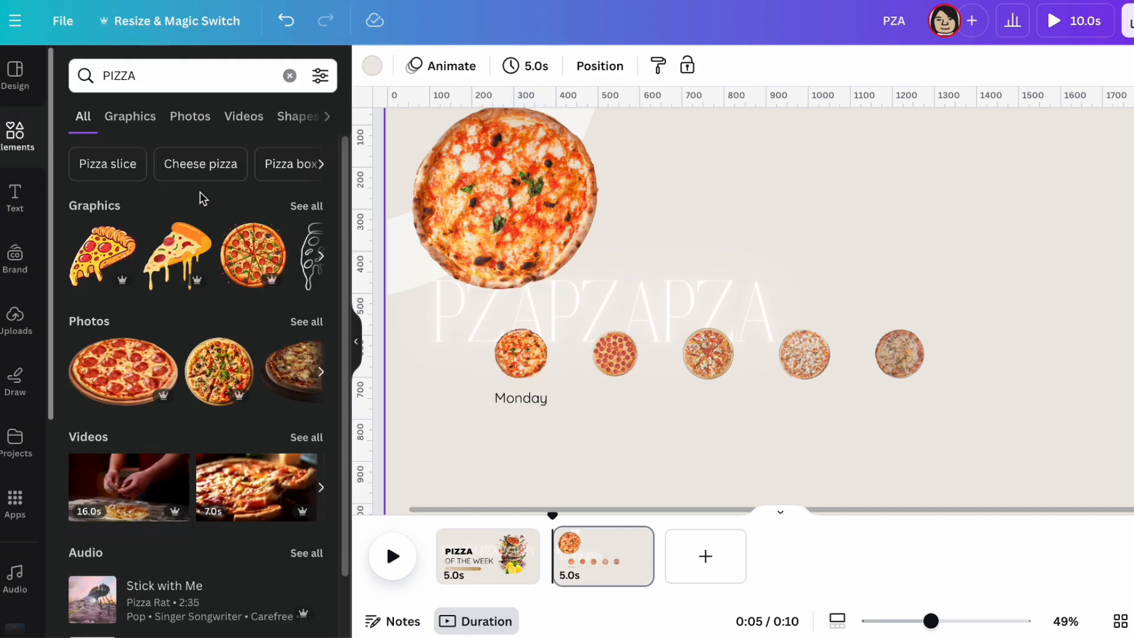
scroll("down", 3)
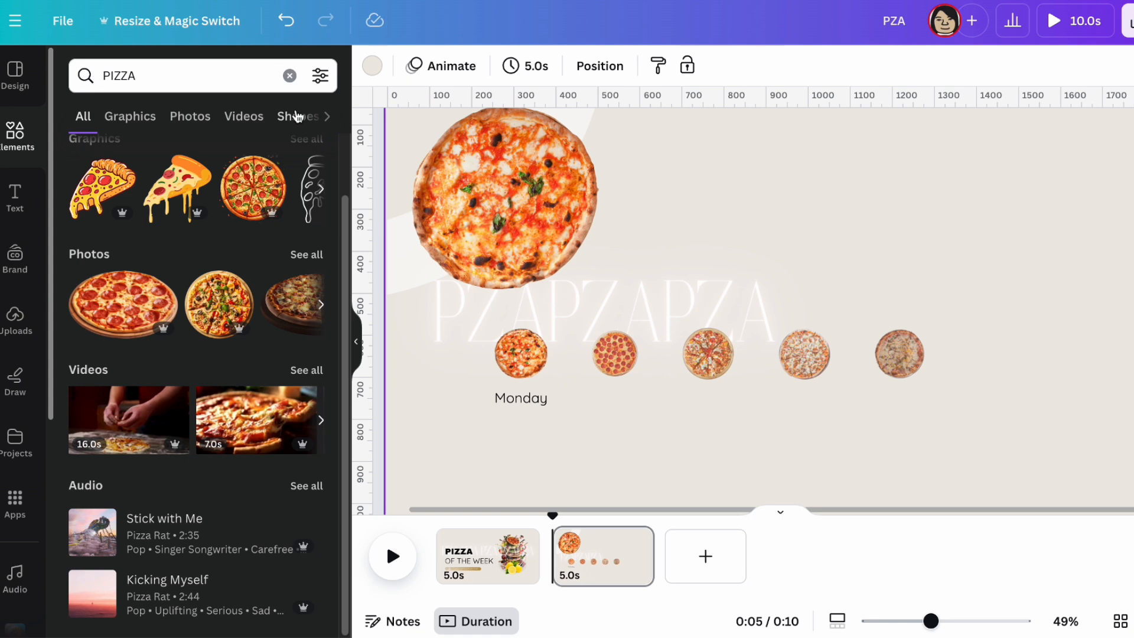
- Put a white rounded card behind Monday, bold its label, and change the labels' font
left_click(521, 355)
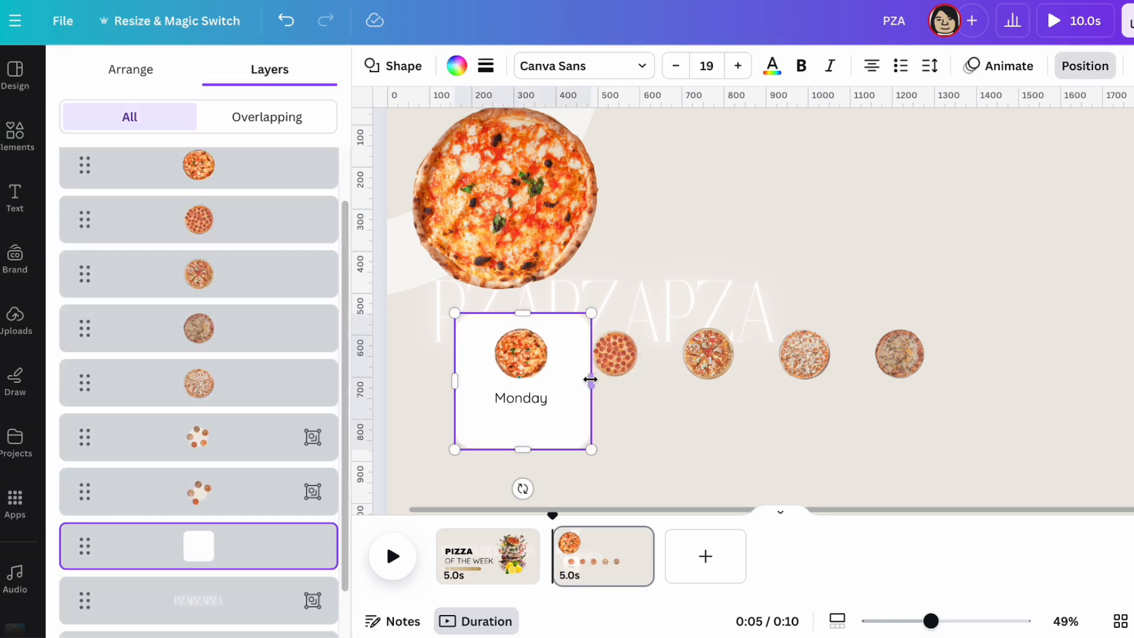
left_click_drag(592, 380, 571, 384)
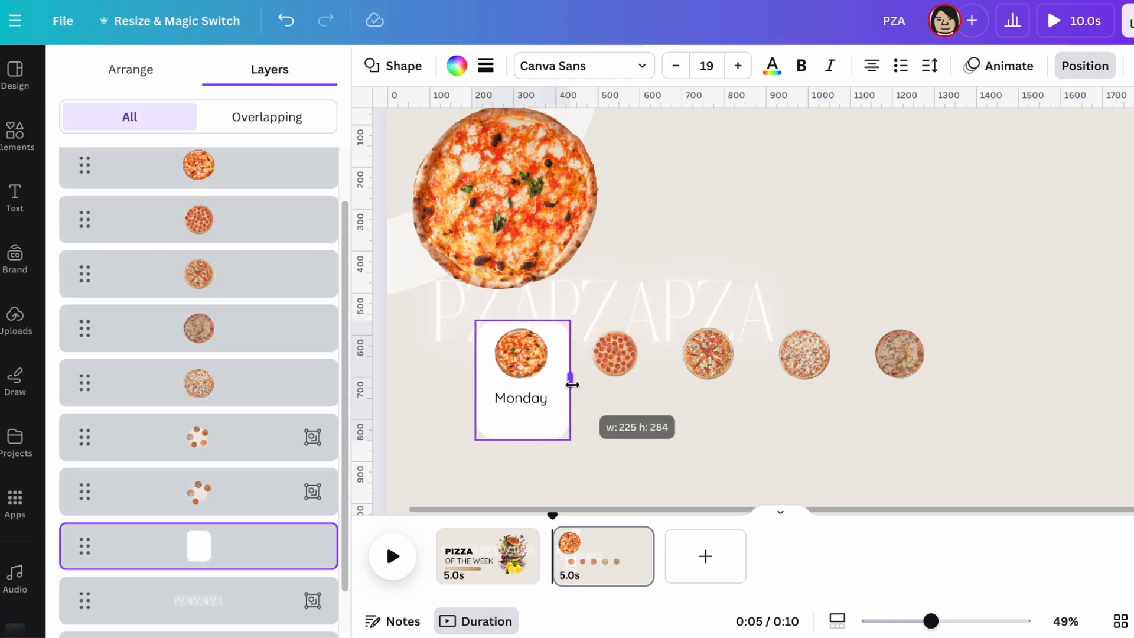
left_click(520, 406)
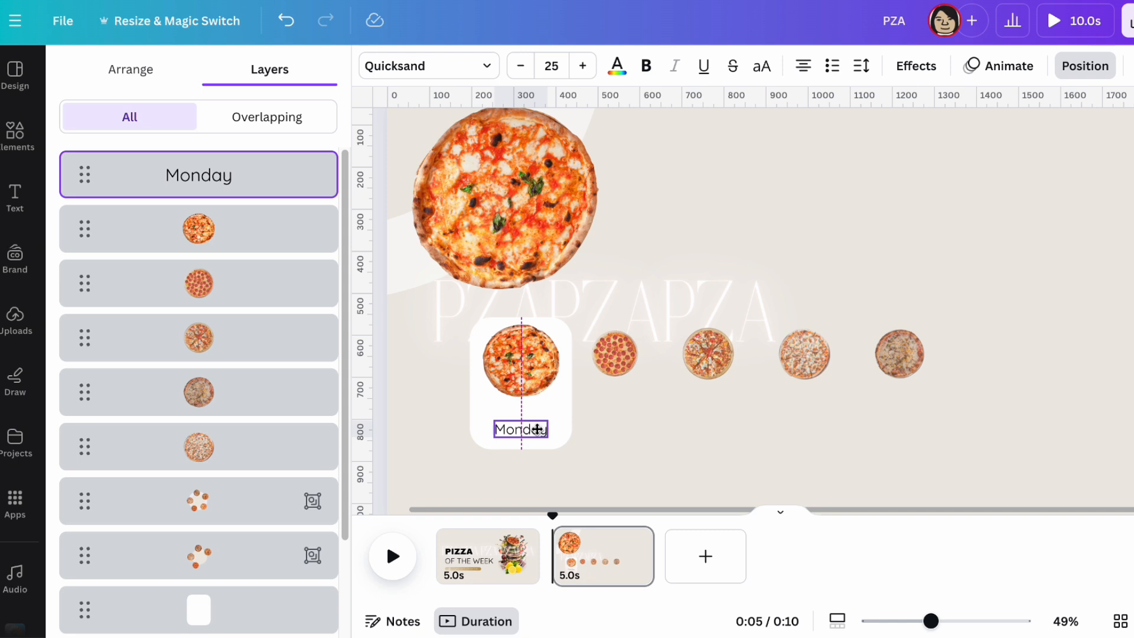
left_click(645, 65)
type("Tuesday")
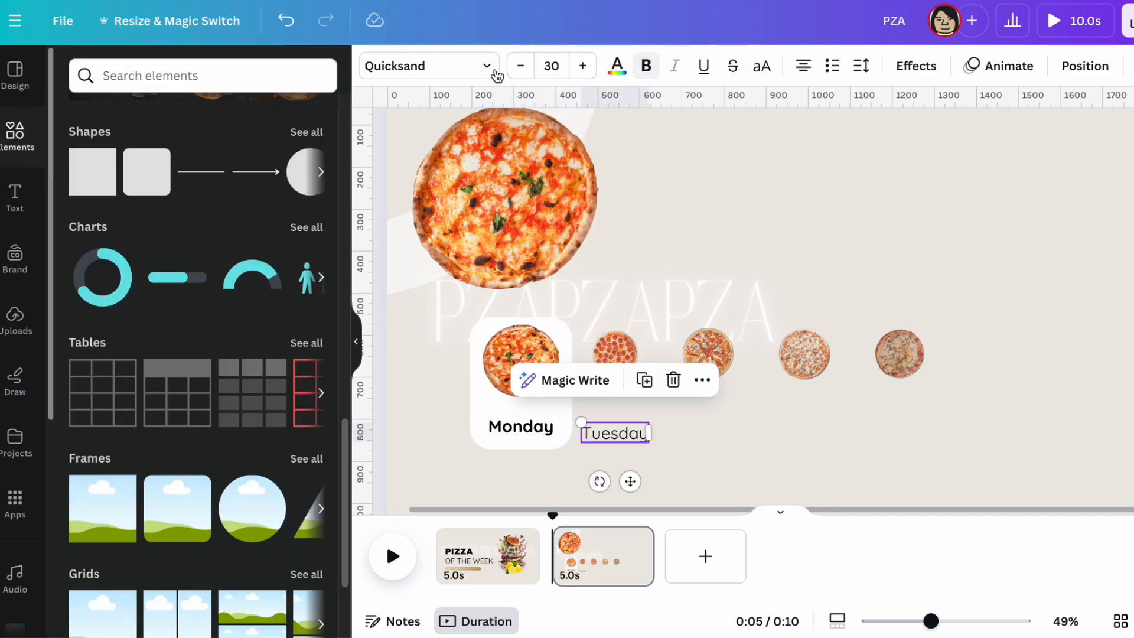
left_click(520, 65)
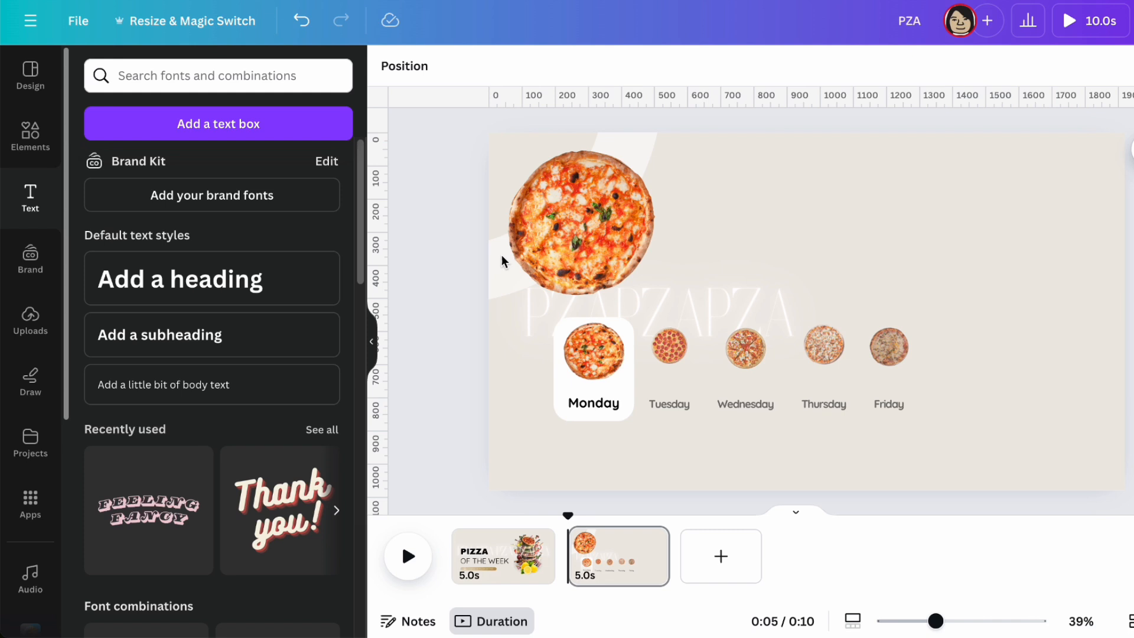
- Add a 'Pizza' heading text box to the second page
left_click(211, 277)
type("P")
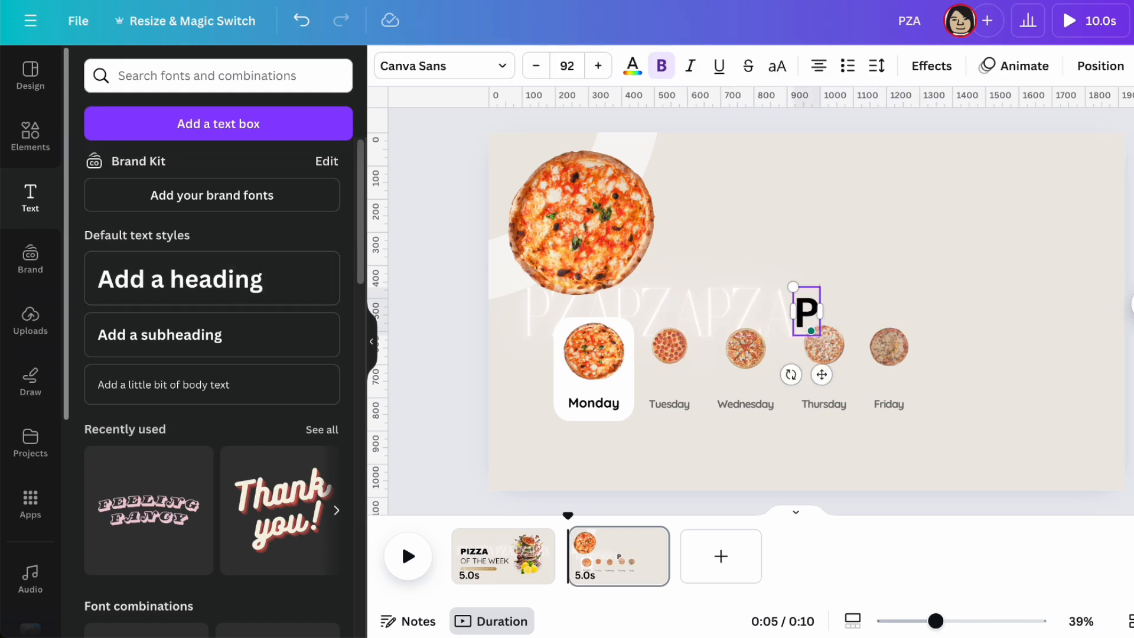
type("izza")
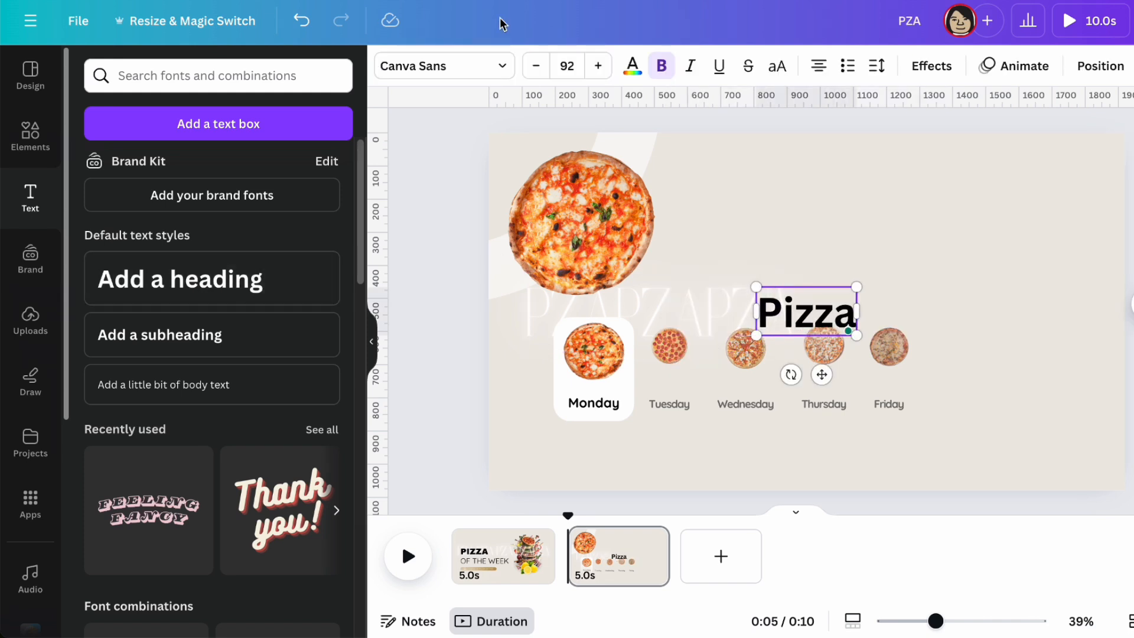
left_click(444, 65)
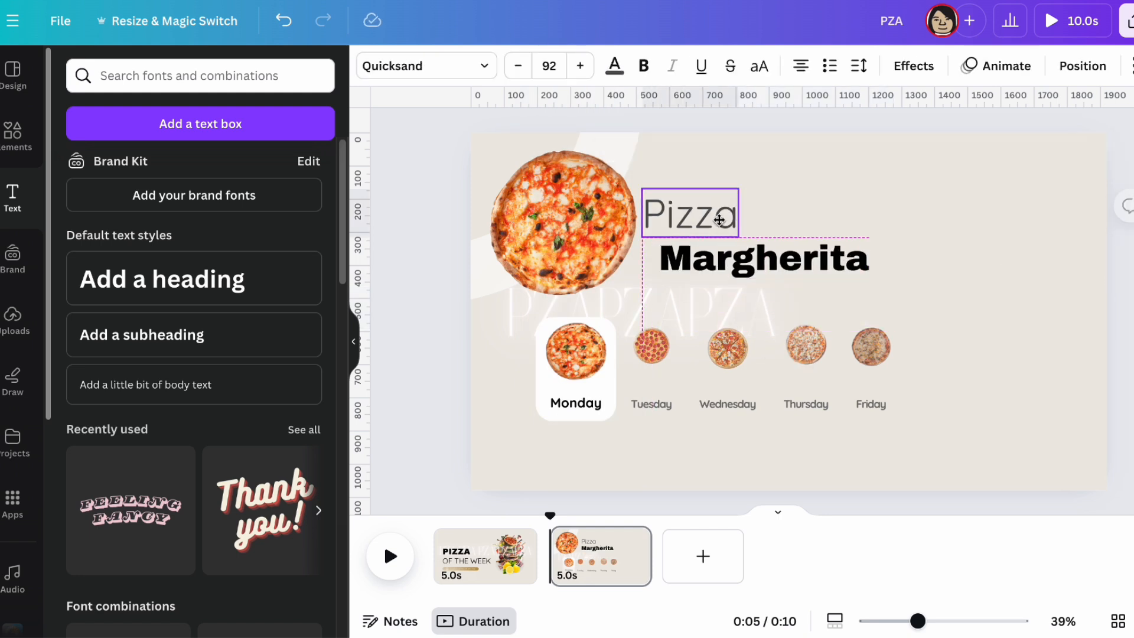
- Place the bold Margherita title just beneath the Pizza word, then reselect Pizza
left_click(757, 258)
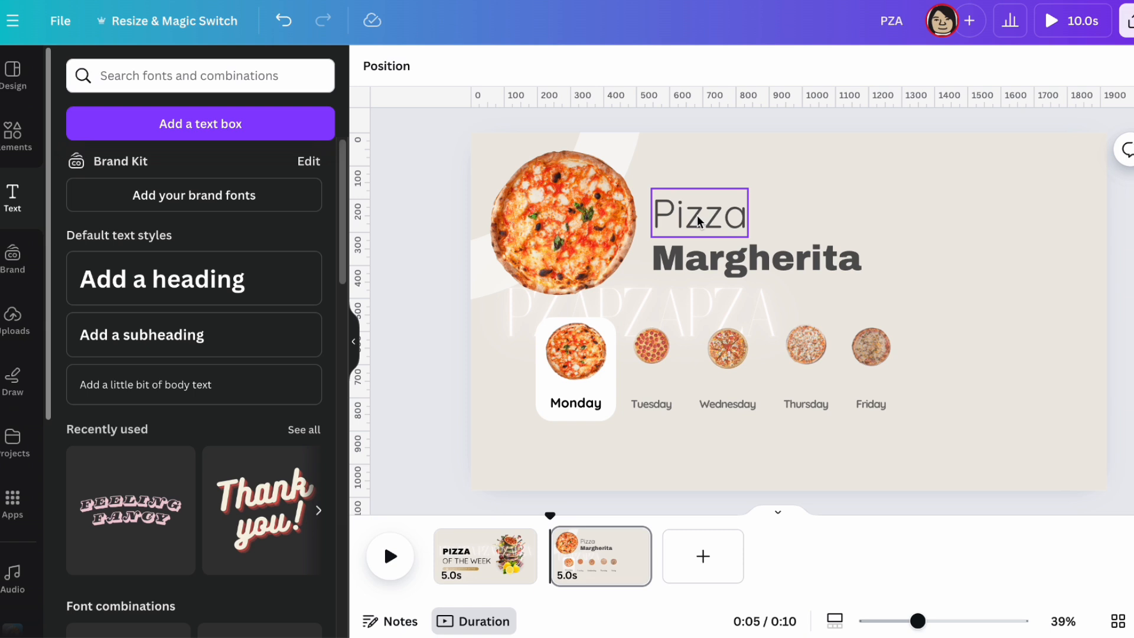
left_click(776, 243)
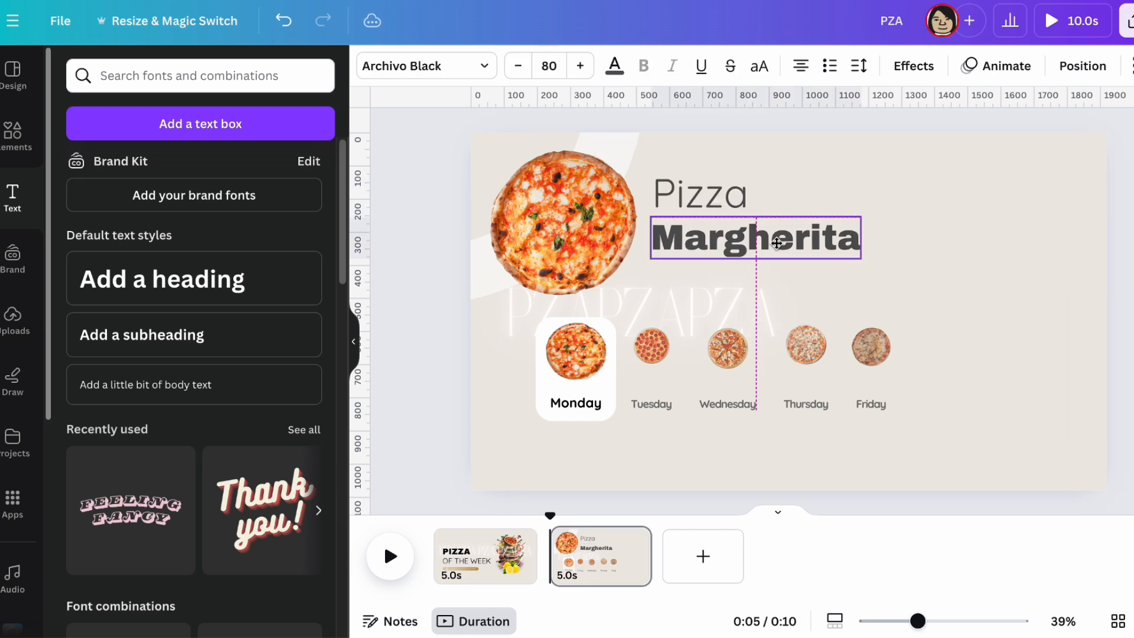
left_click(699, 193)
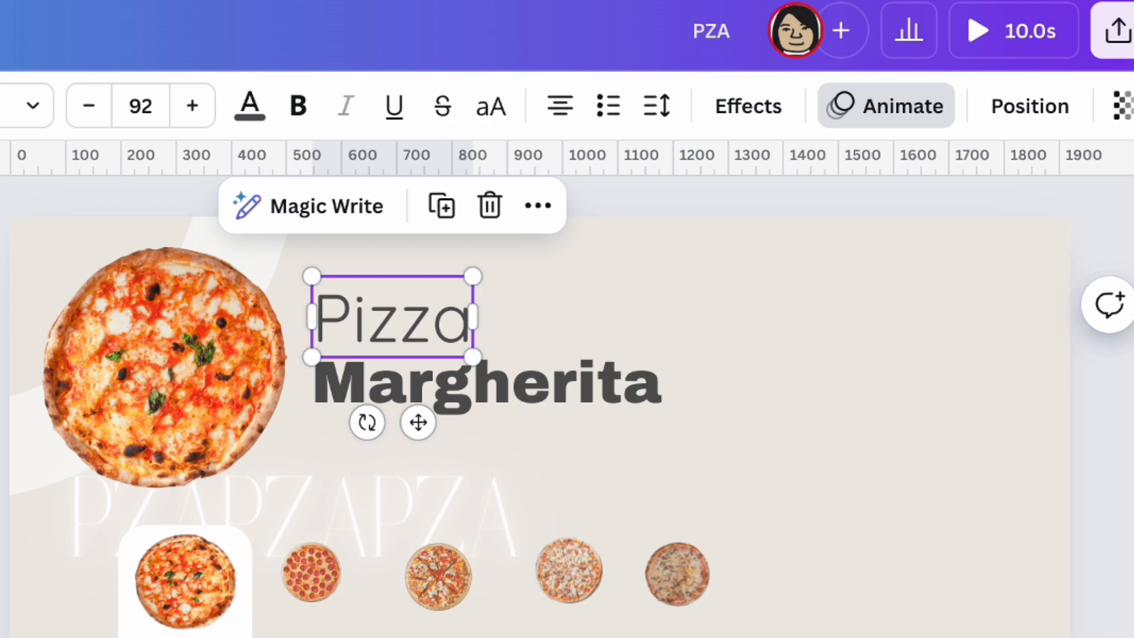
- Give Margherita a minimum-speed Baseline animation and add a 'Low Crab' text line
left_click(886, 106)
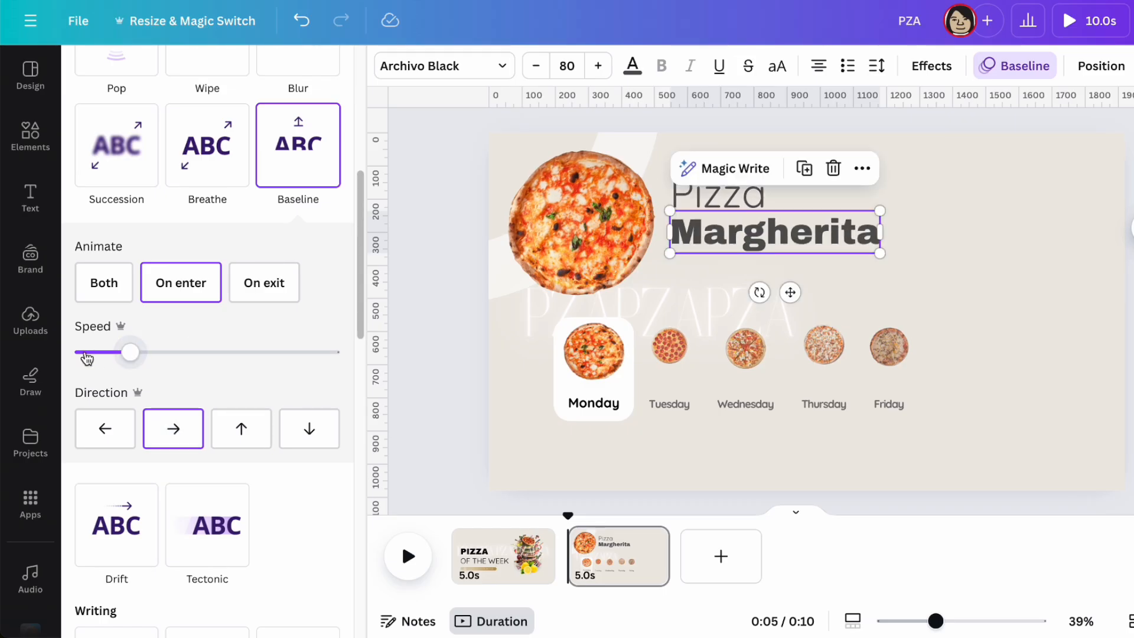
left_click_drag(130, 352, 77, 353)
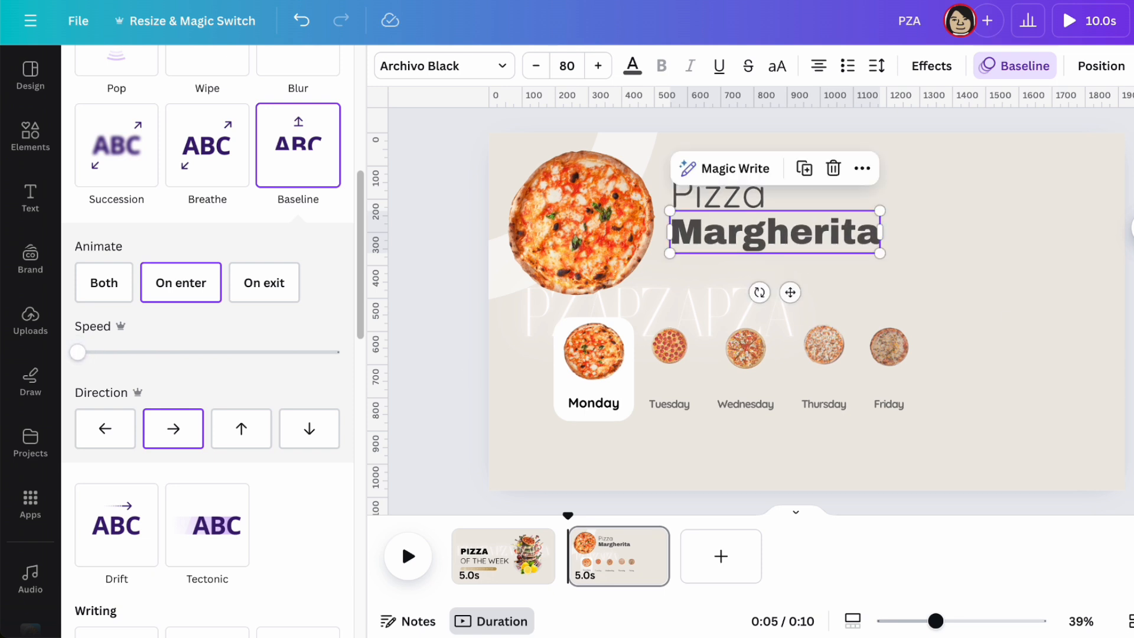
left_click(29, 198)
type("Low Crab")
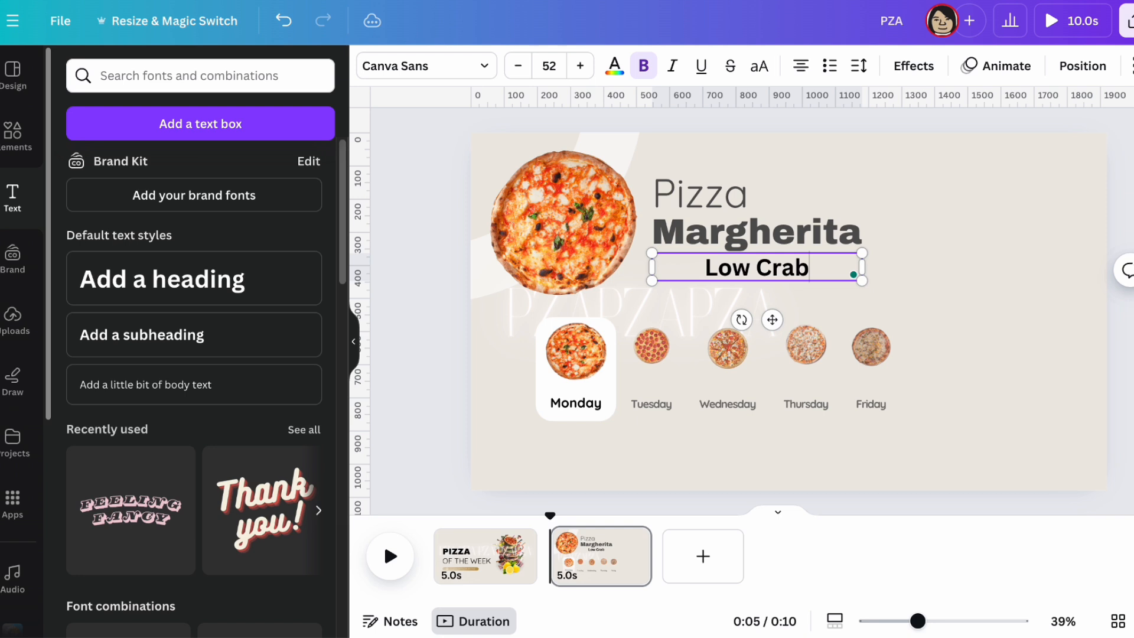
- Set the Low Carb label to bold Quicksand
left_click(426, 66)
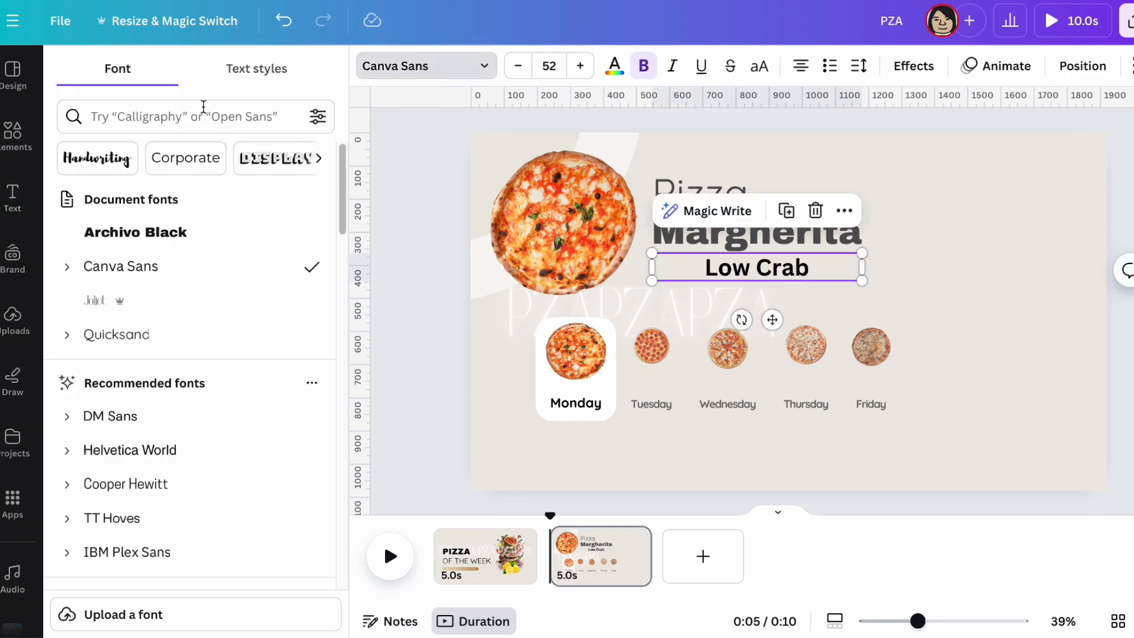
left_click(116, 335)
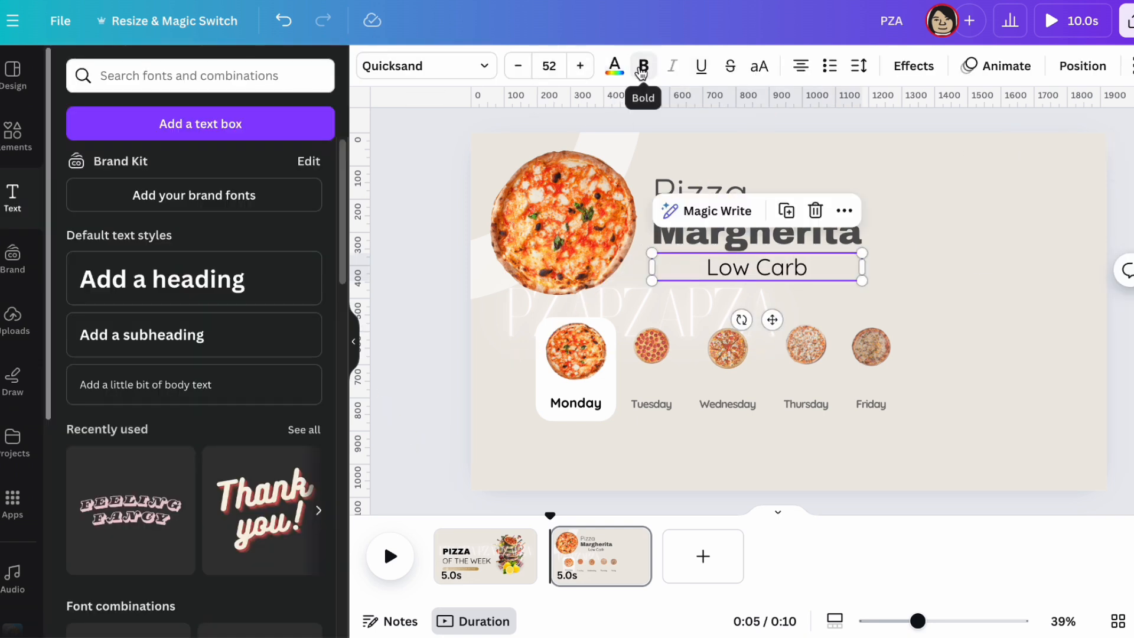
left_click(614, 65)
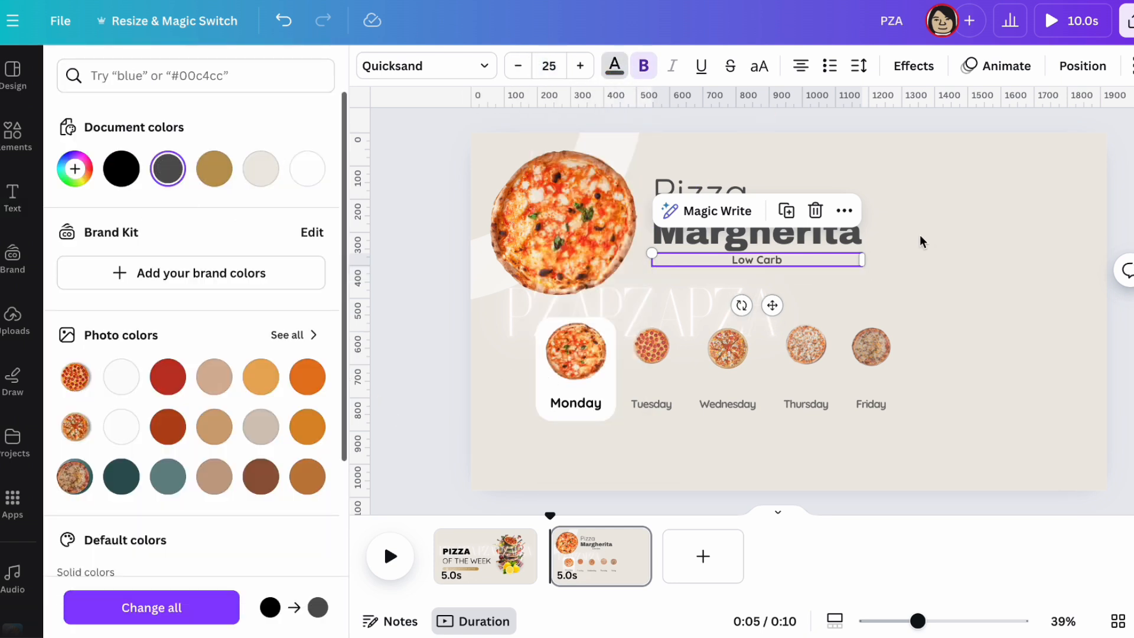
left_click(13, 198)
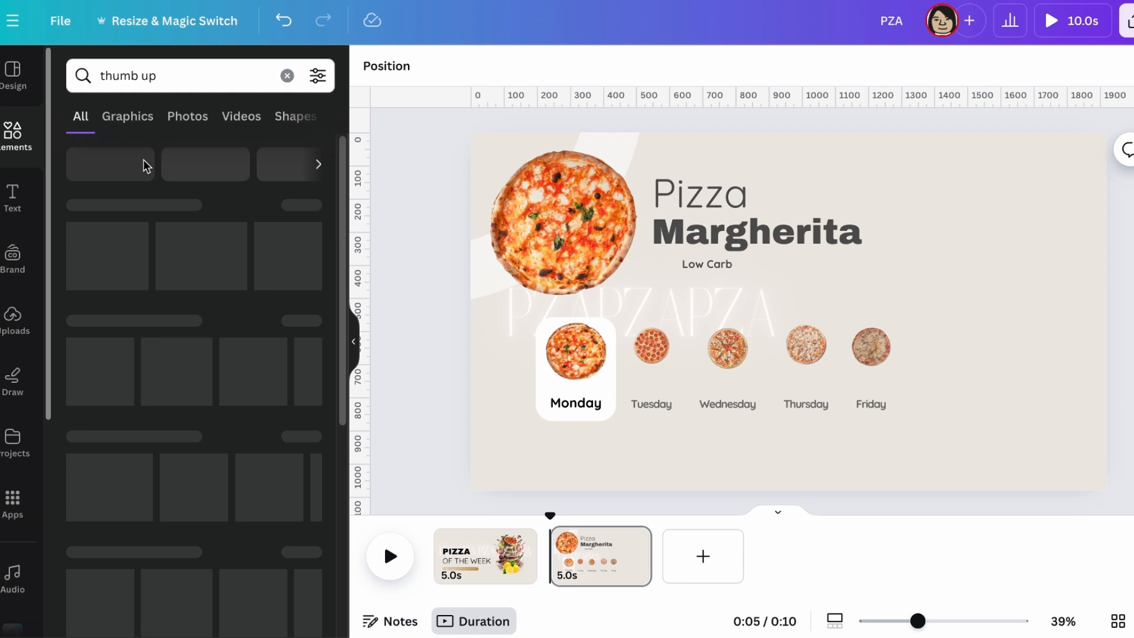
- Add a thumbs-down icon, plus a gold 'Vegetarian' label with a flipped thumbs-up icon
left_click(127, 116)
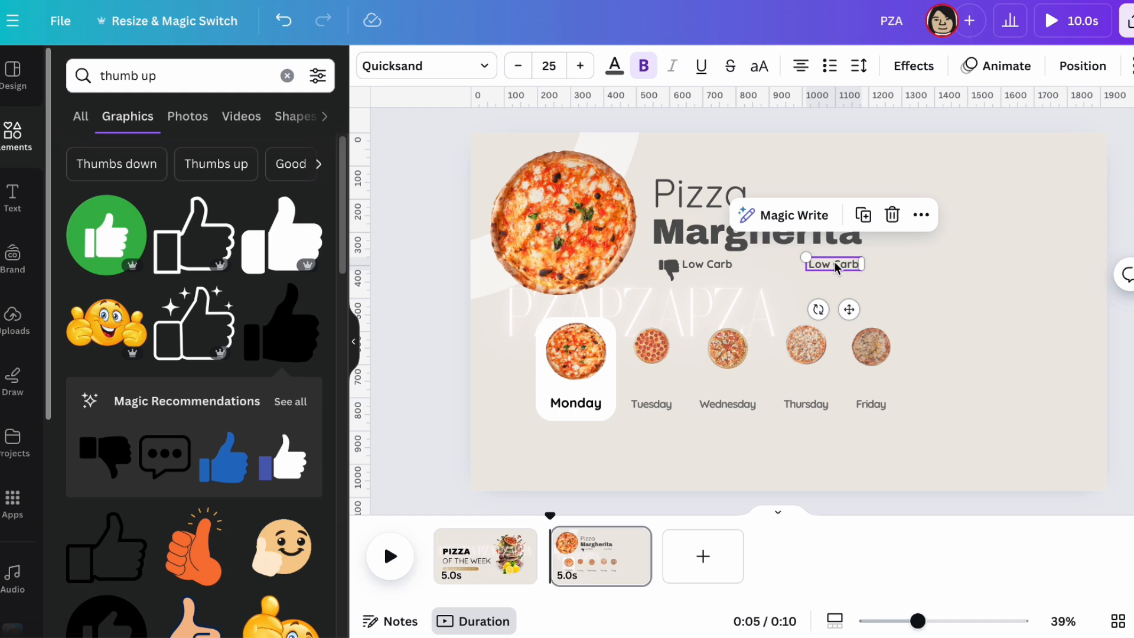
type("Vegetari")
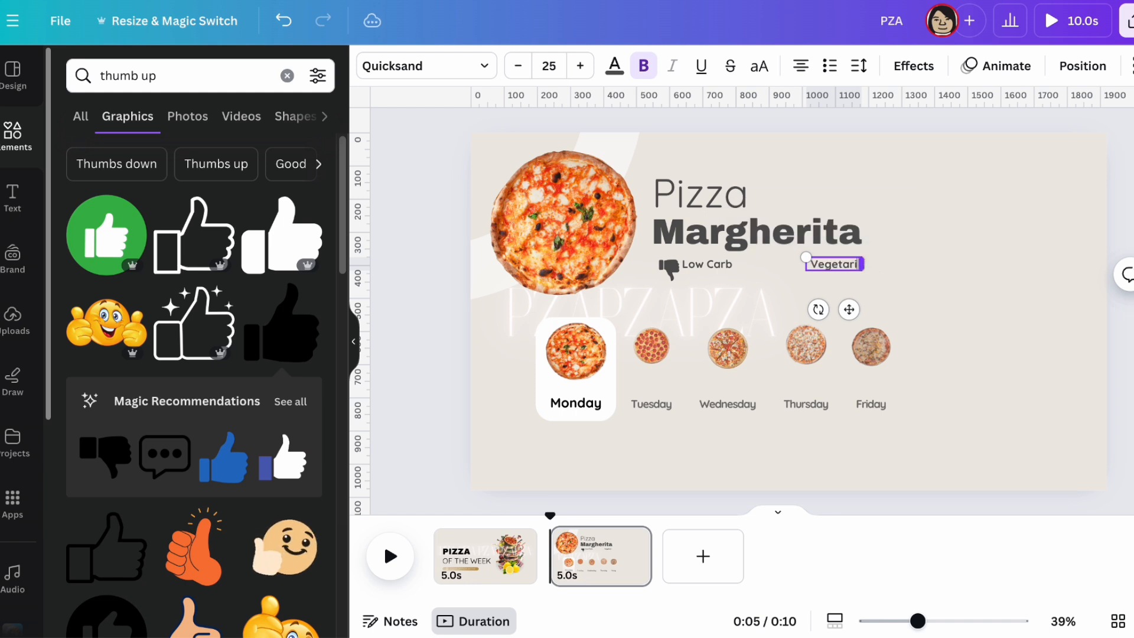
left_click_drag(864, 265, 879, 264)
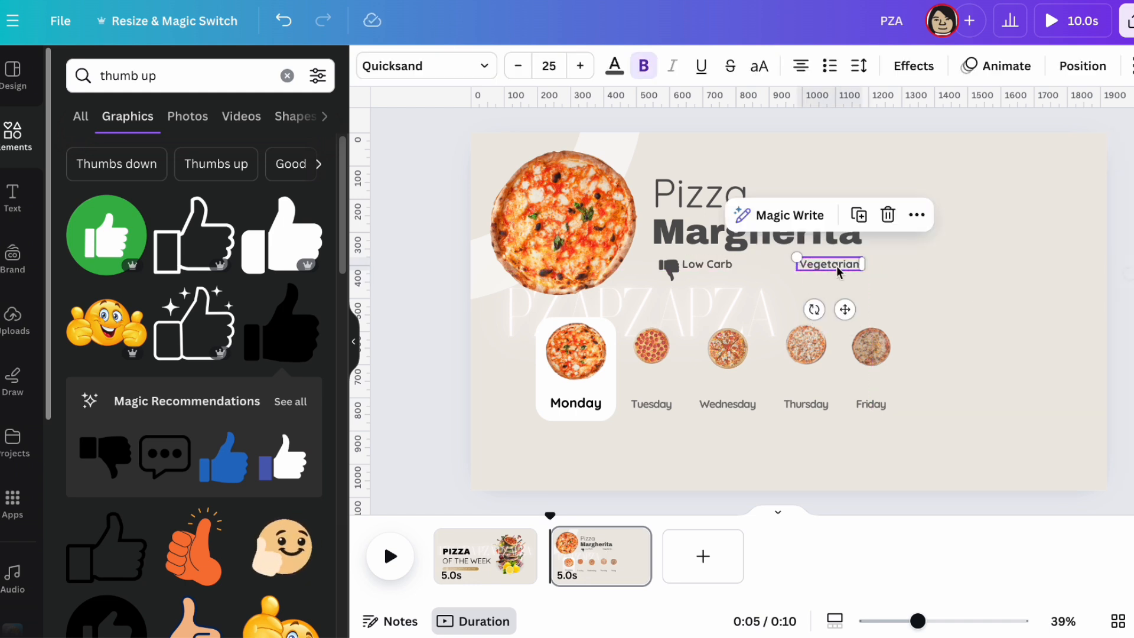
left_click(614, 66)
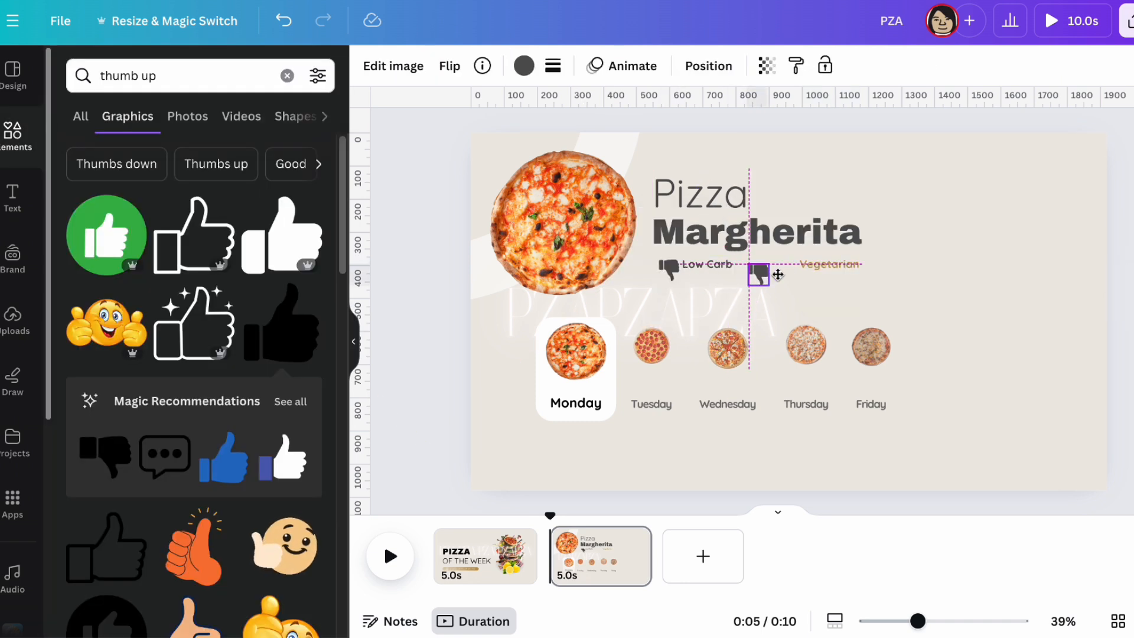
left_click(450, 66)
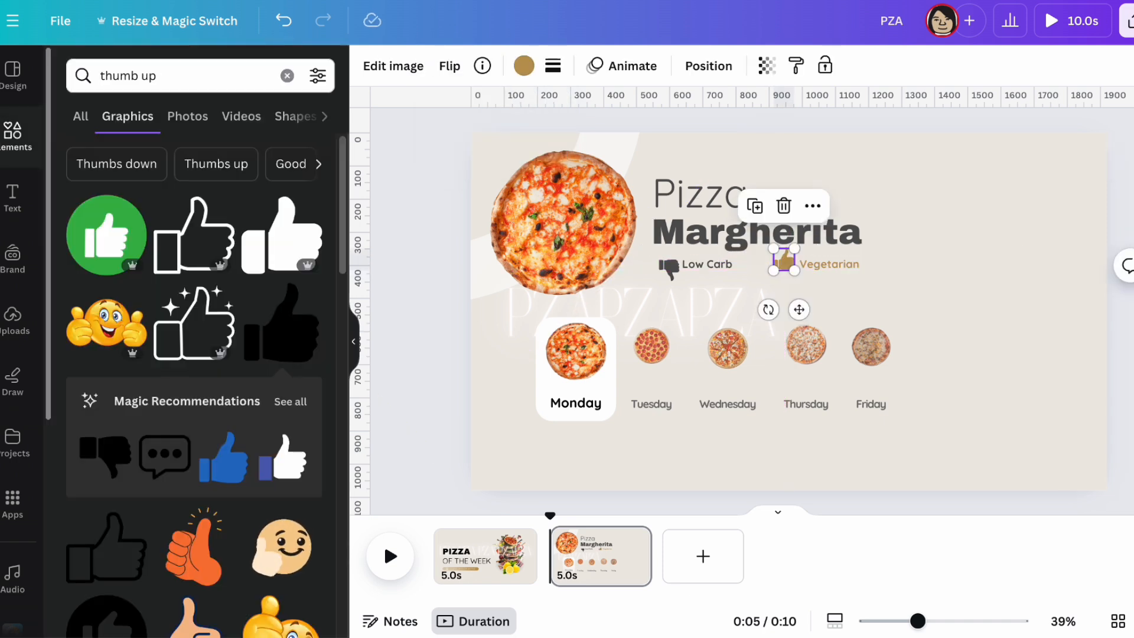
double_click(828, 264)
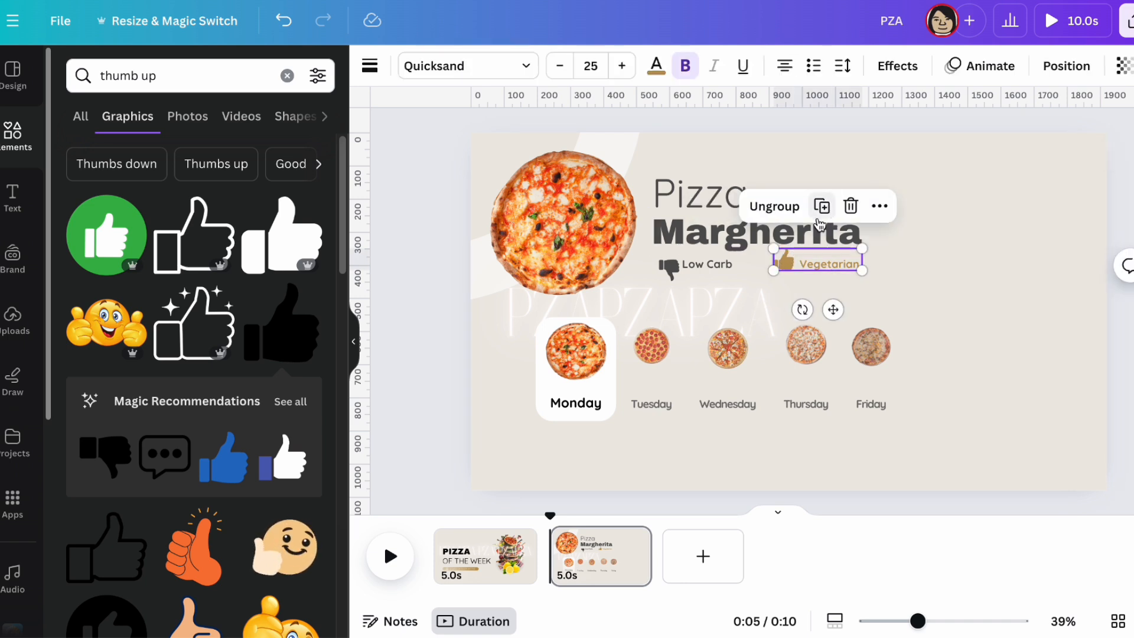
left_click(707, 265)
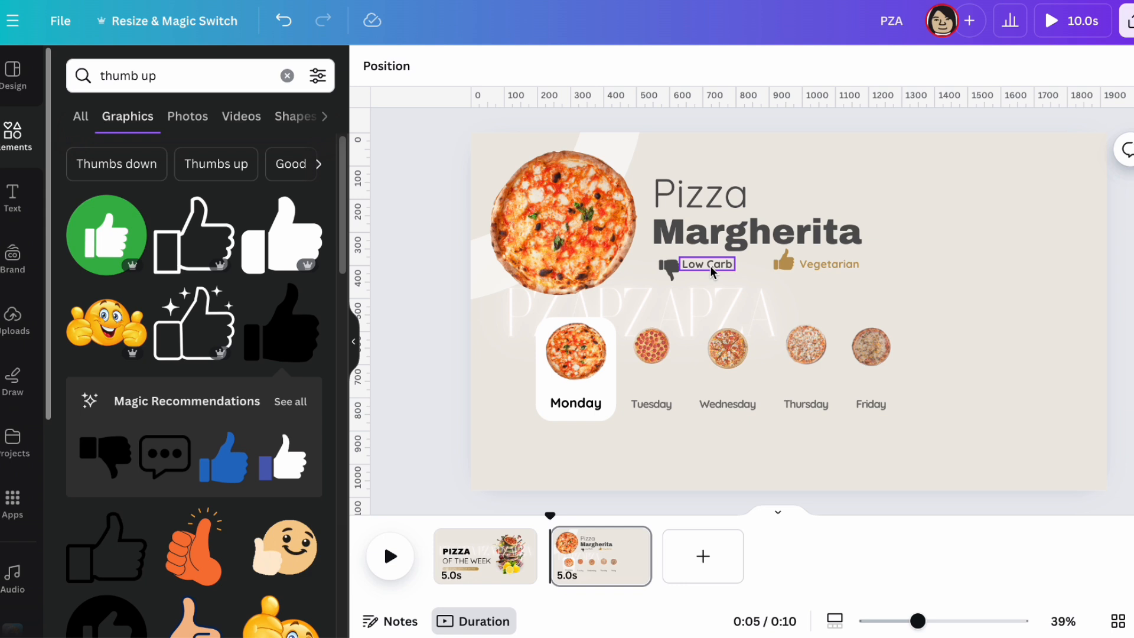
left_click(710, 264)
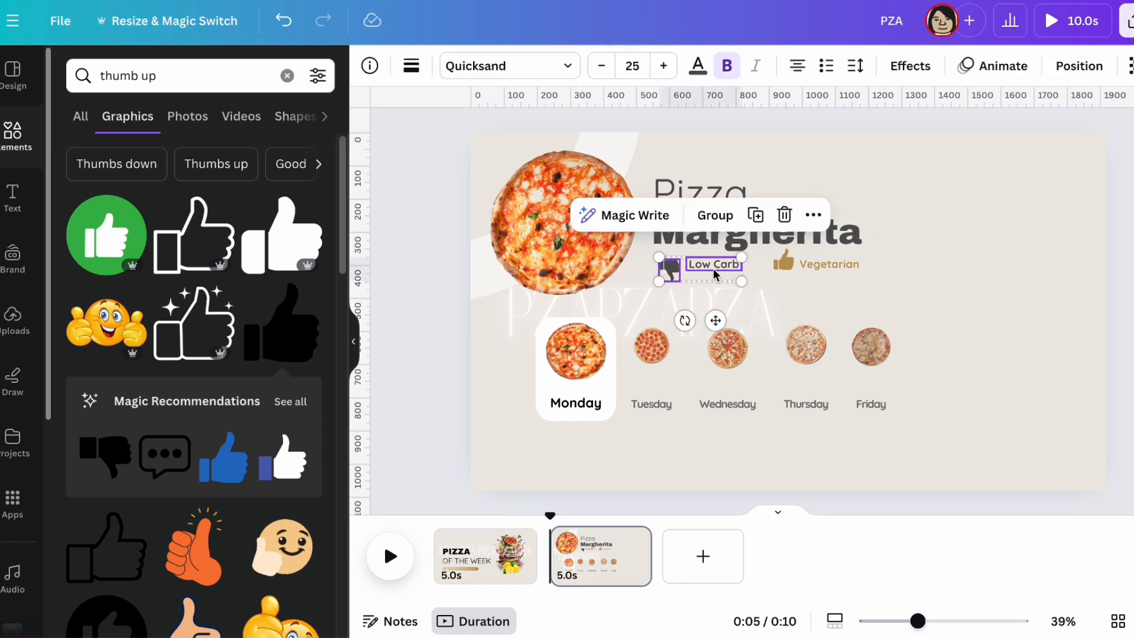
- Group Low Carb with its thumbs-down icon and give it a downward Baseline animation
left_click(992, 66)
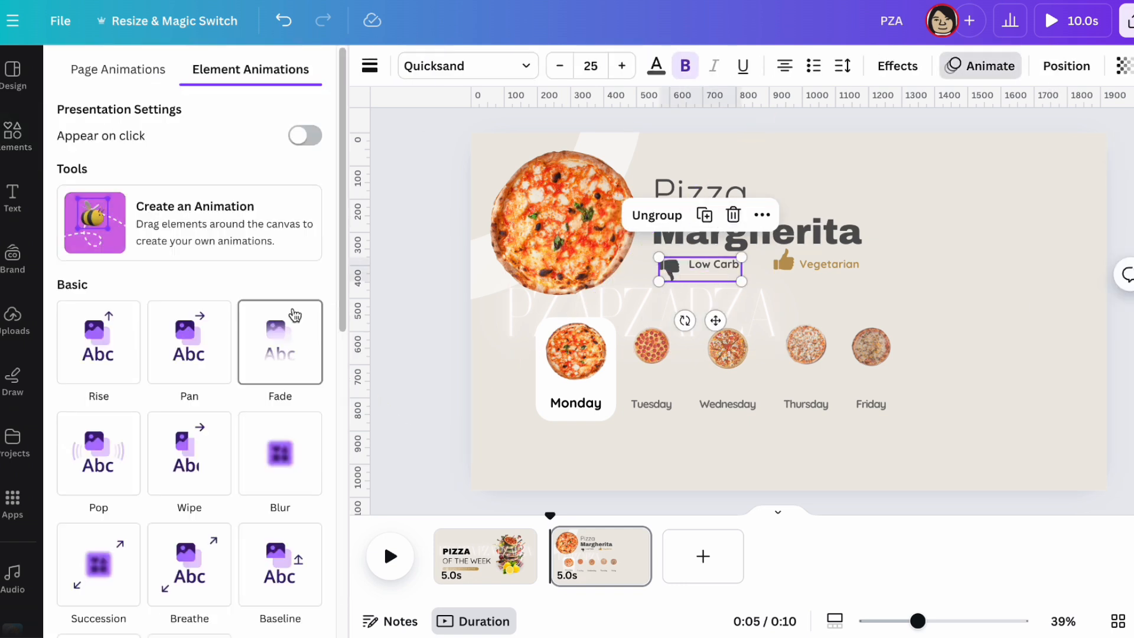
scroll("down", 3)
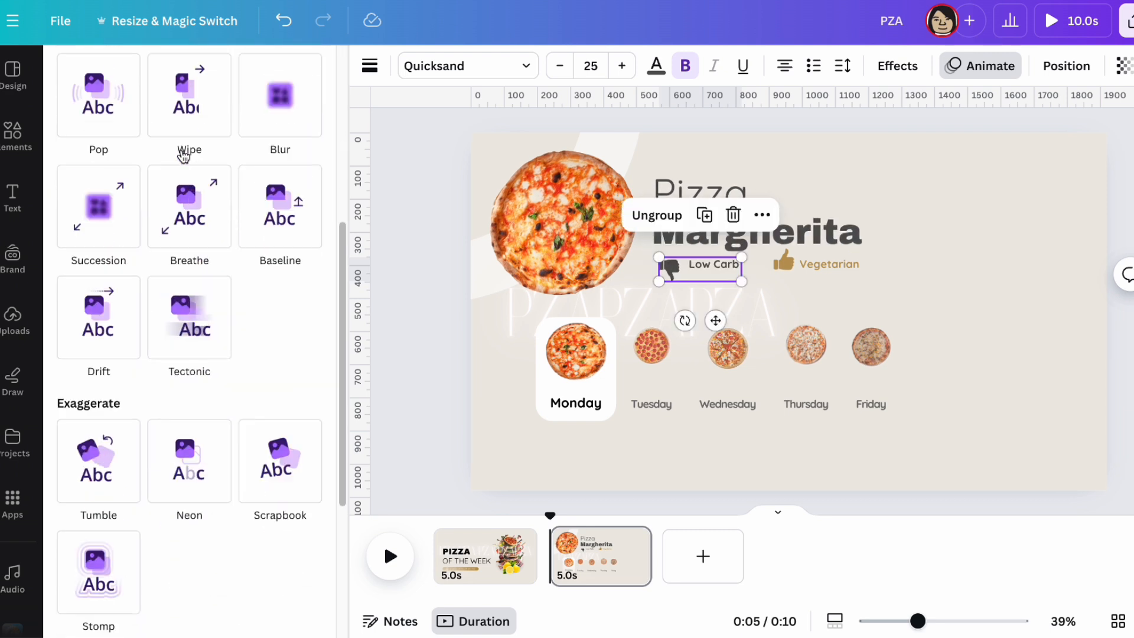
scroll("down", 3)
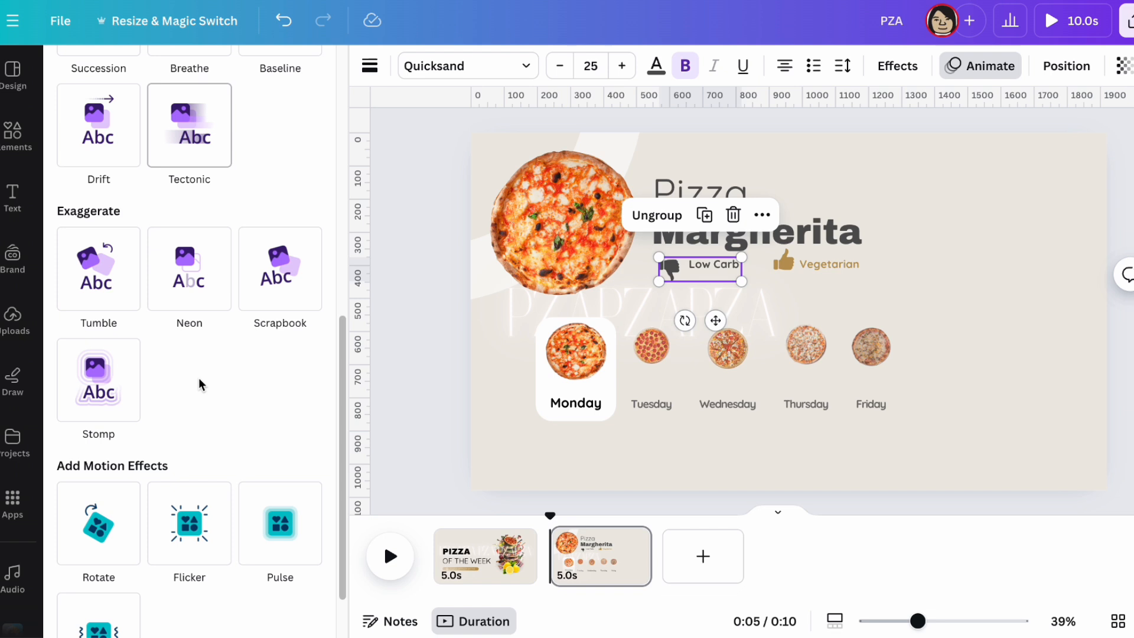
left_click(280, 213)
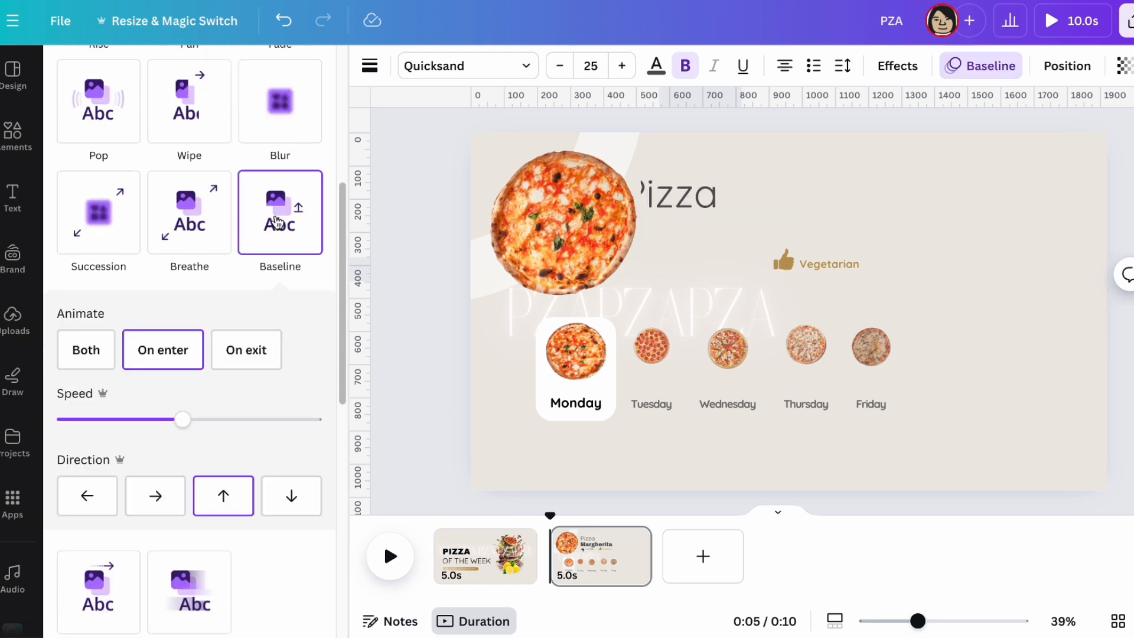
left_click(291, 463)
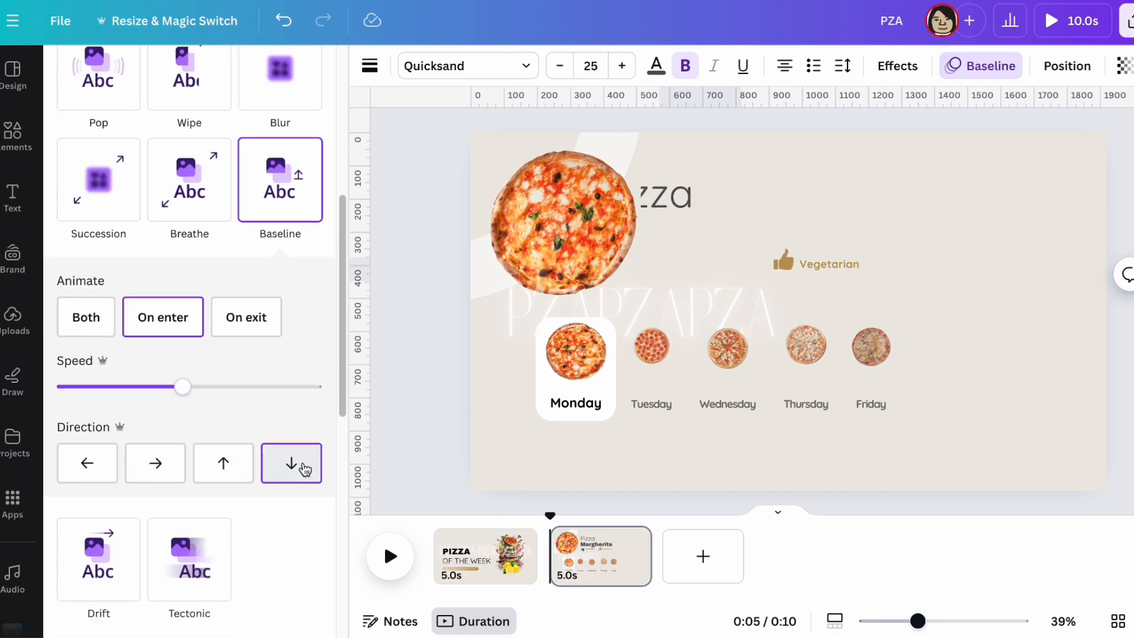
- Set the Vegetarian group's Baseline animation direction to Down
left_click(817, 263)
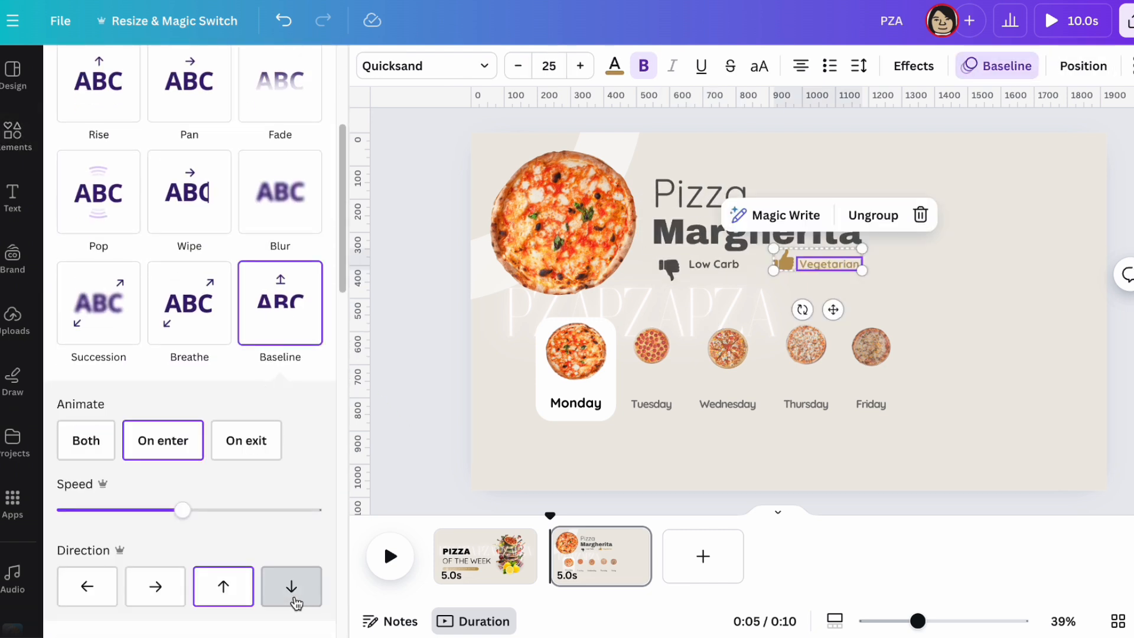
left_click(291, 587)
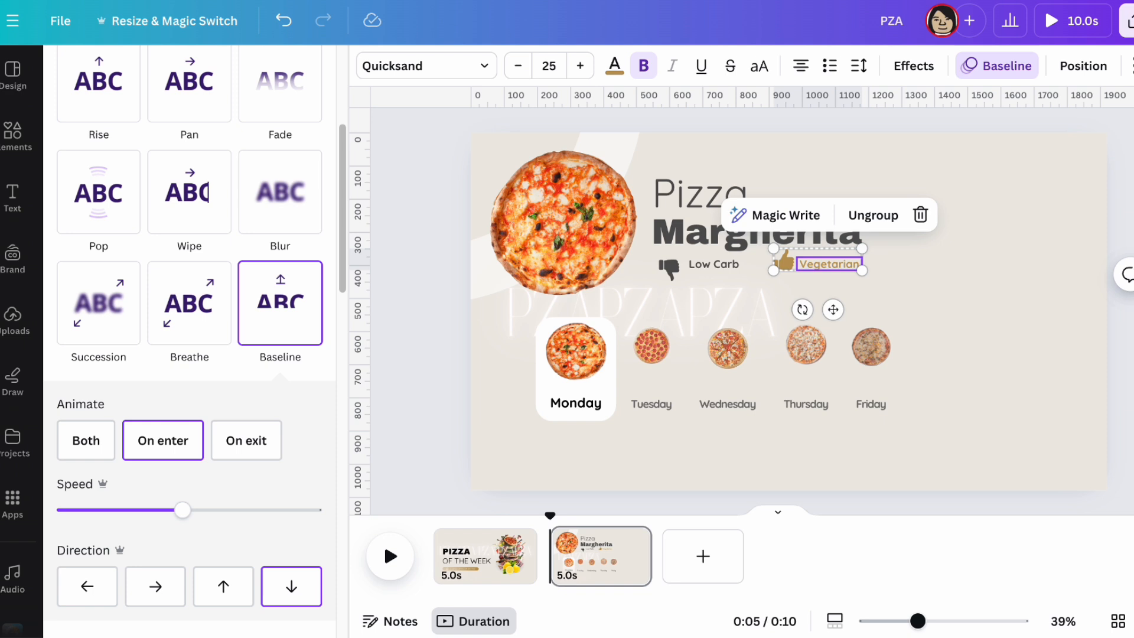
left_click(267, 70)
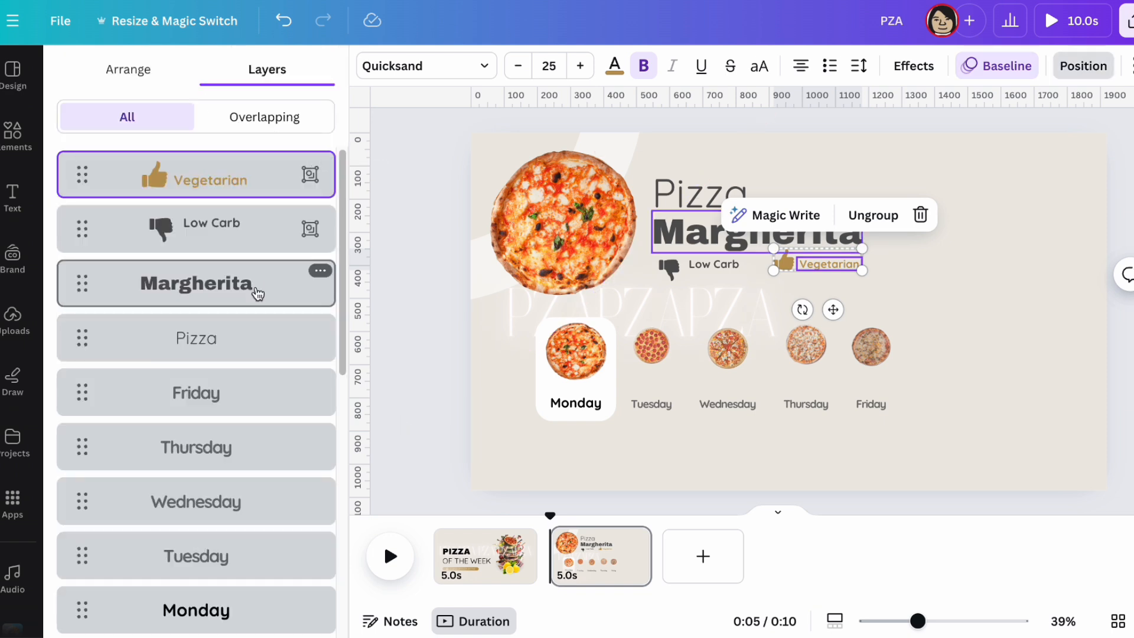
- Delay the Low Carb group's entrance so it shows for about 2.5 seconds
left_click(196, 229)
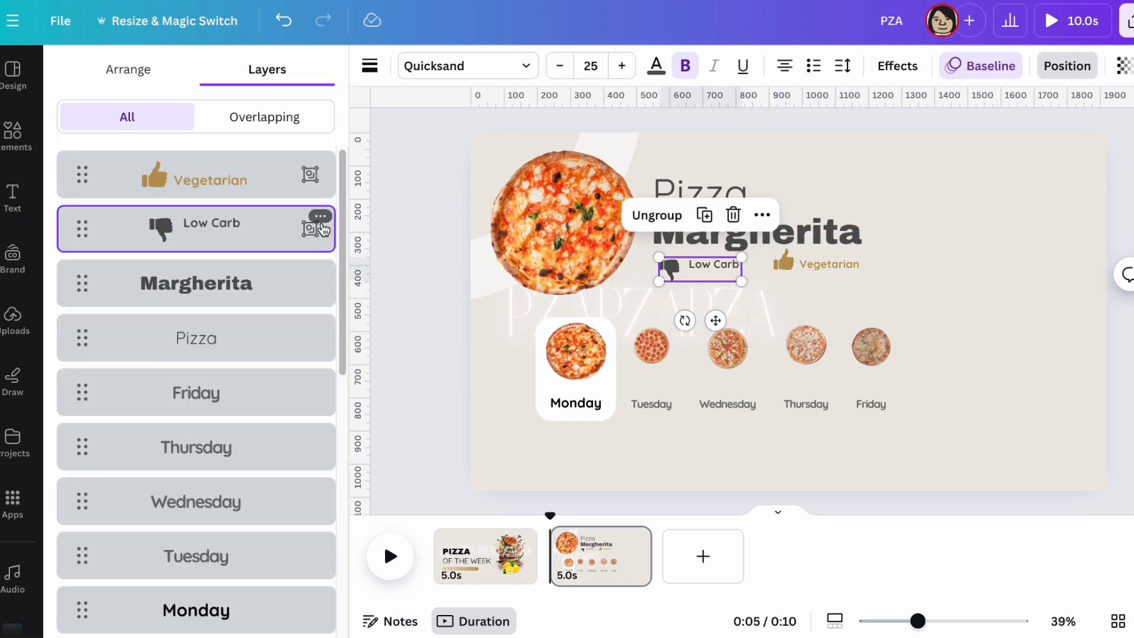
left_click(319, 216)
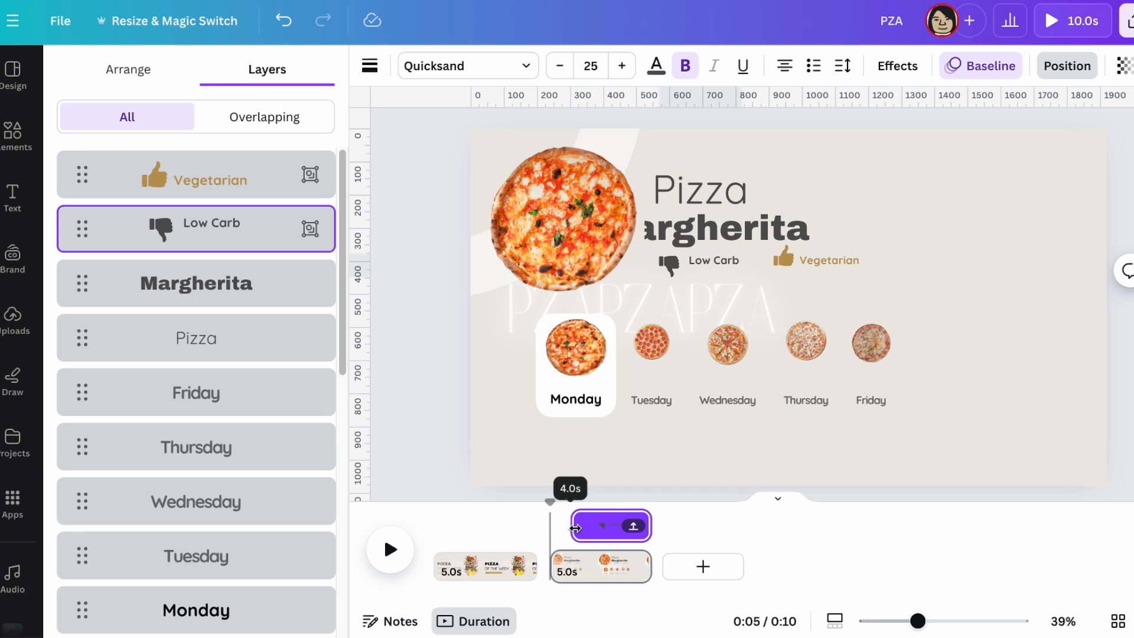
left_click_drag(574, 526, 604, 526)
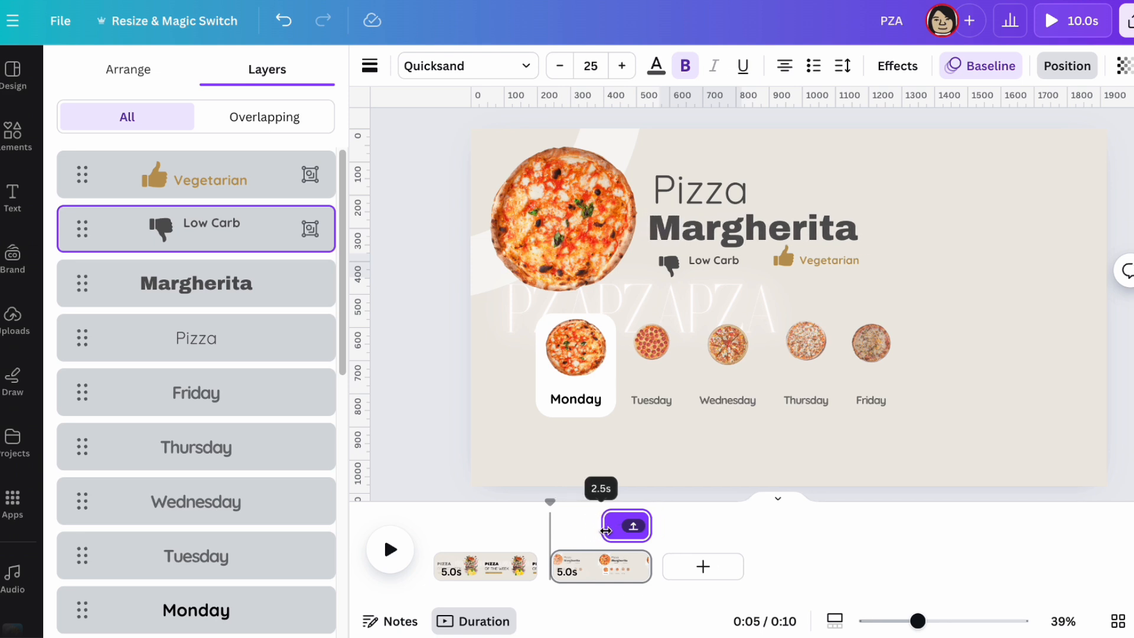
left_click(196, 175)
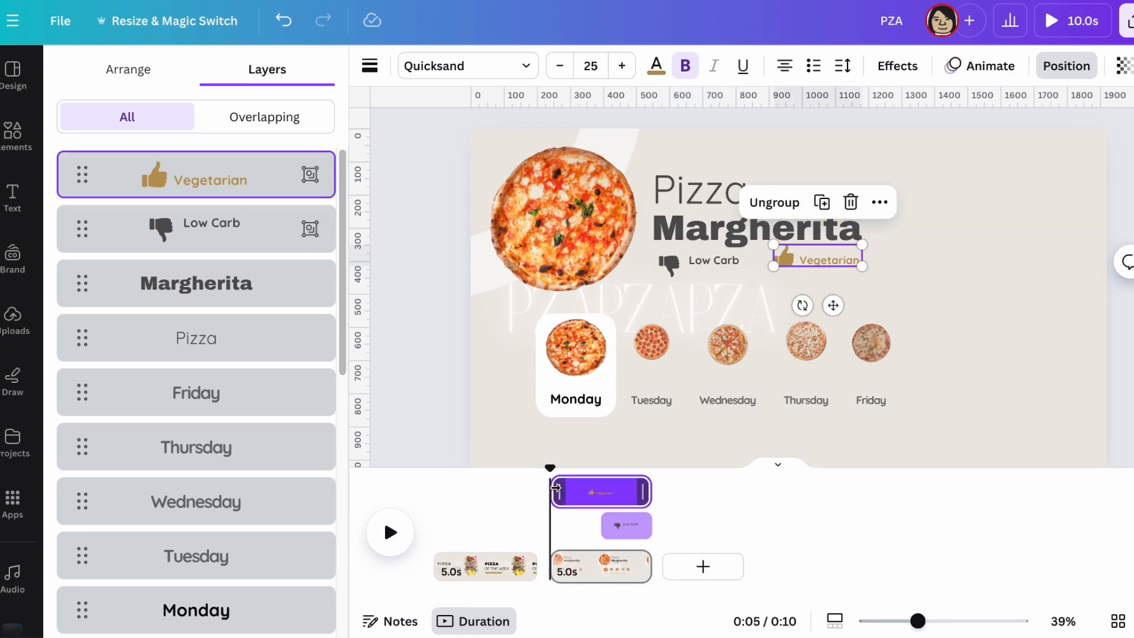
left_click(390, 532)
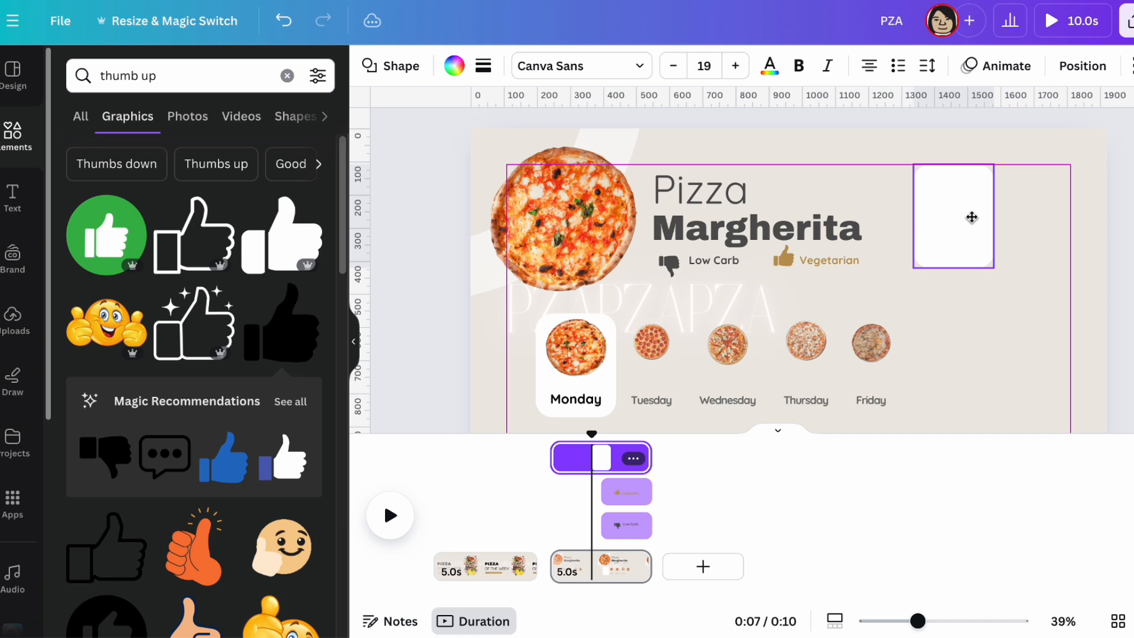
- Stretch the white rectangle on the Margherita page into a tall right-side card
left_click(971, 217)
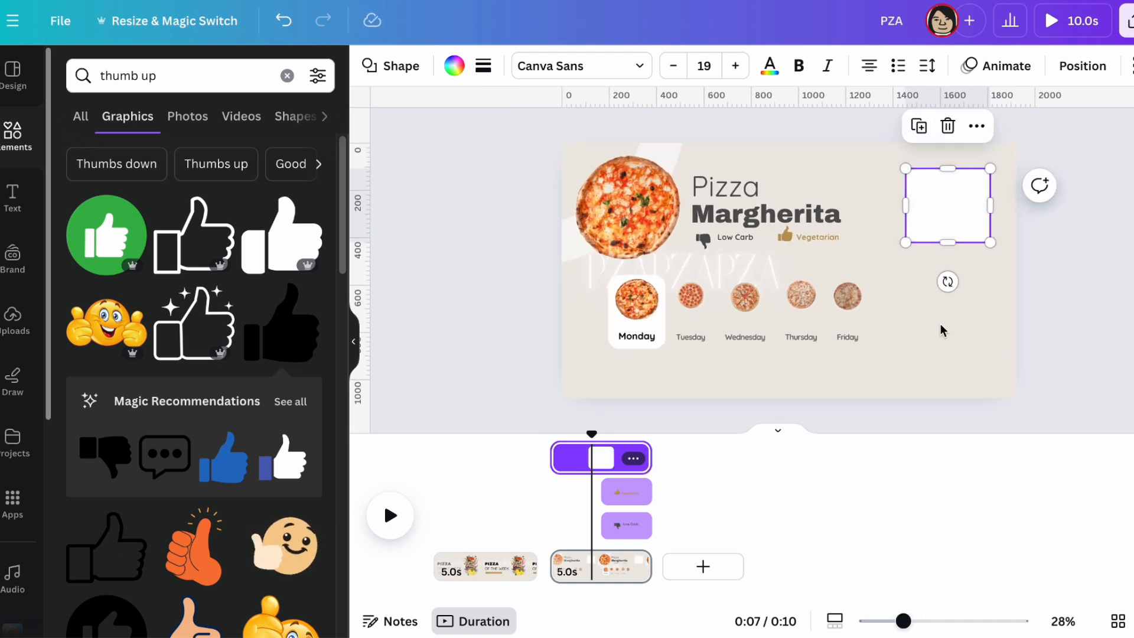
left_click_drag(947, 247, 947, 355)
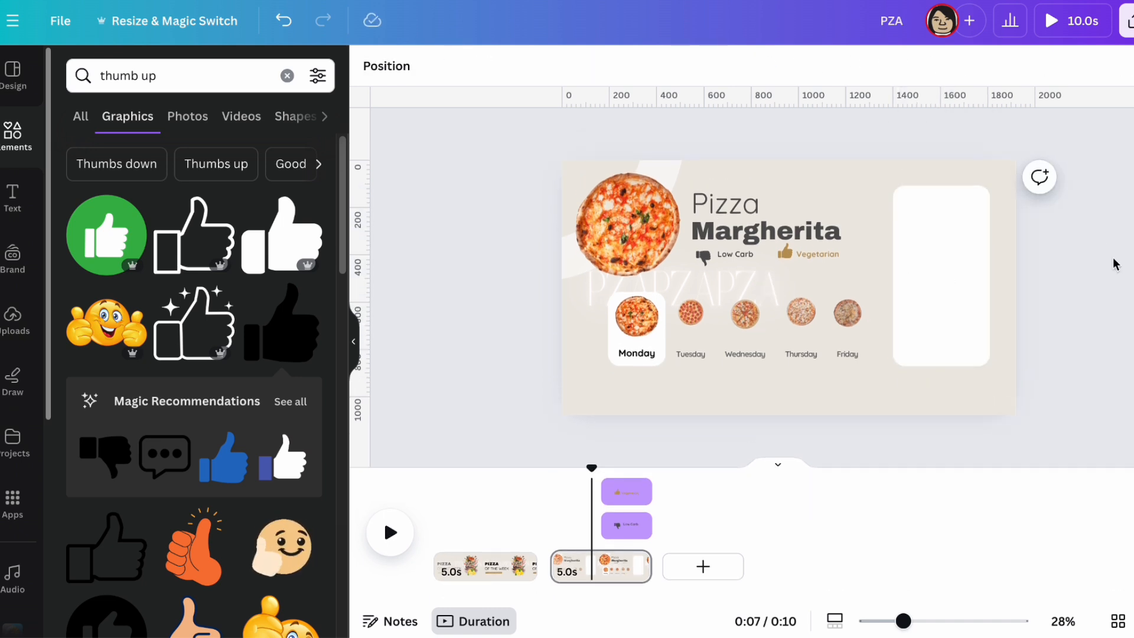
left_click(941, 274)
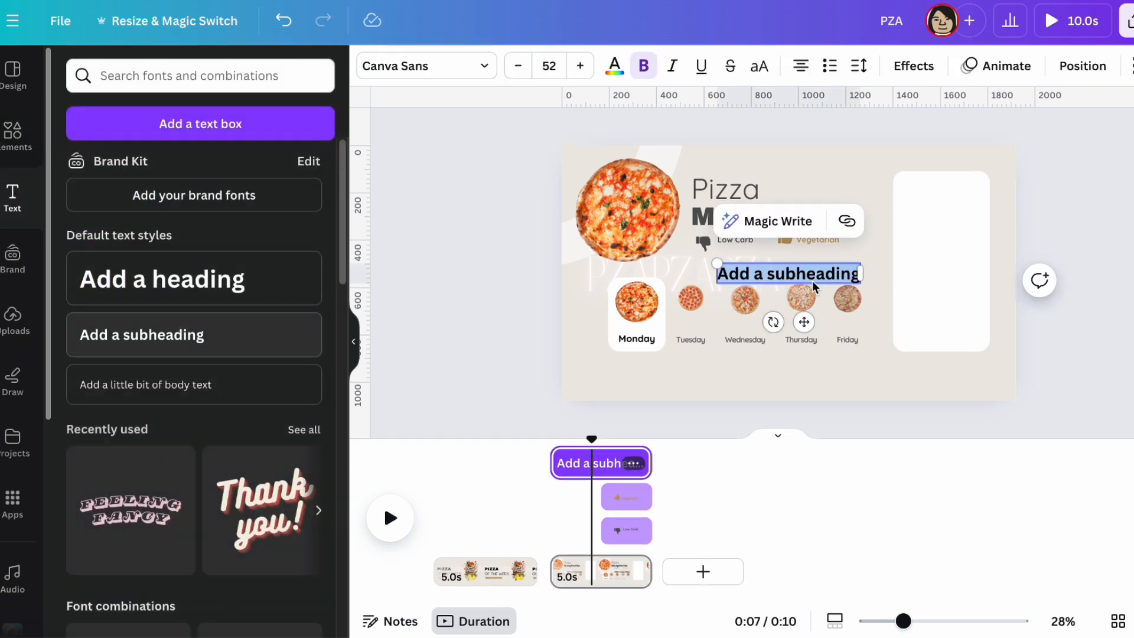
- Add a gold 'Ingredients' heading in Archivo Black at the card's top
type("Ingredients")
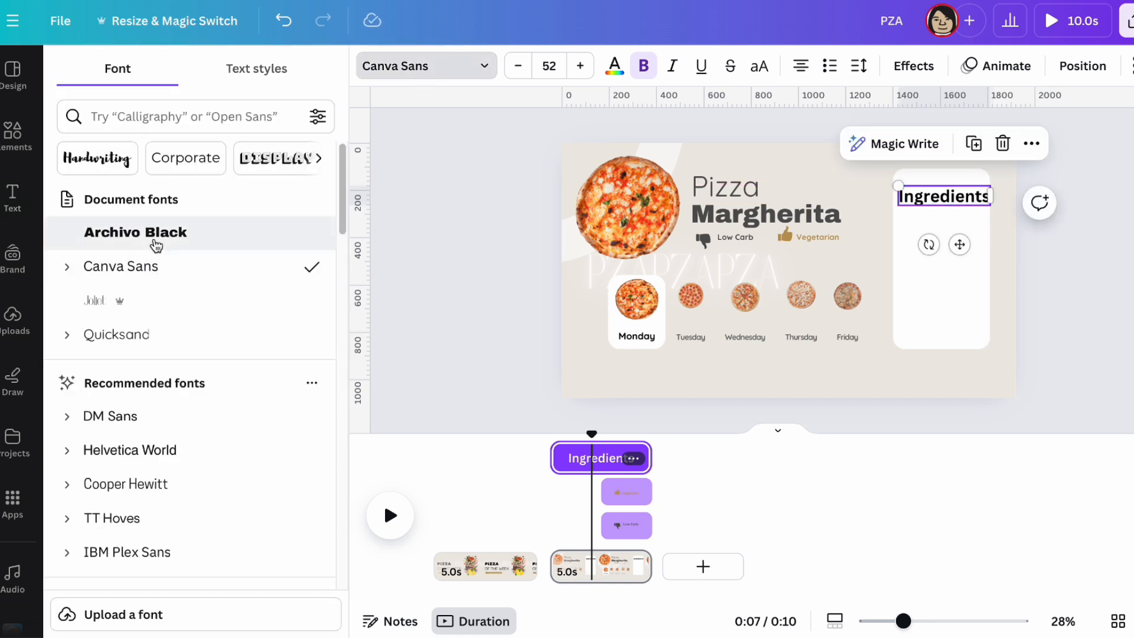
left_click(135, 233)
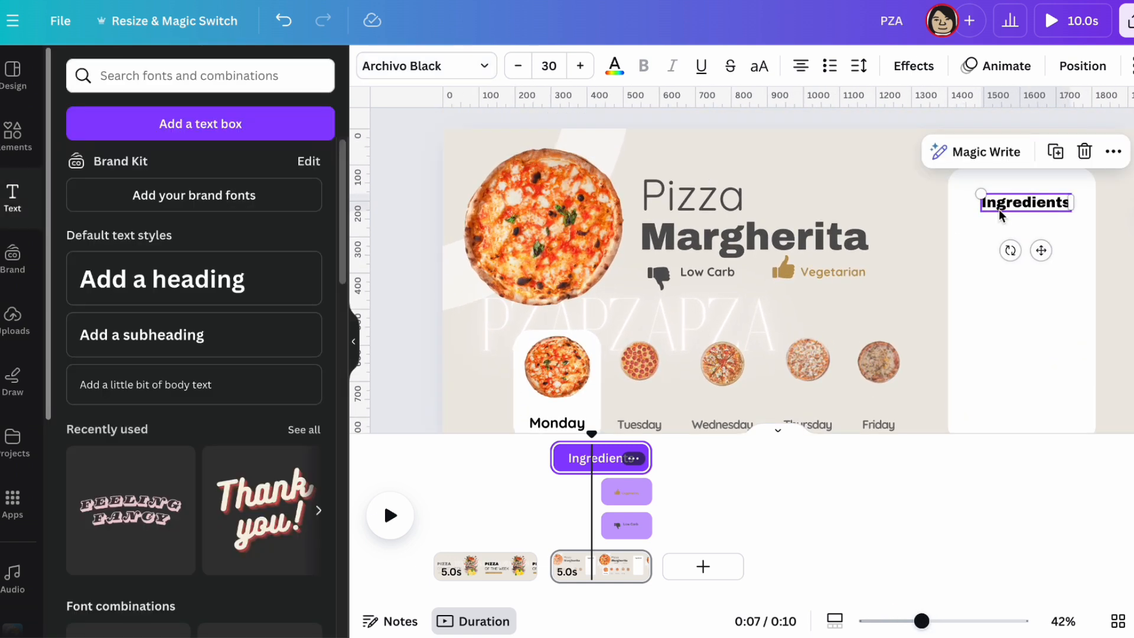
left_click_drag(1025, 202, 1021, 203)
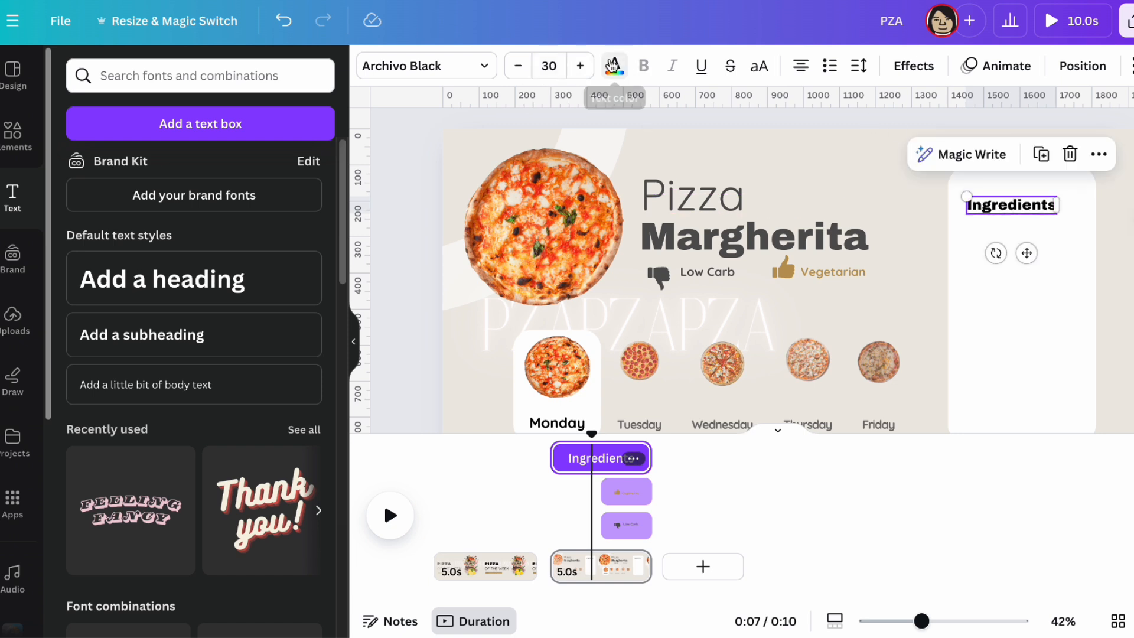
left_click(861, 66)
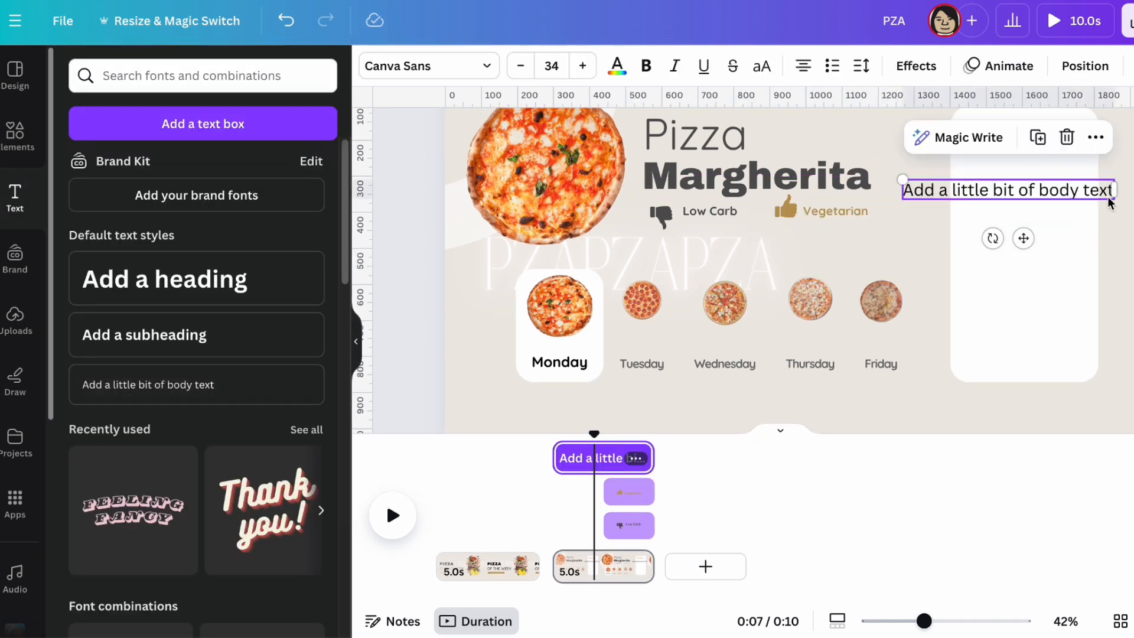
mouse_move(1074, 193)
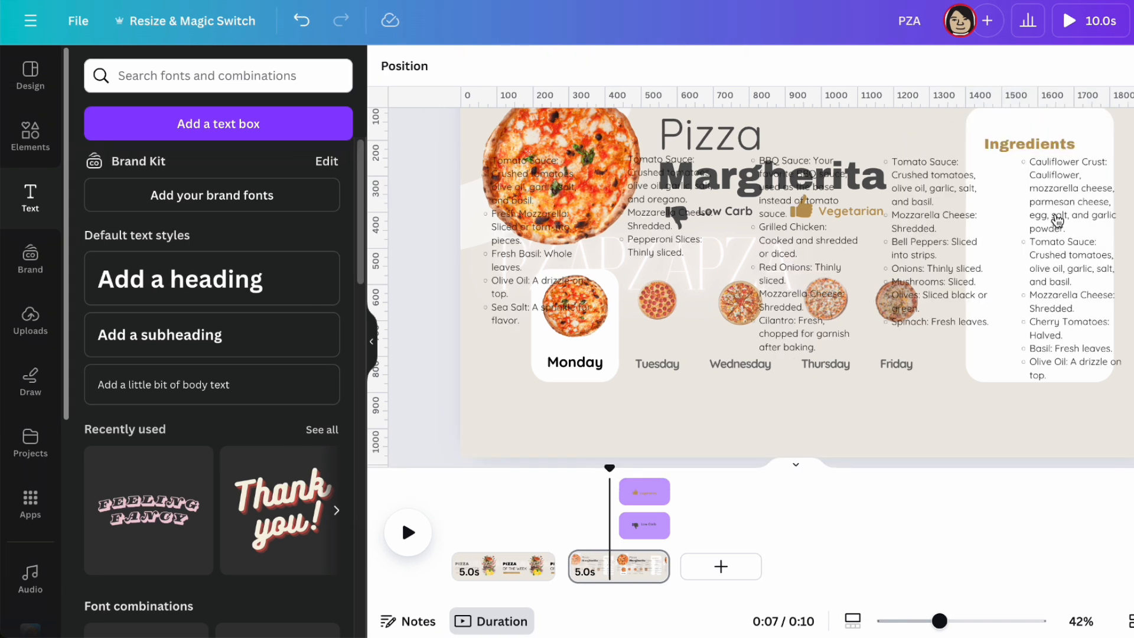
- Keep only the Margherita ingredient list, tomato sauce through sea salt, in the card
left_click(527, 214)
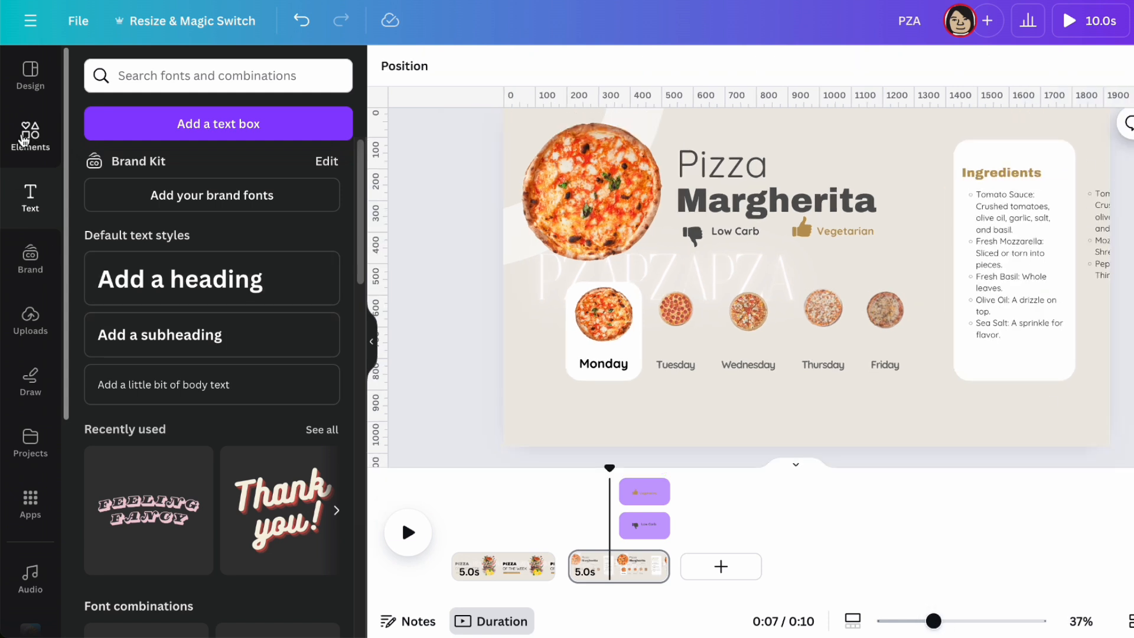
left_click(30, 131)
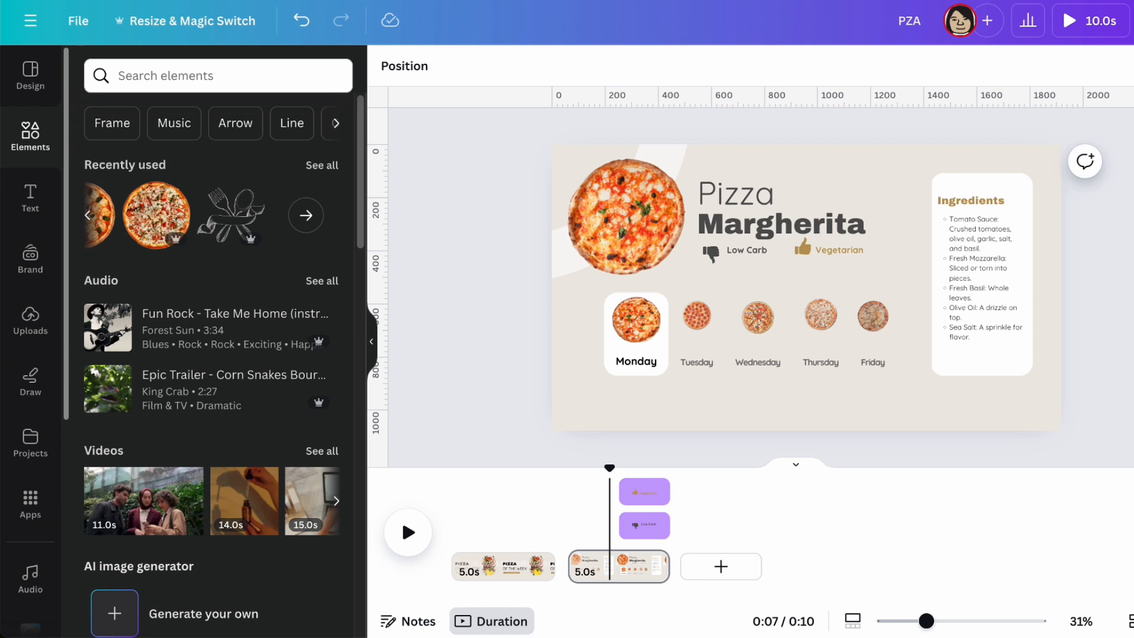
mouse_move(636, 577)
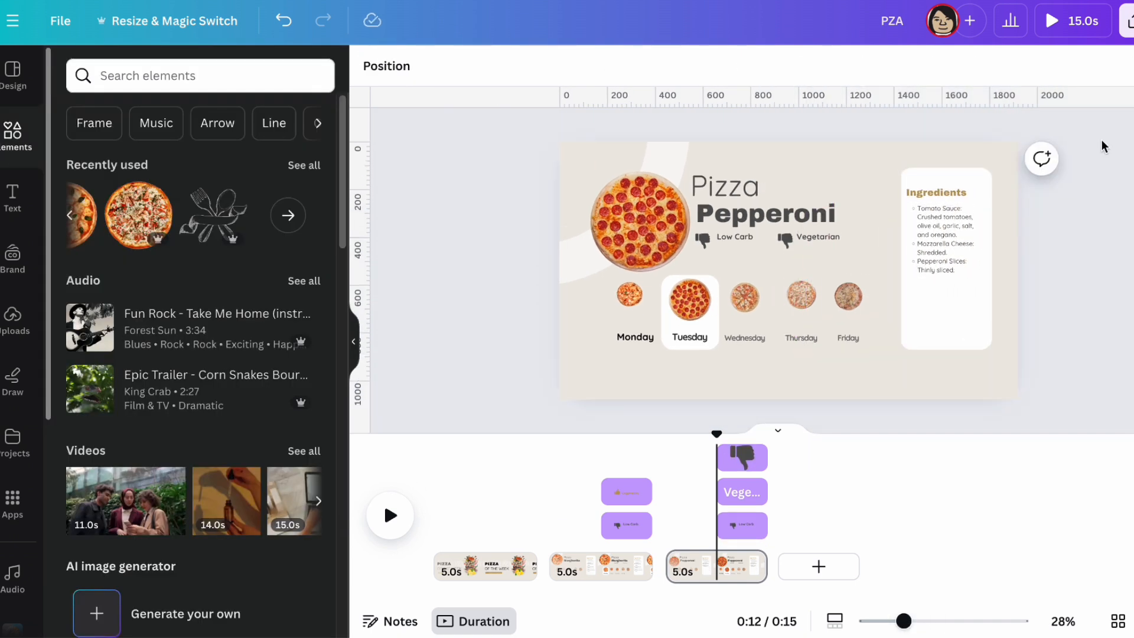
- Build the Pizza Pepperoni page with Tuesday highlighted and its pepperoni ingredient list
left_click_drag(716, 432, 628, 433)
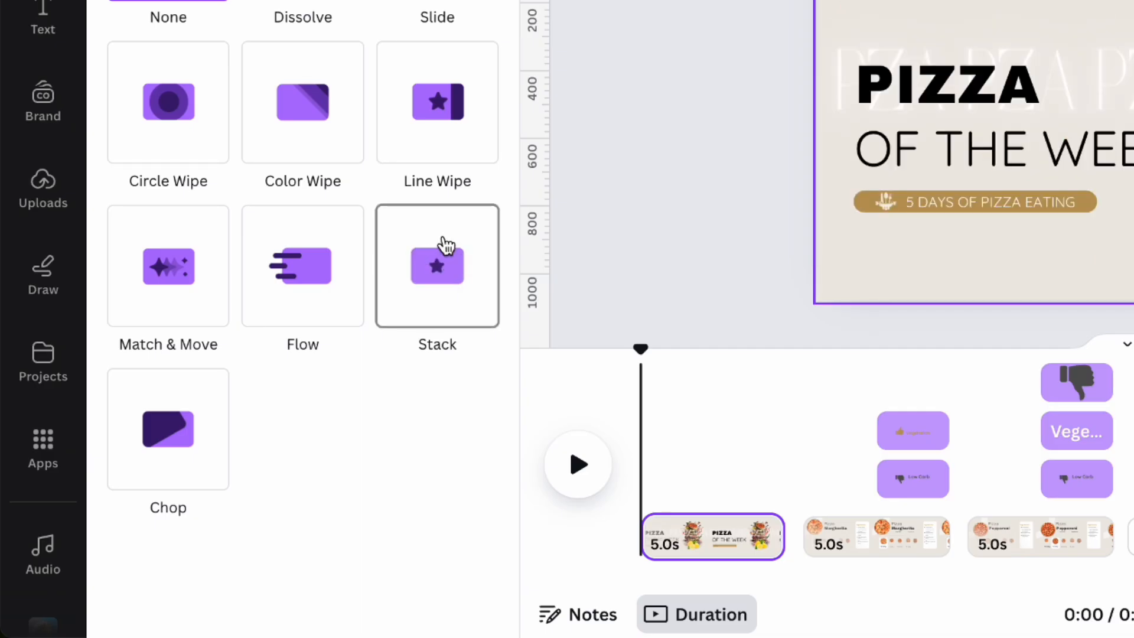
- Add 1.5-second upward Flow transitions between cover, Margherita and Pepperoni pages, then preview
left_click(303, 267)
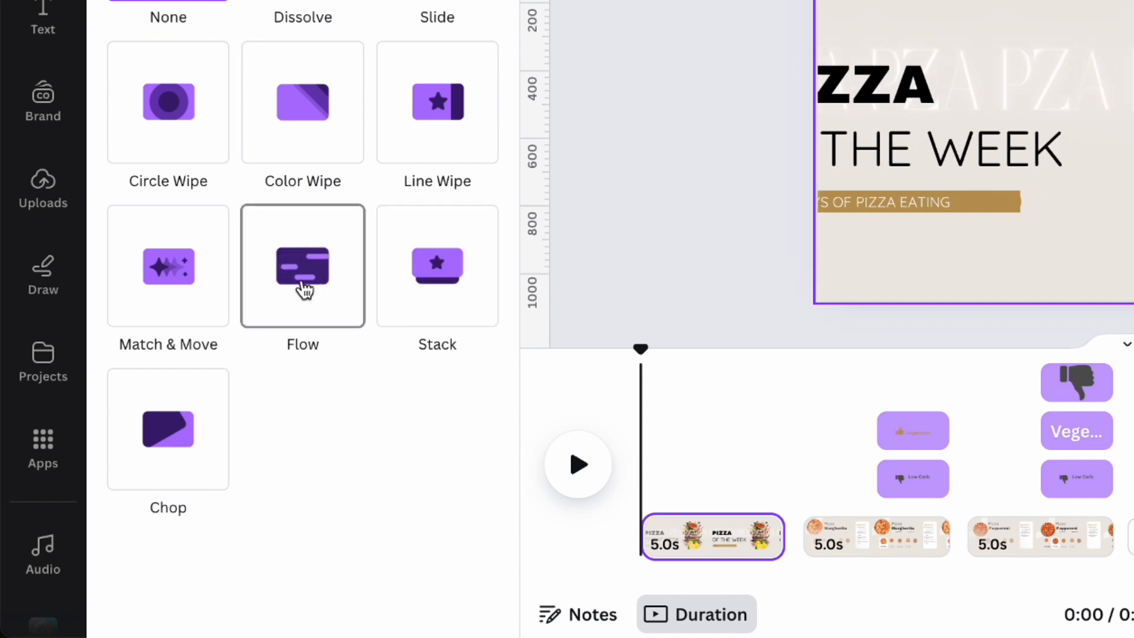
left_click(302, 267)
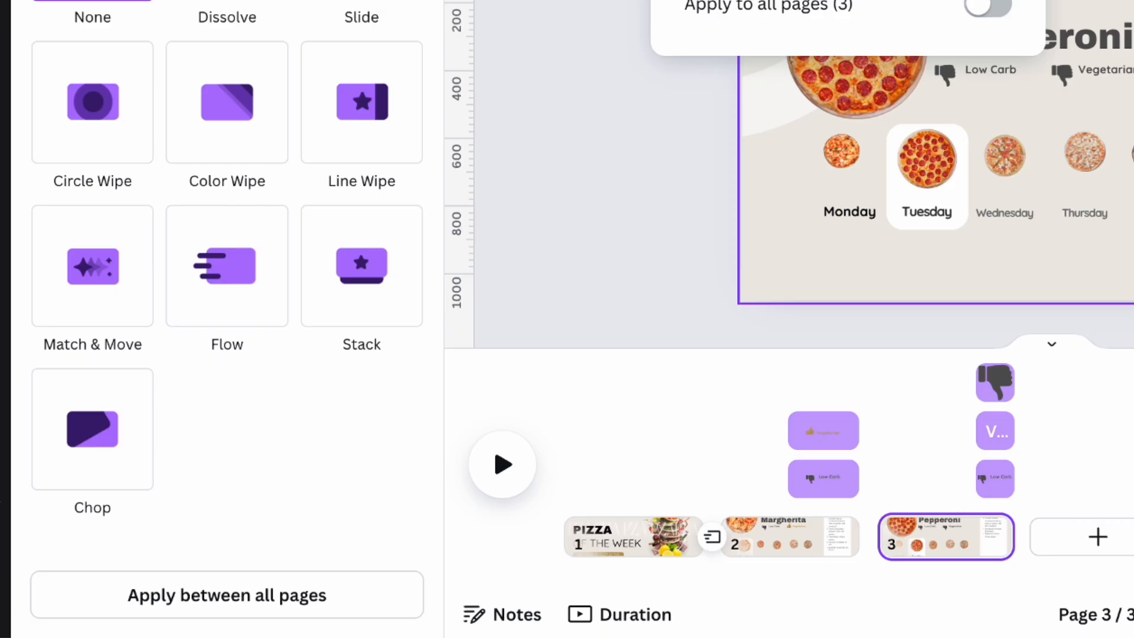
left_click(788, 544)
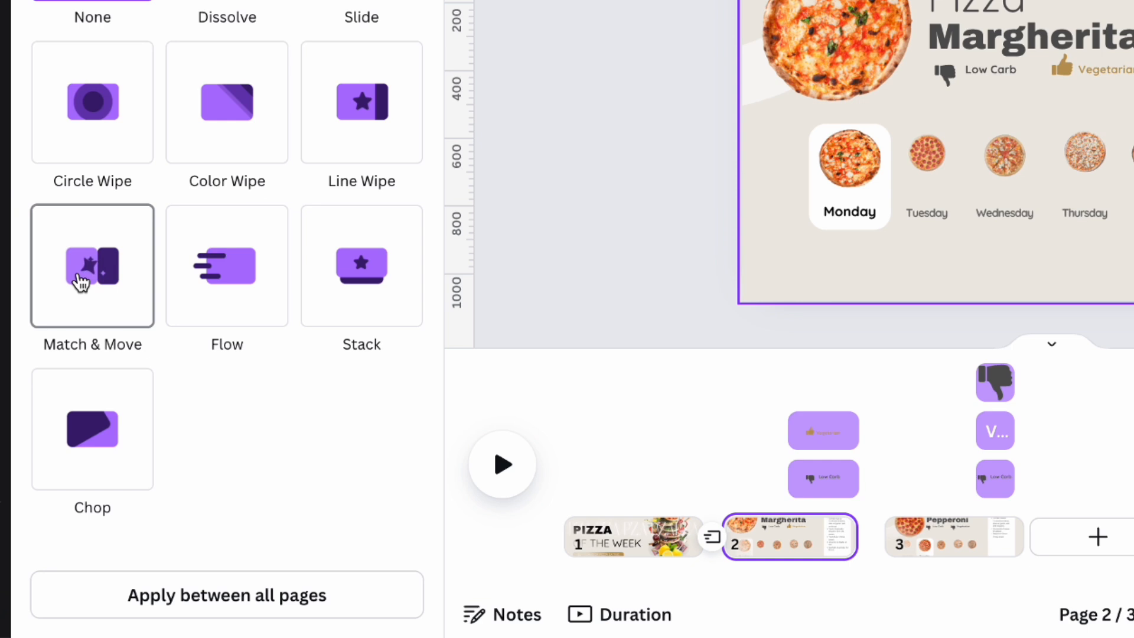
left_click(91, 266)
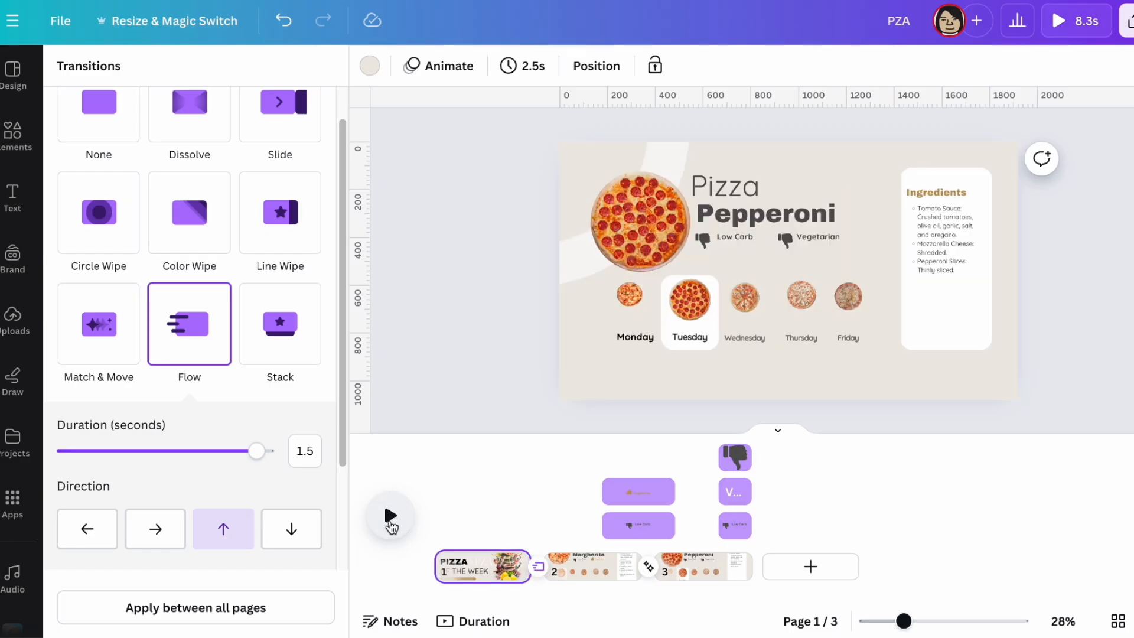
left_click(482, 567)
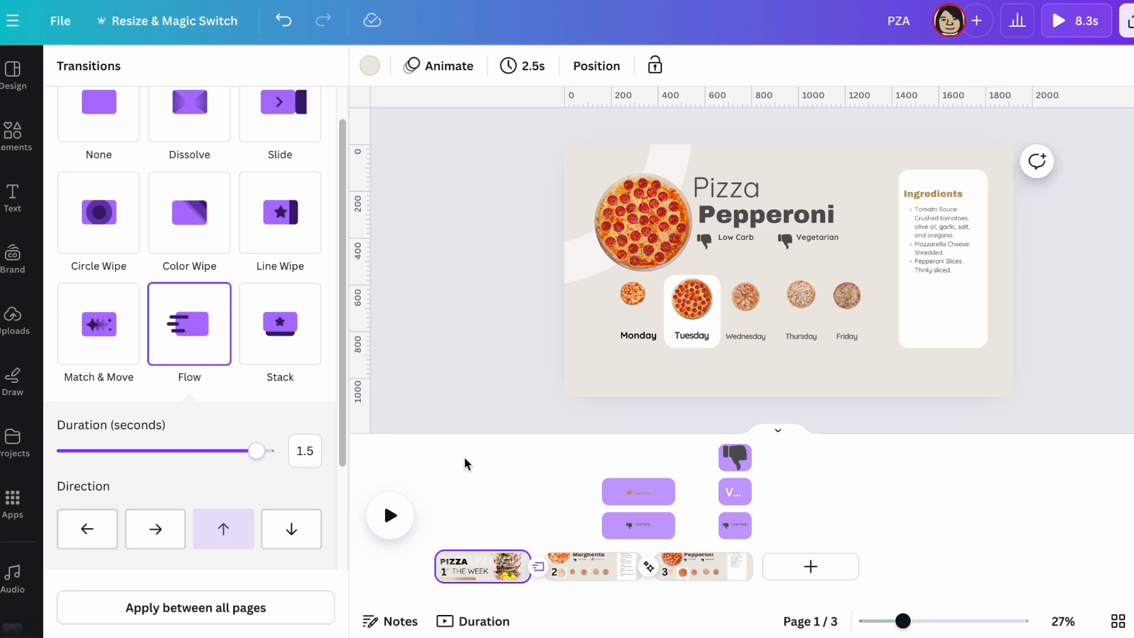
left_click(98, 324)
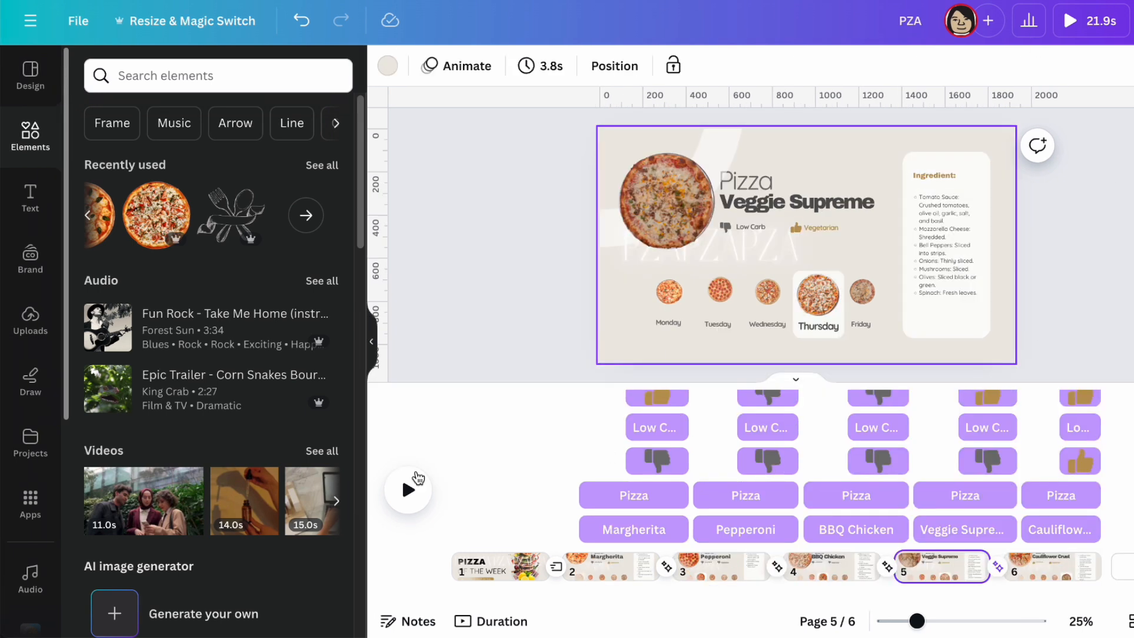
- Duplicate the Cauliflower Crust page, delete its large pizza and title, then remove the Low Carb and Vegetarian labels
left_click(492, 572)
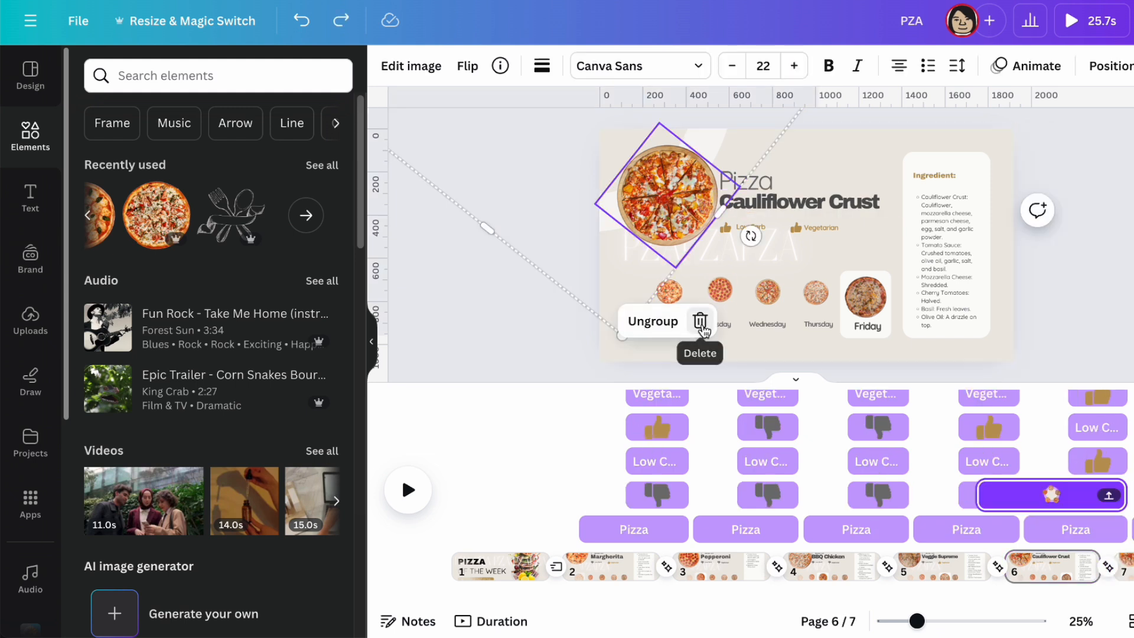
left_click(702, 322)
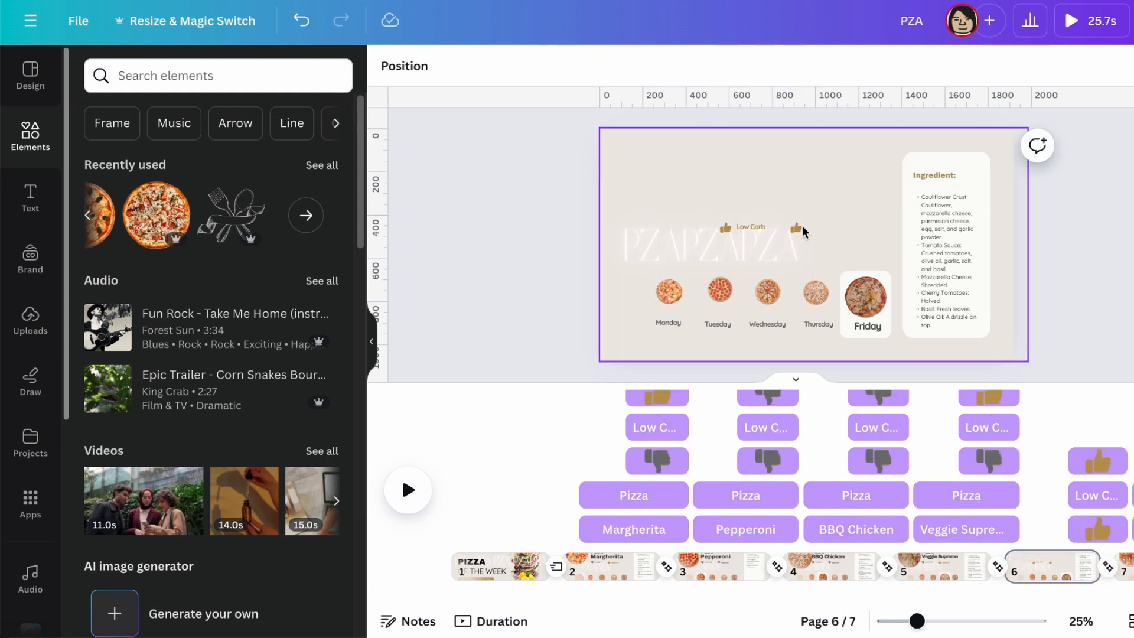
left_click(865, 304)
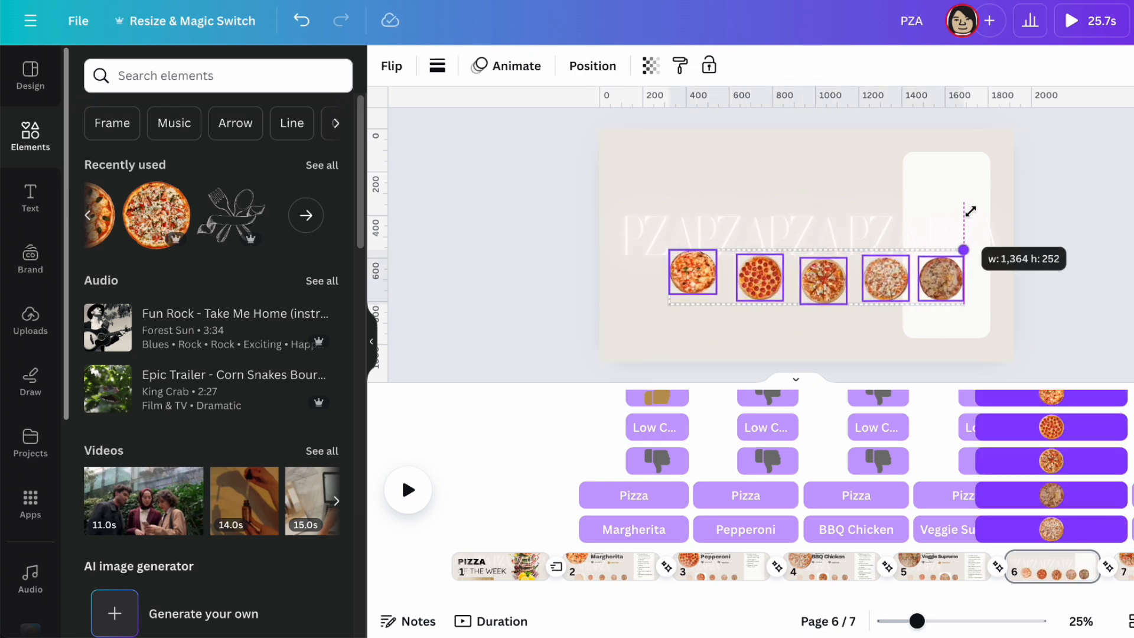
- Enlarge the five small pizzas into a centred row over the wordmark and delete the white card
left_click(593, 66)
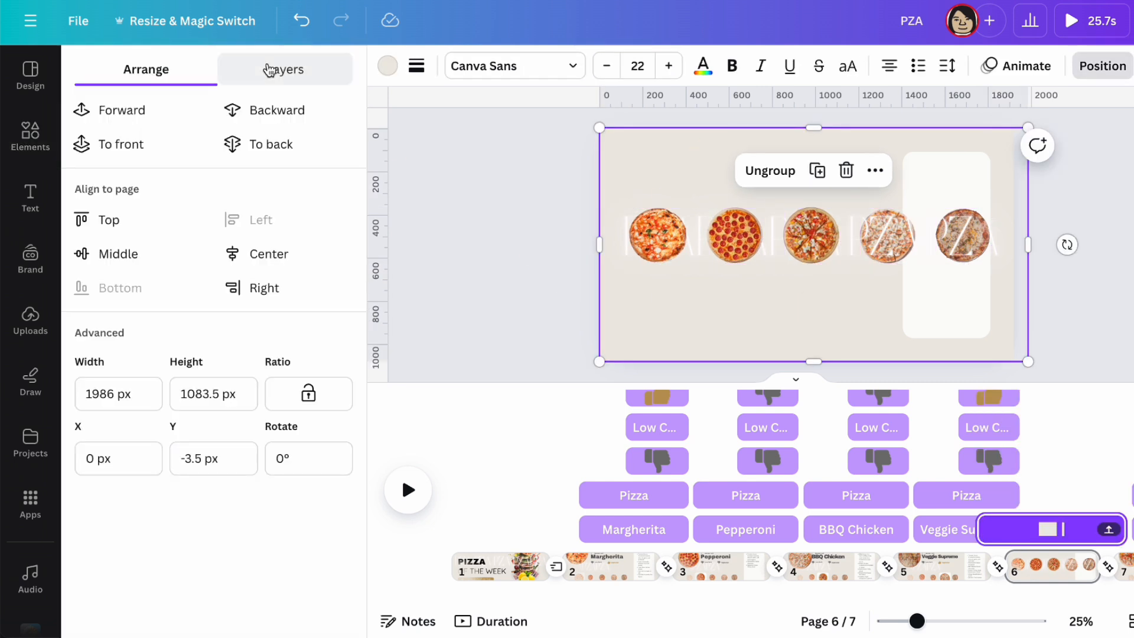
left_click(285, 69)
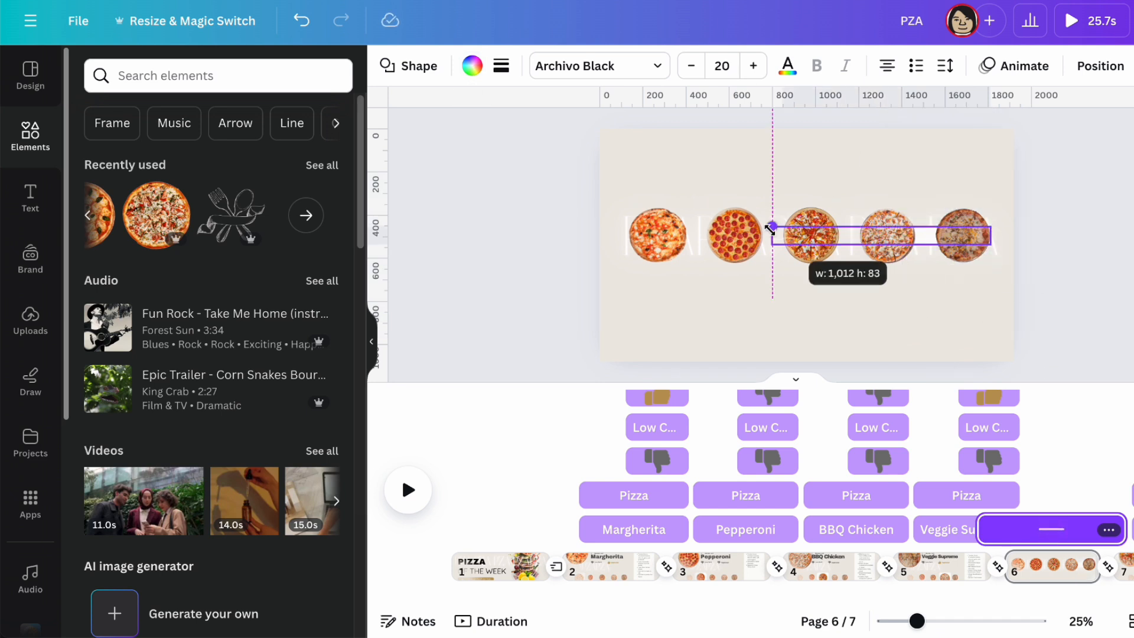
left_click(409, 490)
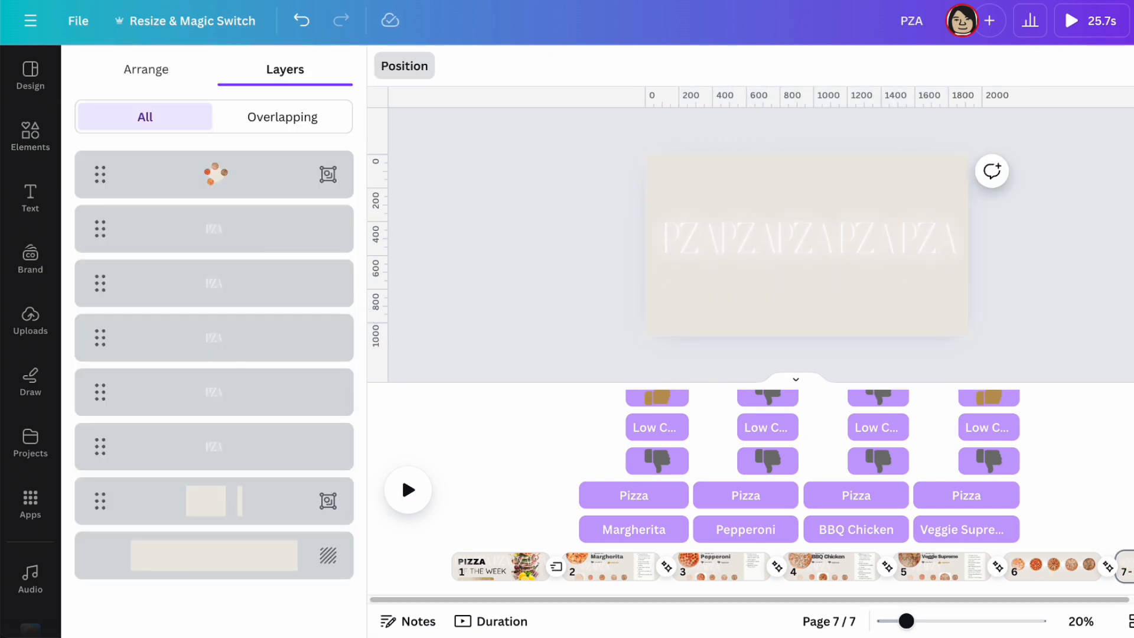
- Copy the backdrop page as page eight, keeping a single centred PZA wordmark
left_click(1048, 568)
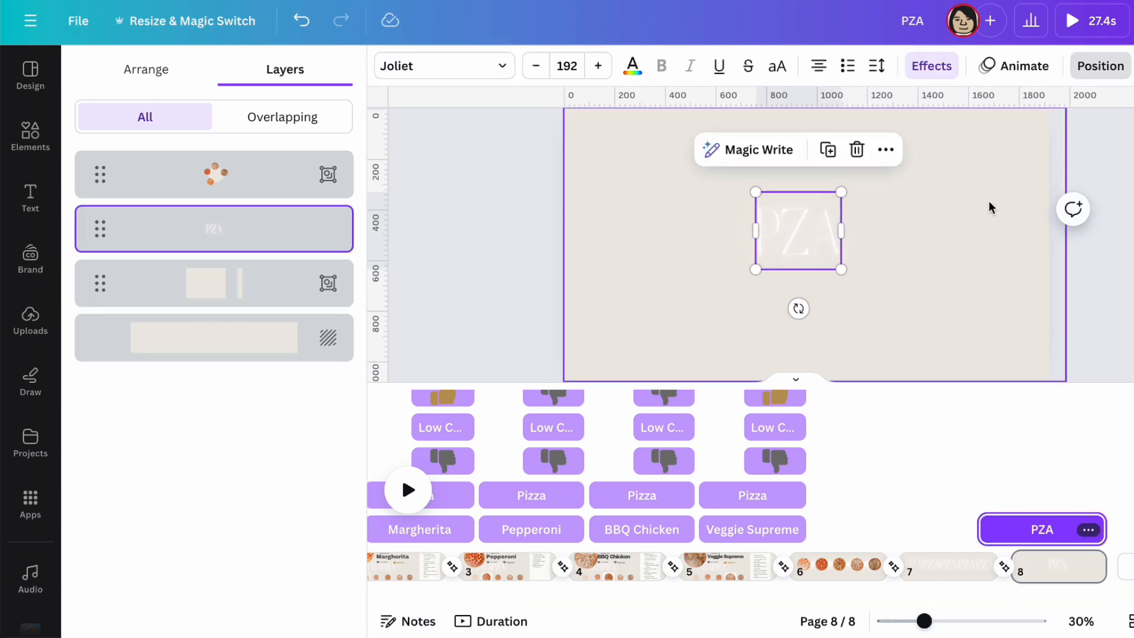
left_click(931, 66)
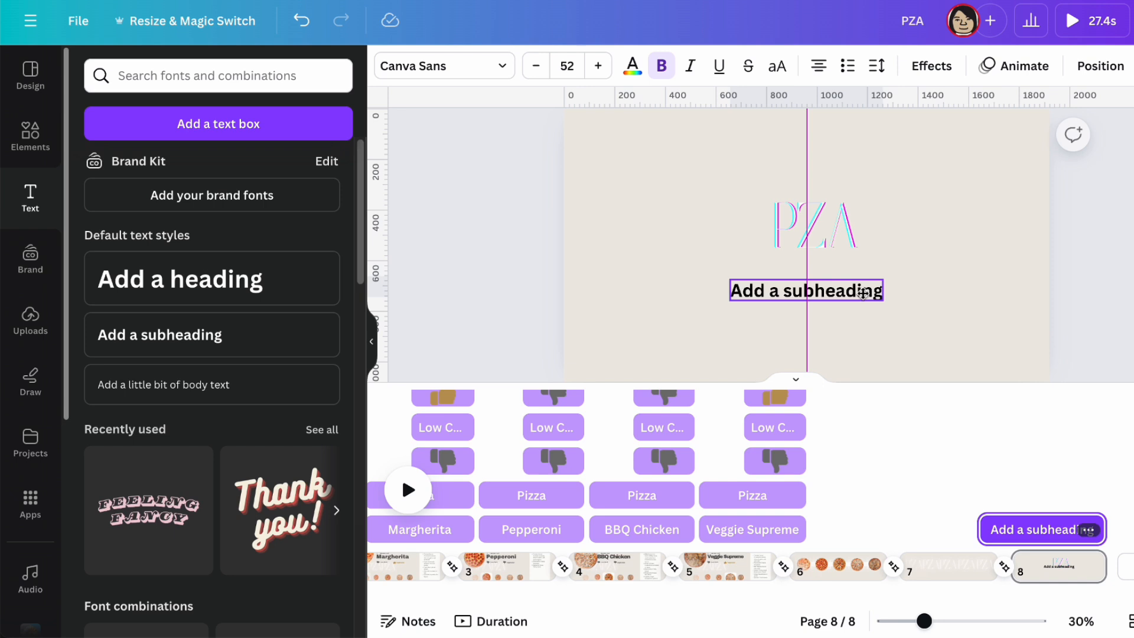
- Add 'Slice Into Happiness' in Quicksand 90 and curve it at 71 around PZA
type("Slice Into Happiness Slice Into Happiness")
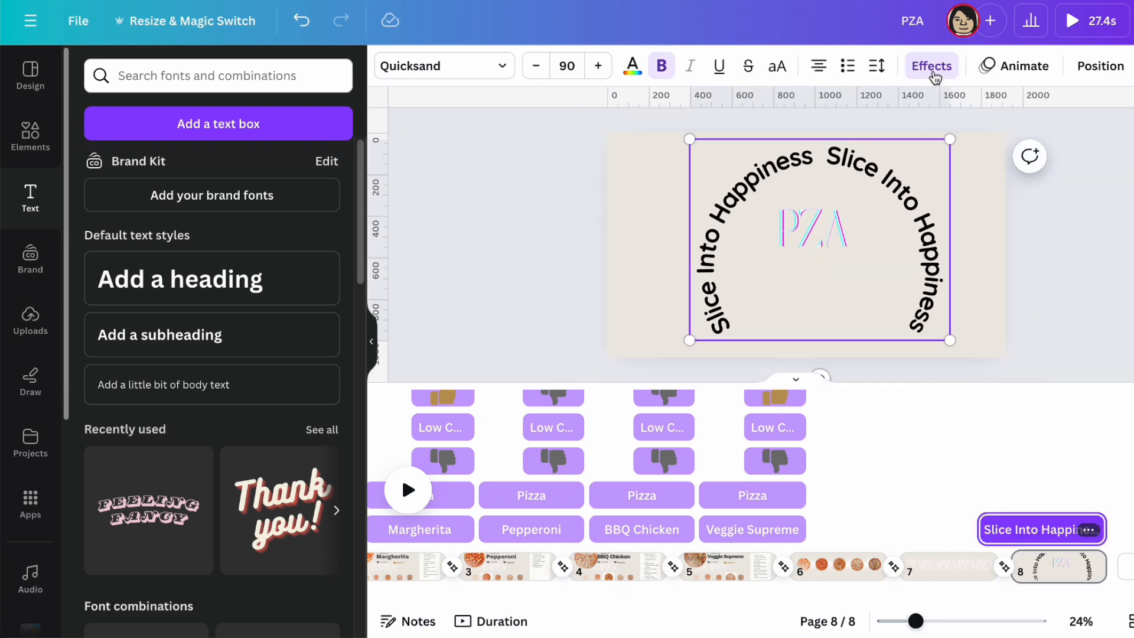
left_click(932, 65)
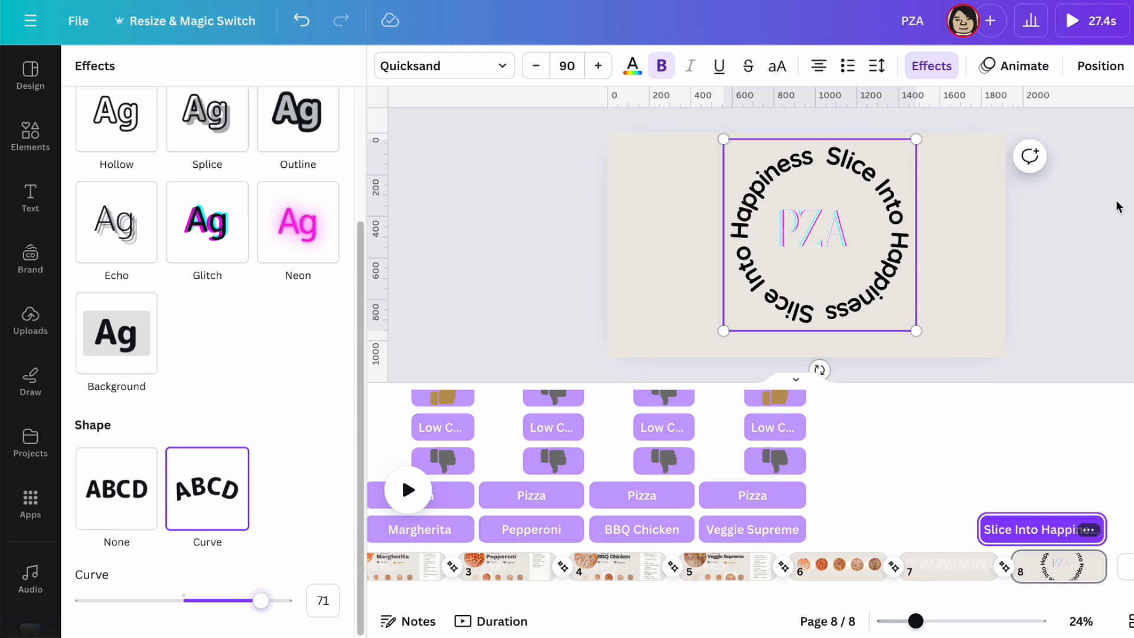
left_click(31, 198)
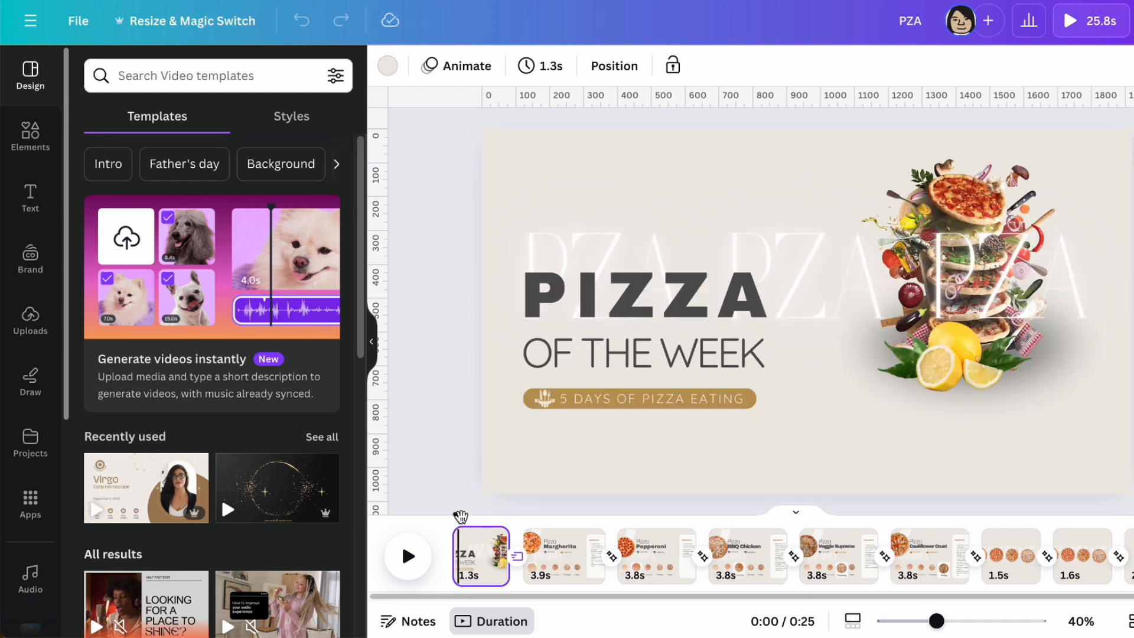
- Play the video from the Pizza of the Week cover page
left_click(408, 556)
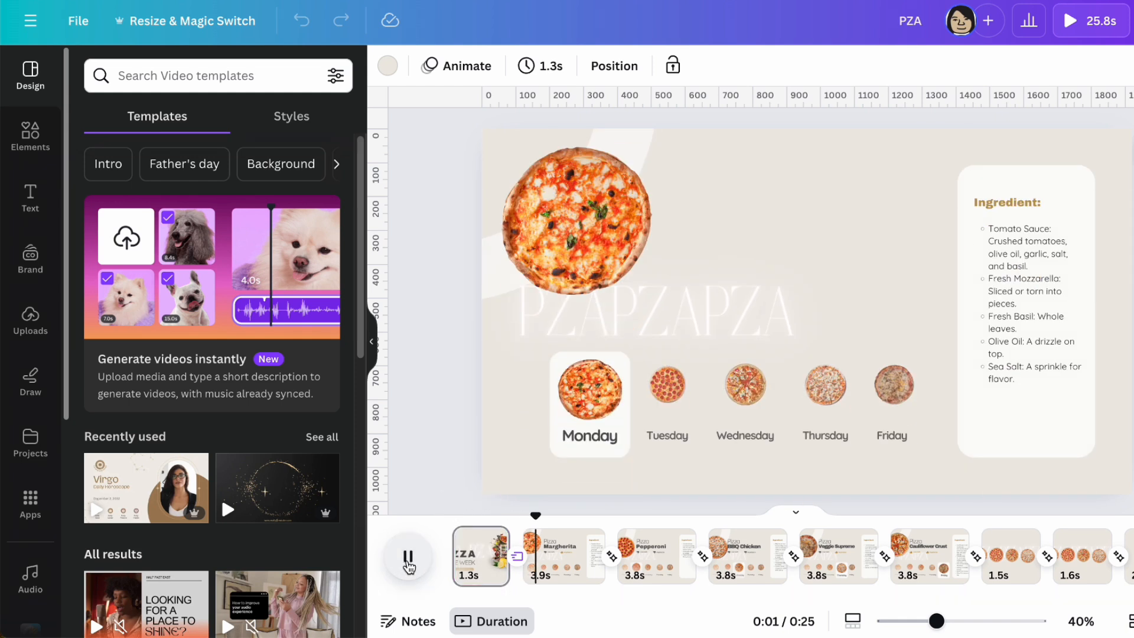